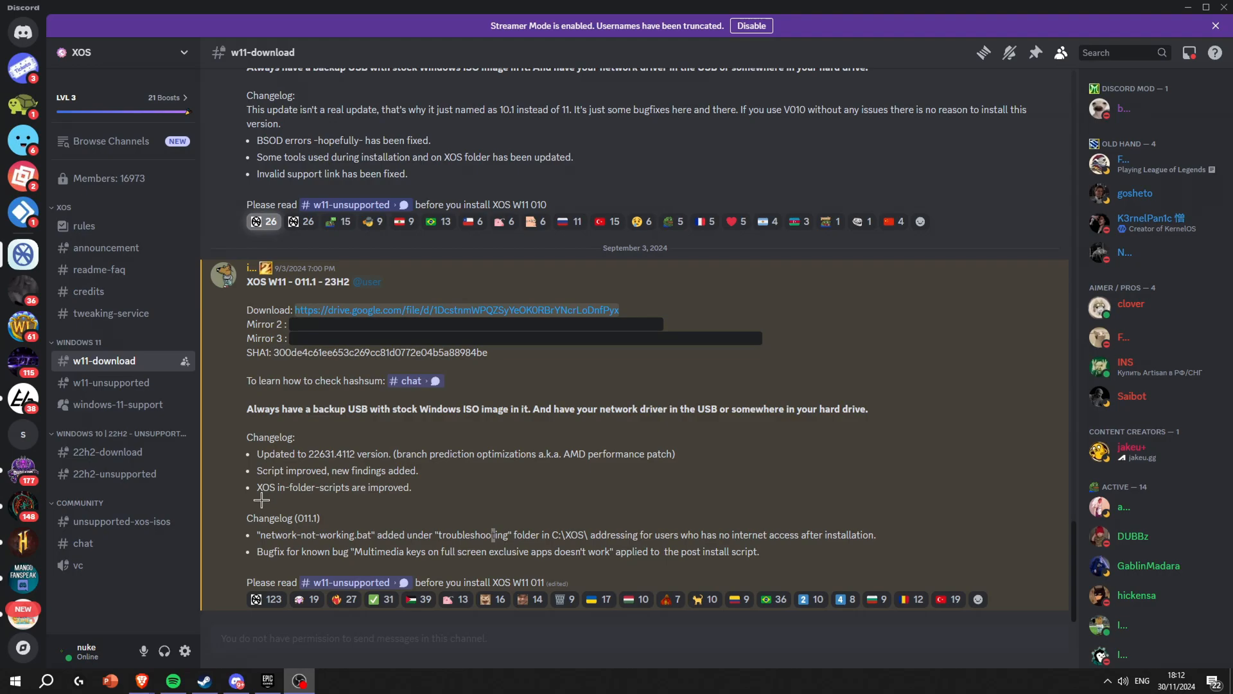
mouse_move(226, 456)
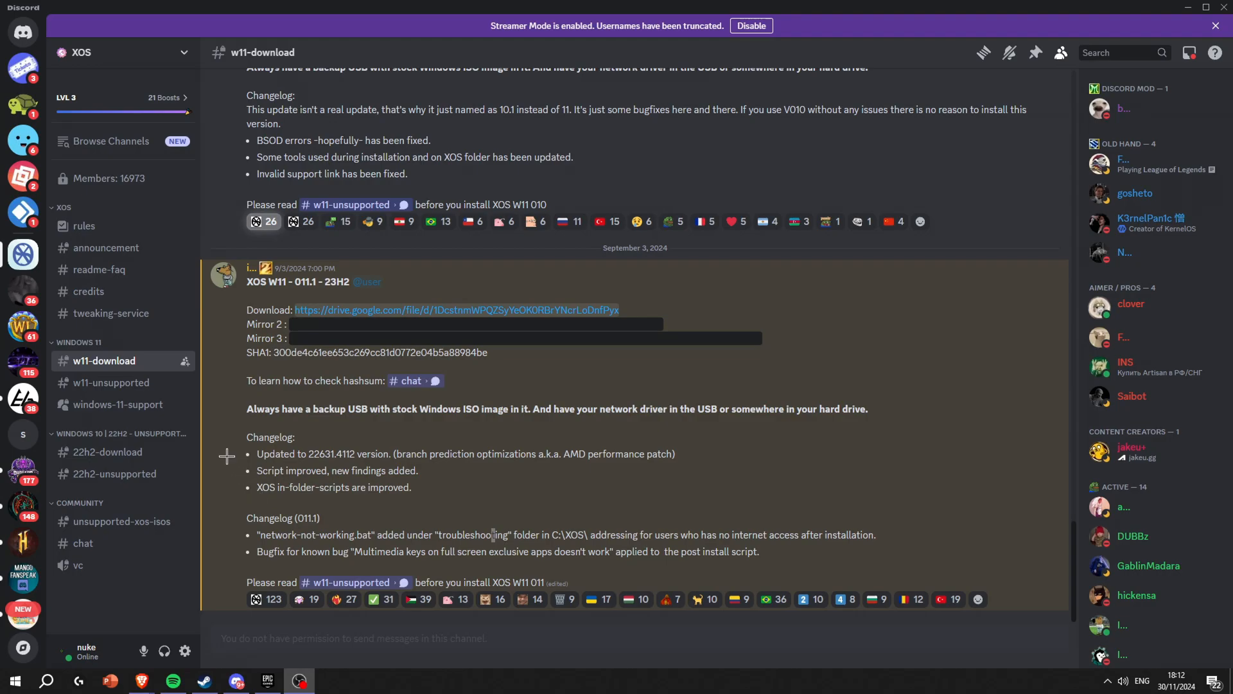
Step: Download the 4.3G XOS-23H2-V0011.1.iso from Google Drive via 'Download anyway'
click(122, 53)
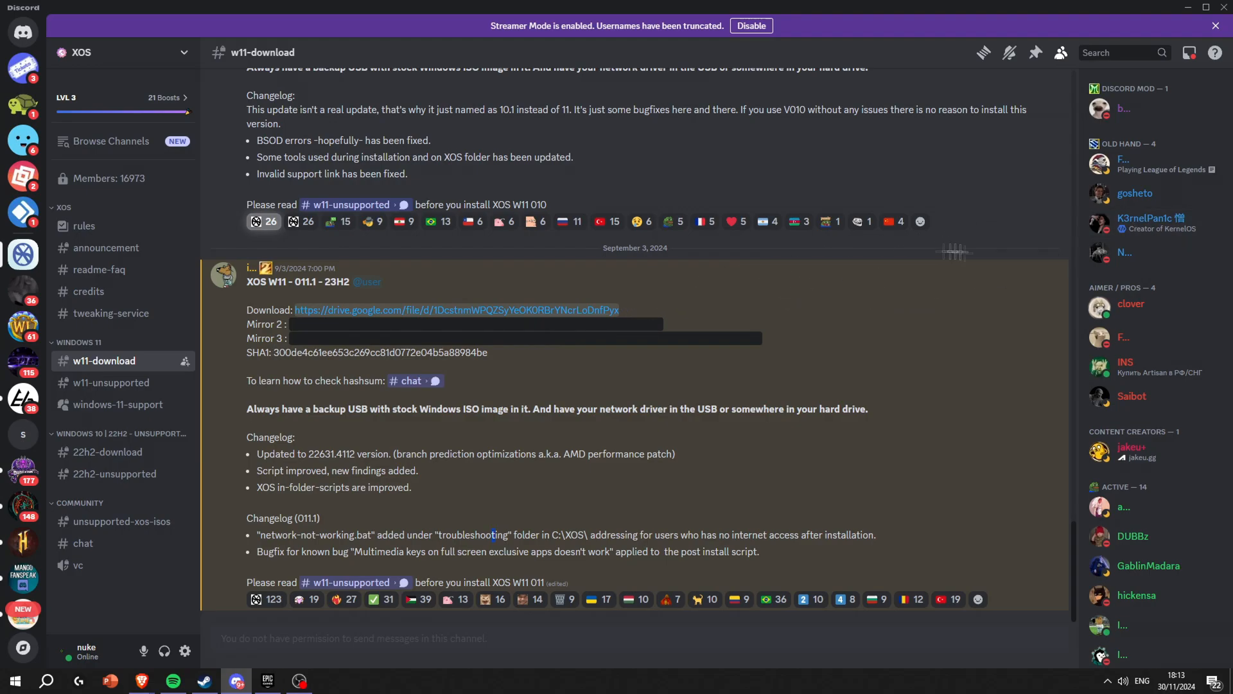
mouse_move(750, 286)
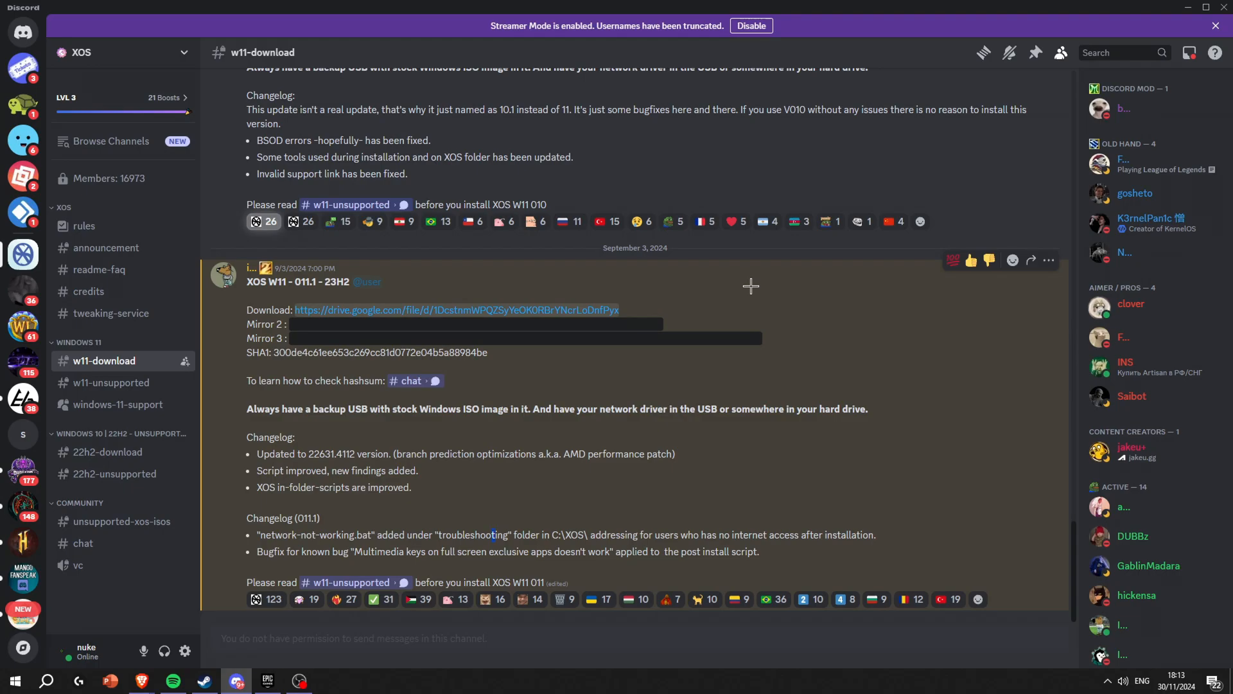
mouse_move(548, 319)
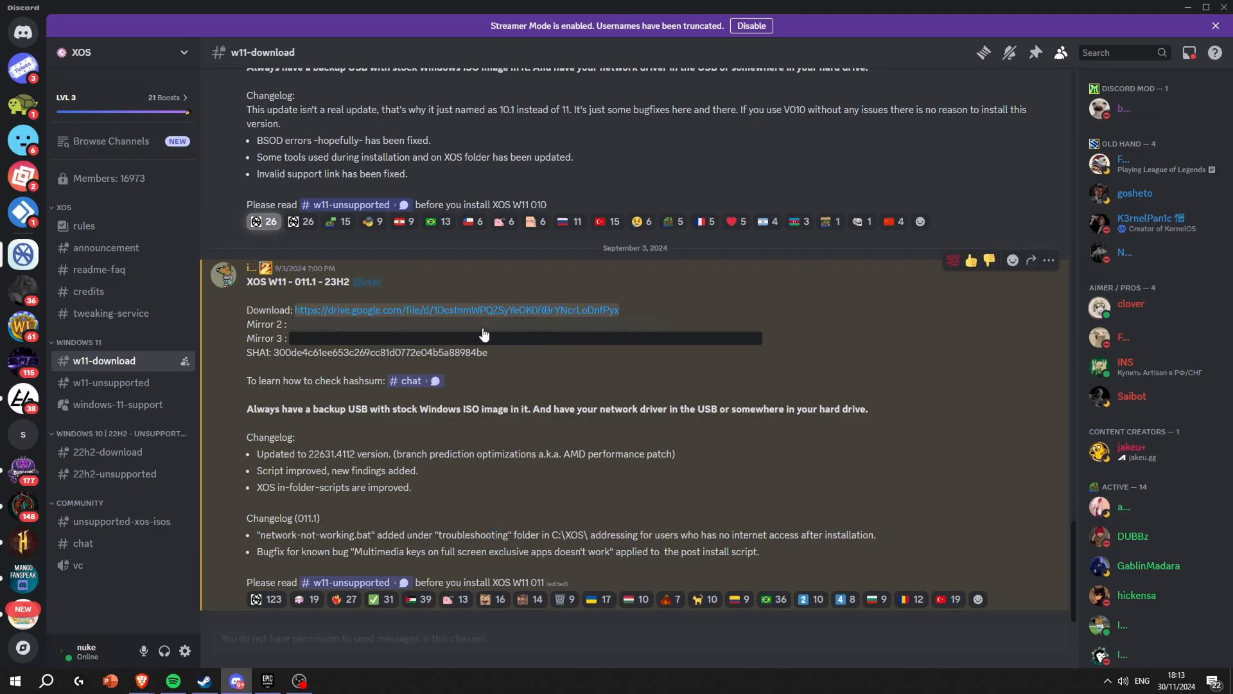
click(456, 310)
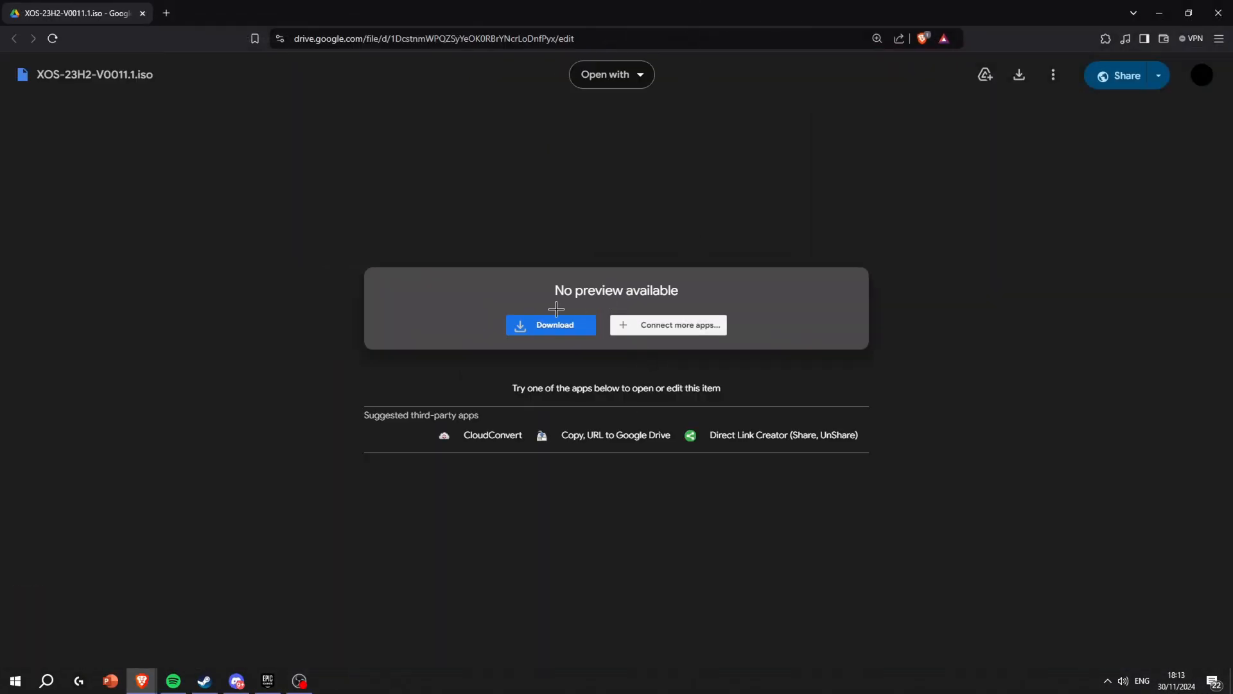
click(550, 325)
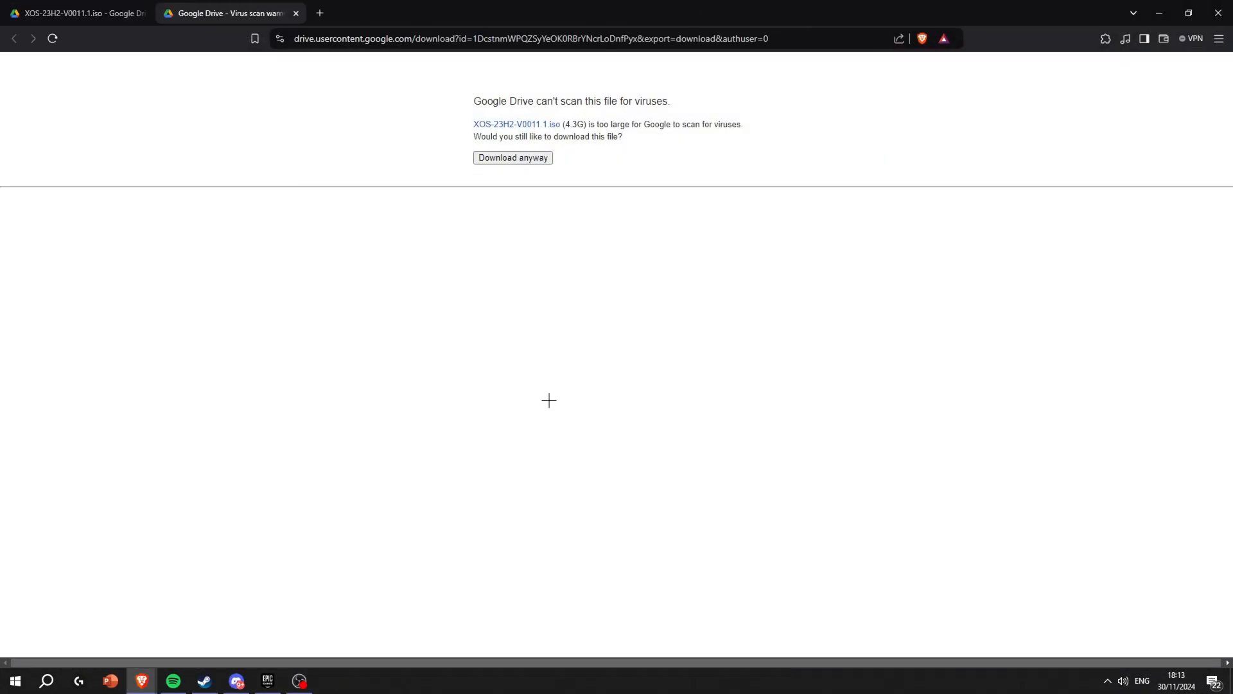
click(513, 157)
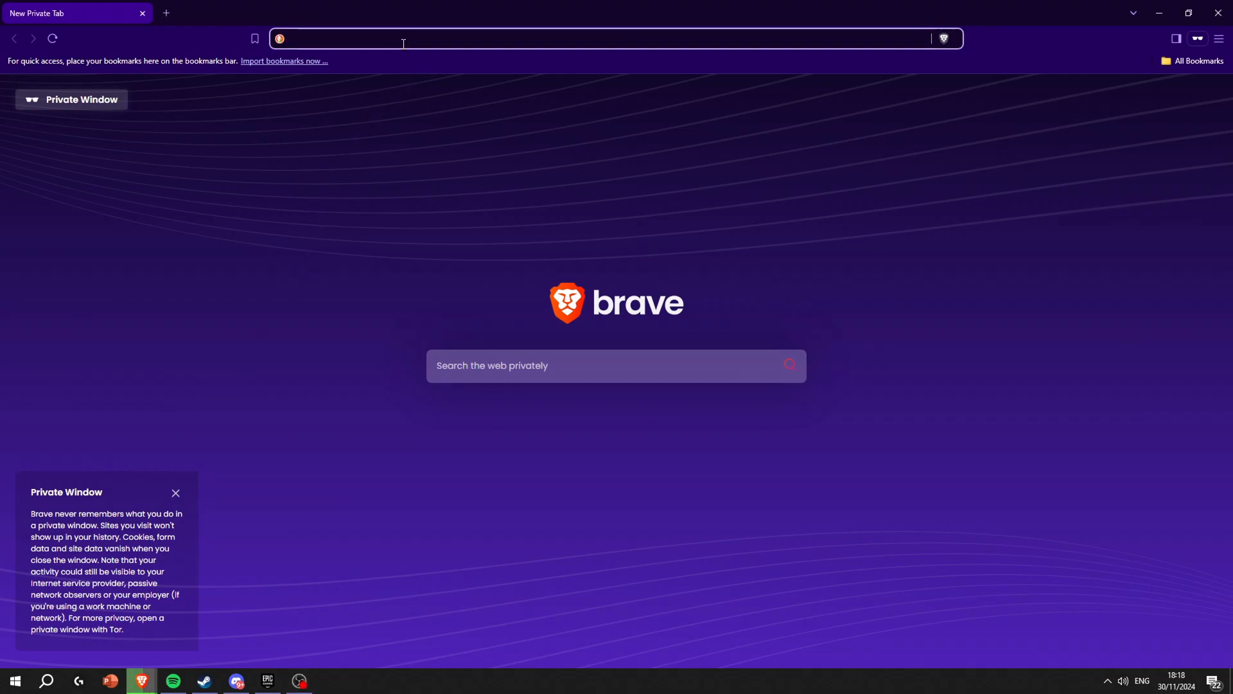
Step: Go to rufus.ie and download rufus-4.6.exe from Latest releases
text(rufus.ie)
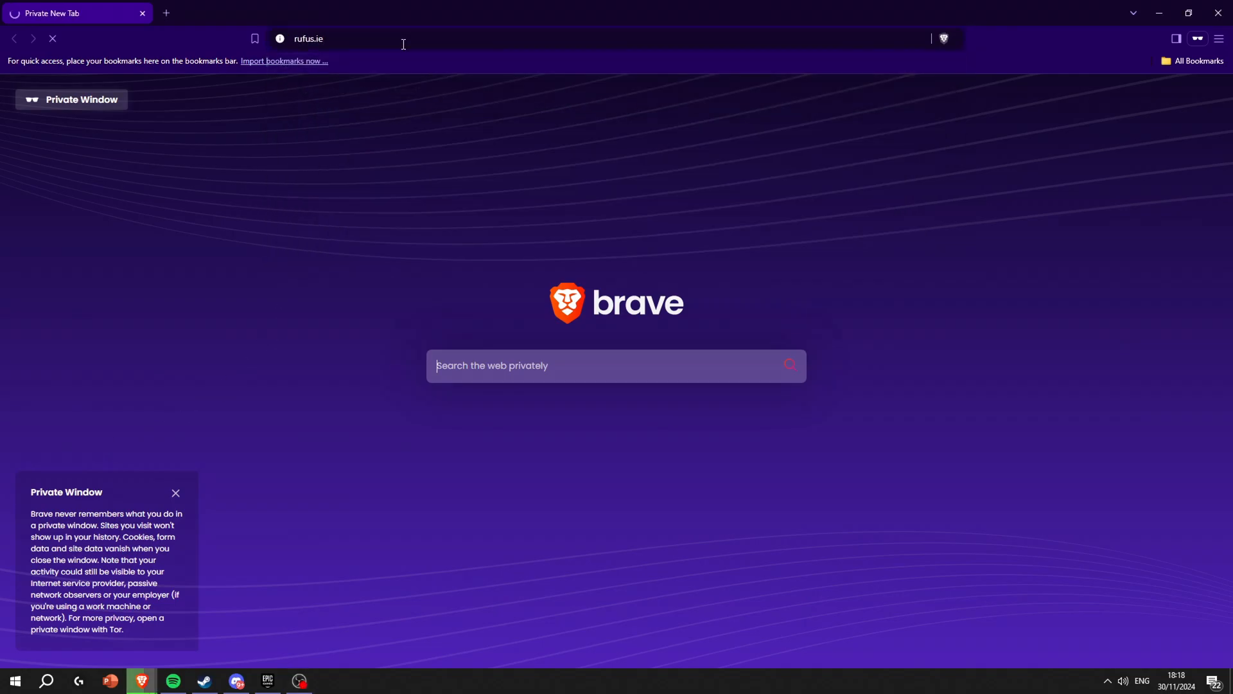
key(Enter)
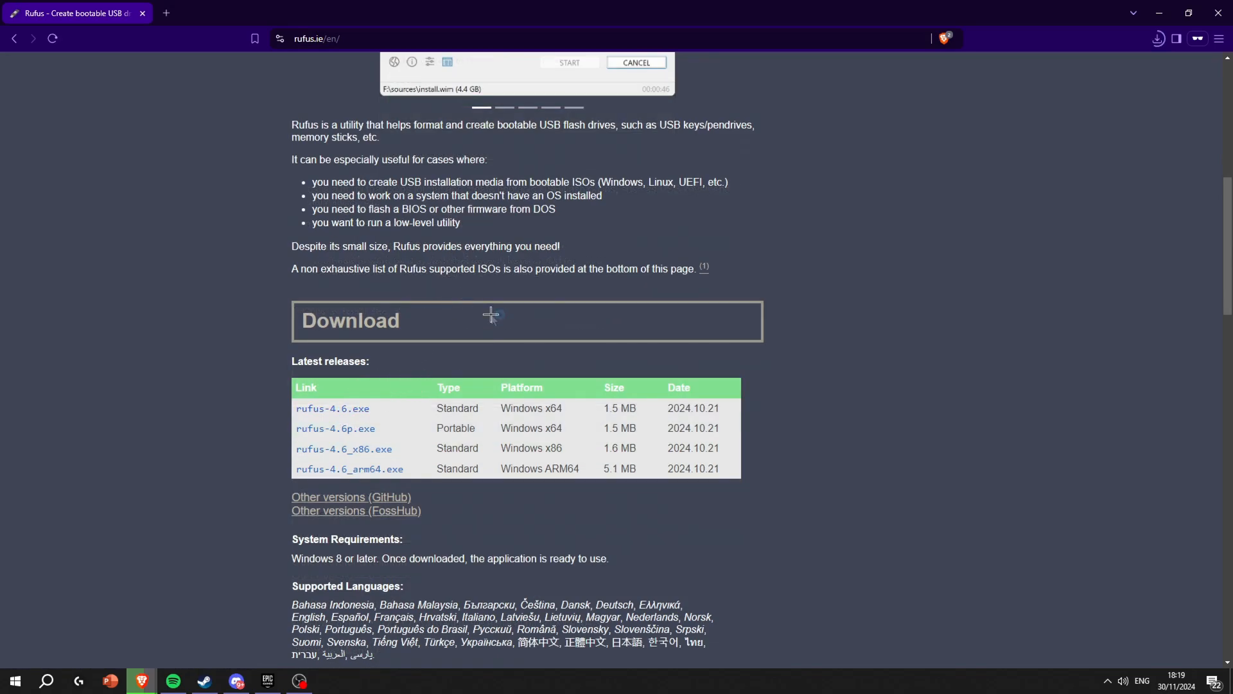
click(1158, 39)
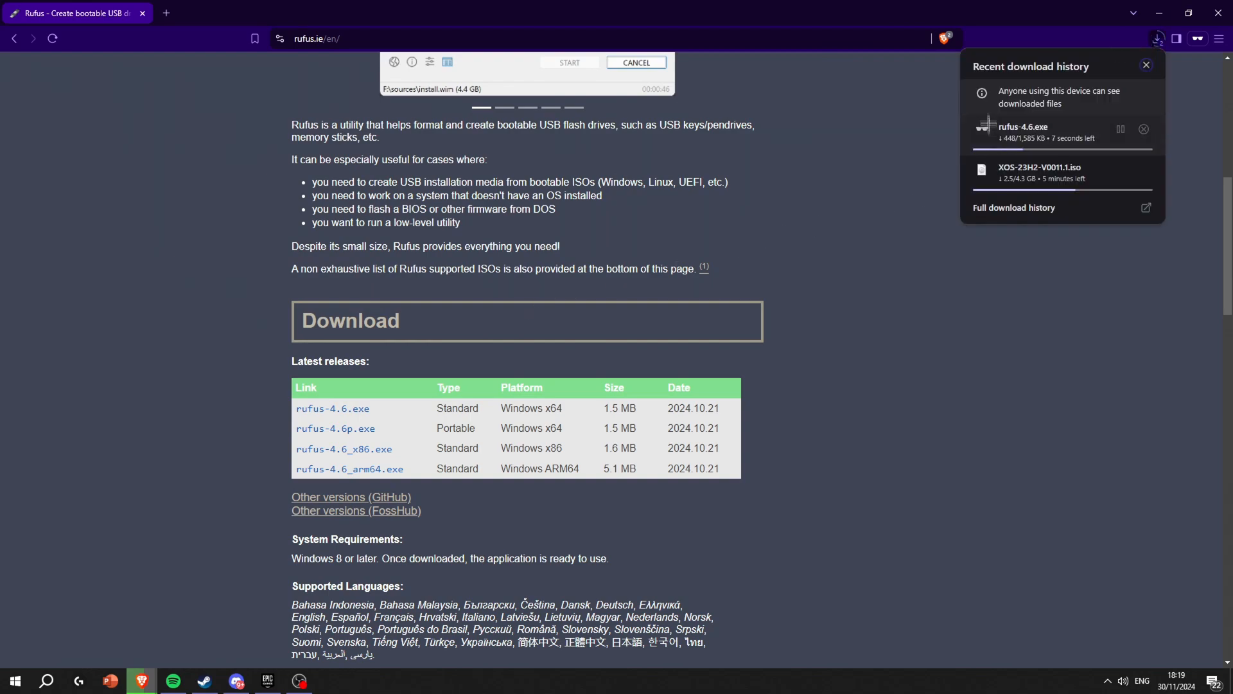
Step: Read the #w11-unsupported known issues, then switch to #w11-download
click(298, 681)
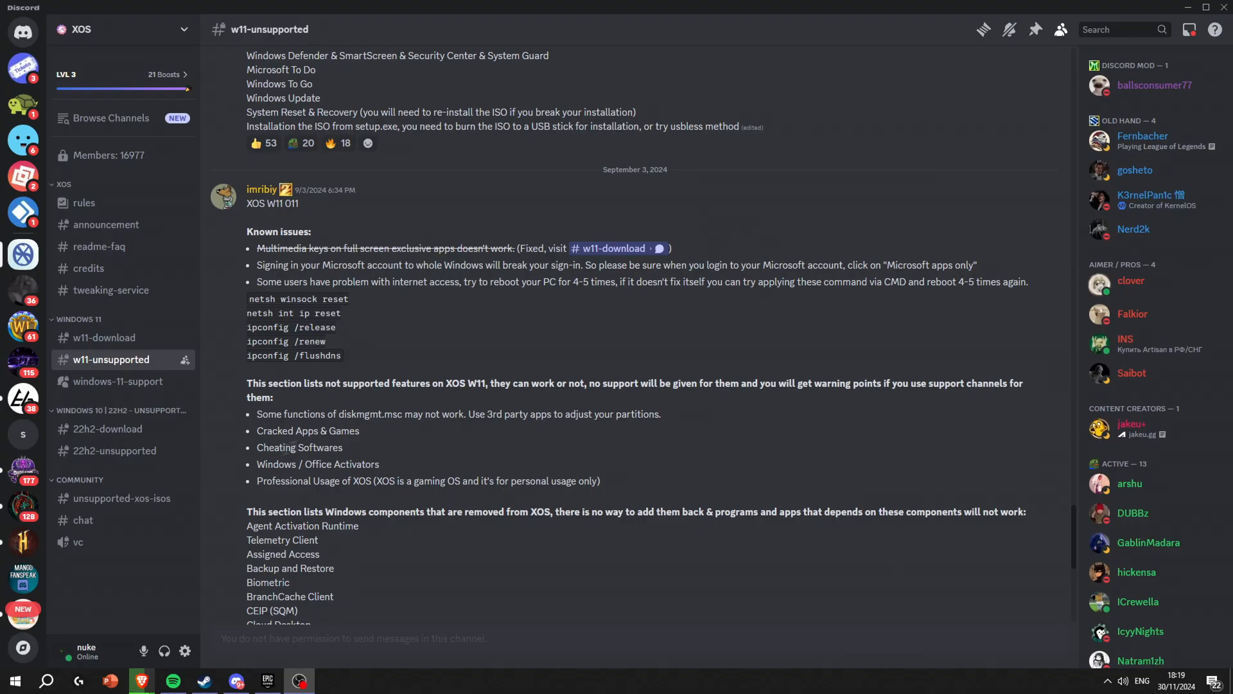
scroll(down, 3)
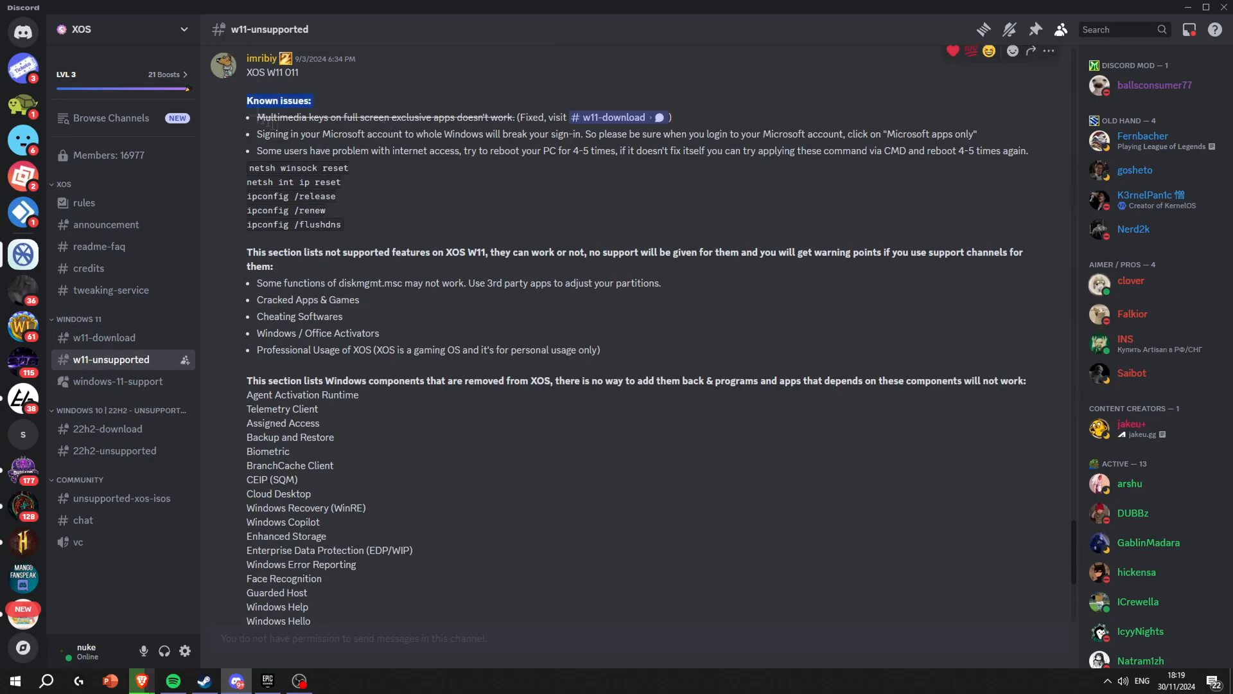
scroll(down, 3)
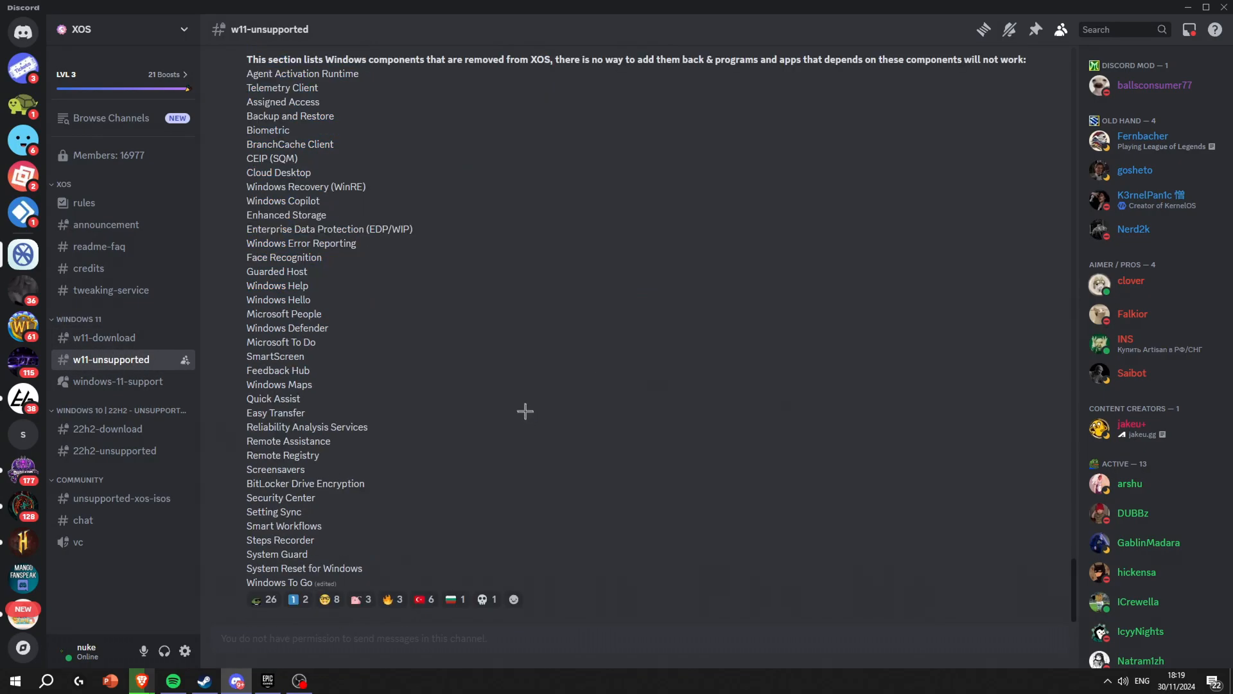
click(103, 337)
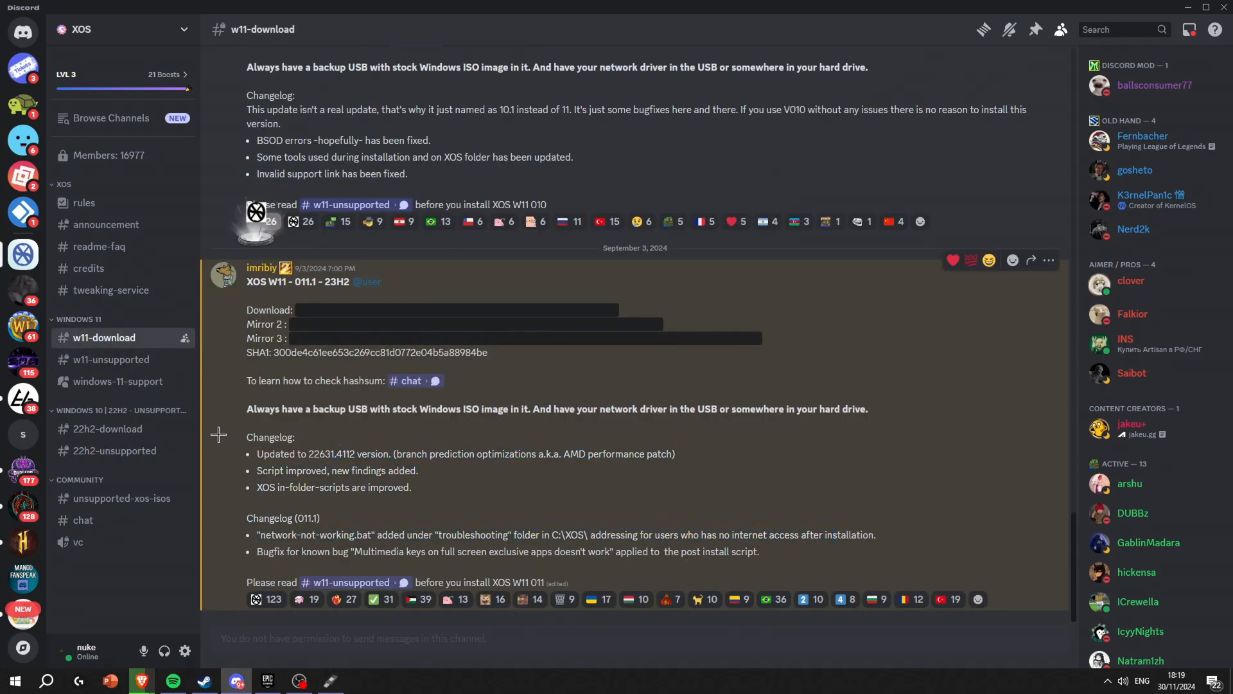
drag(247, 409, 609, 409)
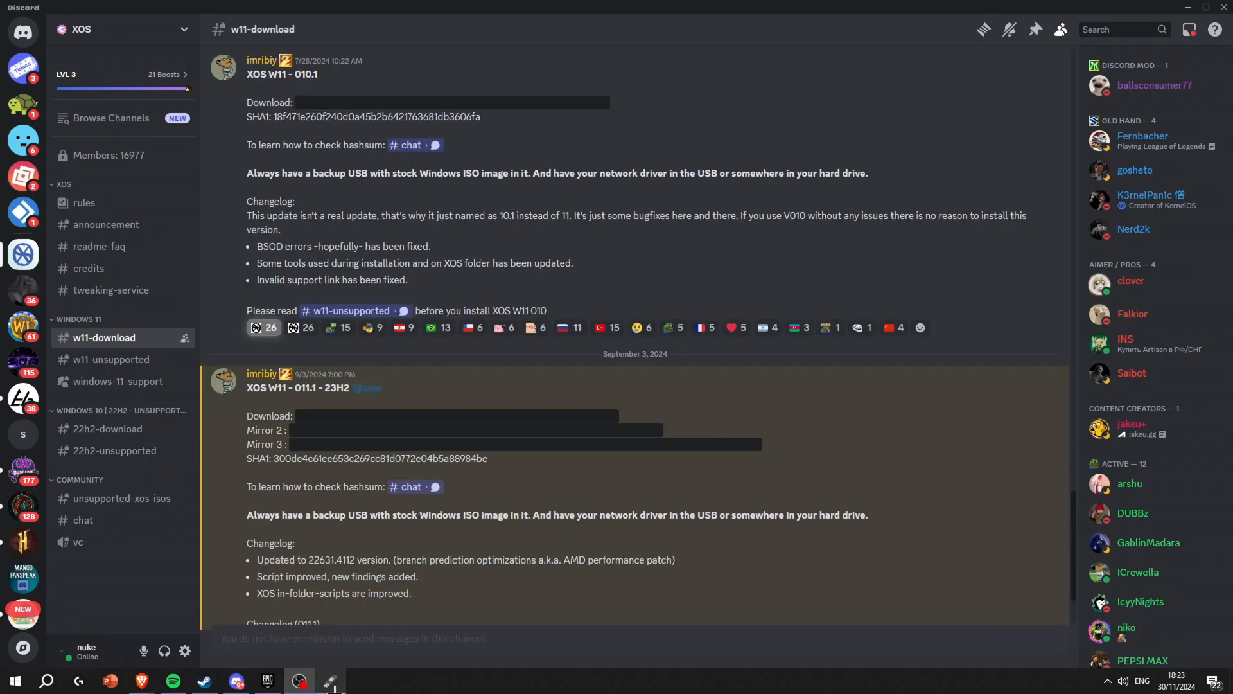
Step: Load XOS-23H2-V0011.1.iso in Rufus with GPT/UEFI and label XOS, then start
click(331, 681)
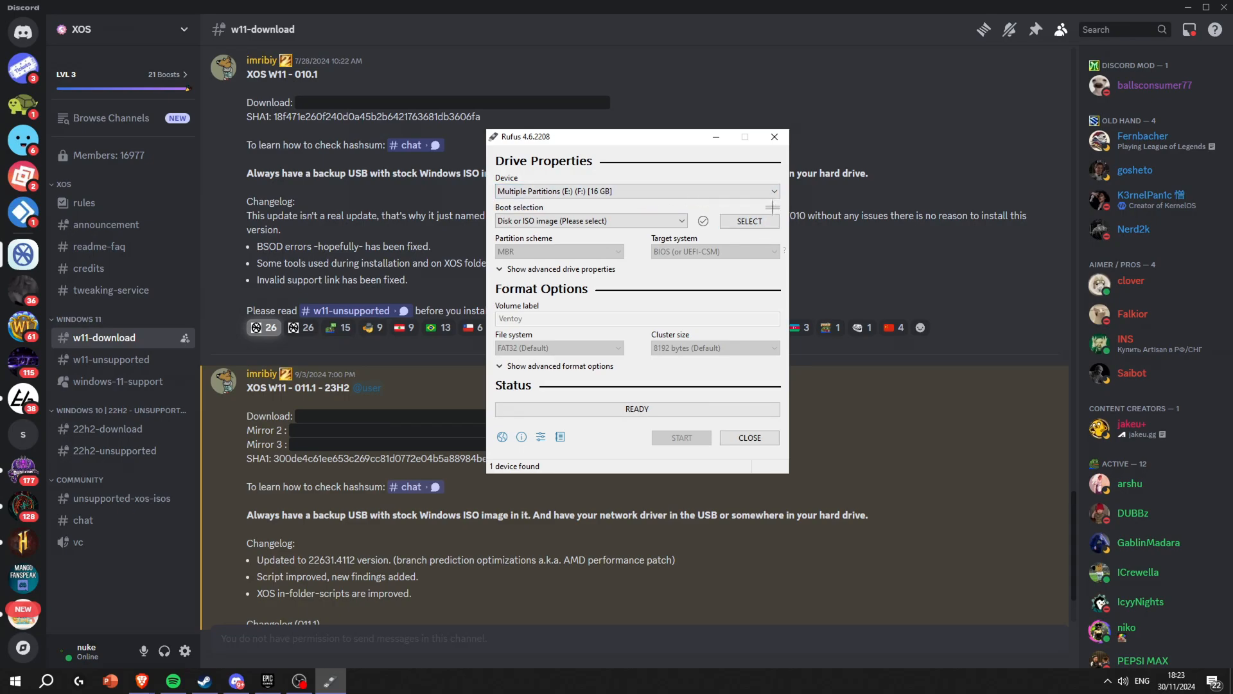
click(749, 221)
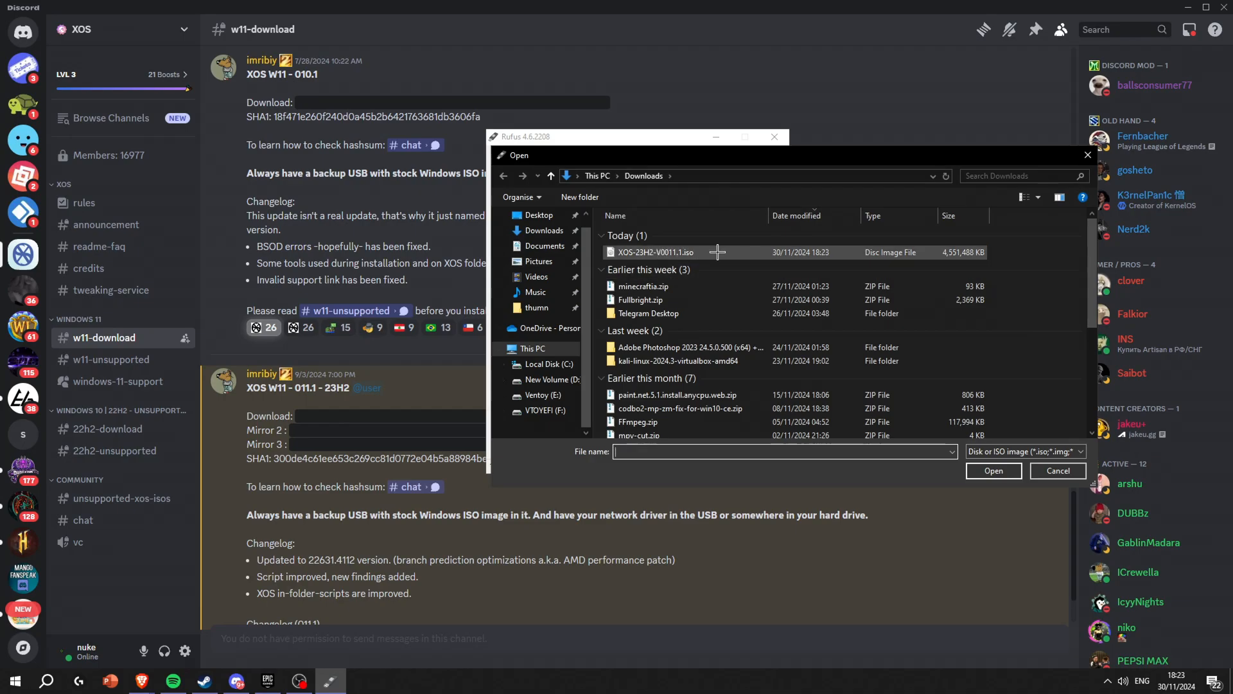
double_click(655, 252)
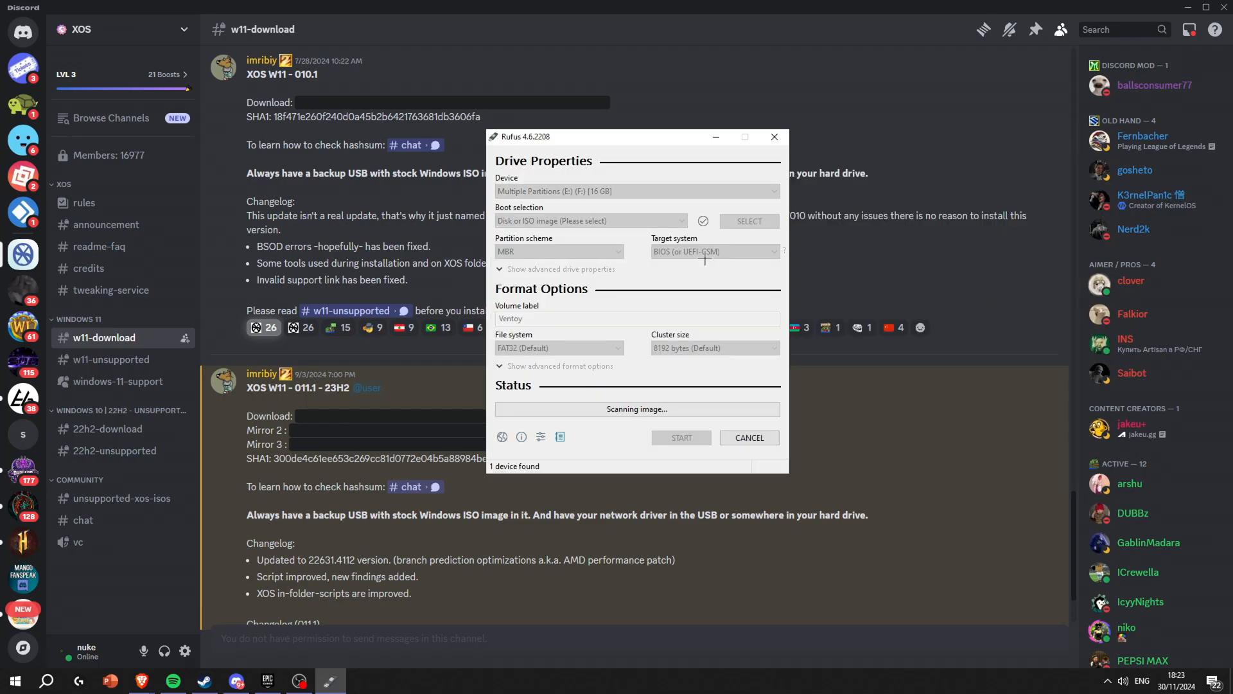
mouse_move(646, 345)
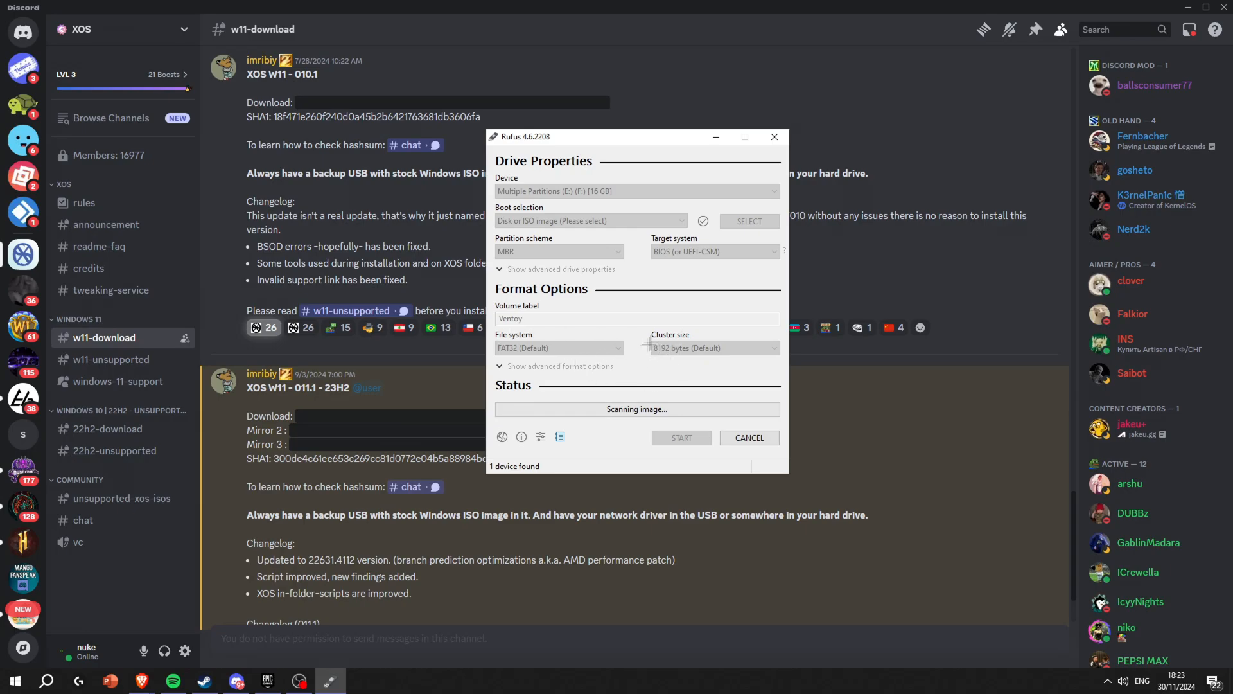
click(749, 221)
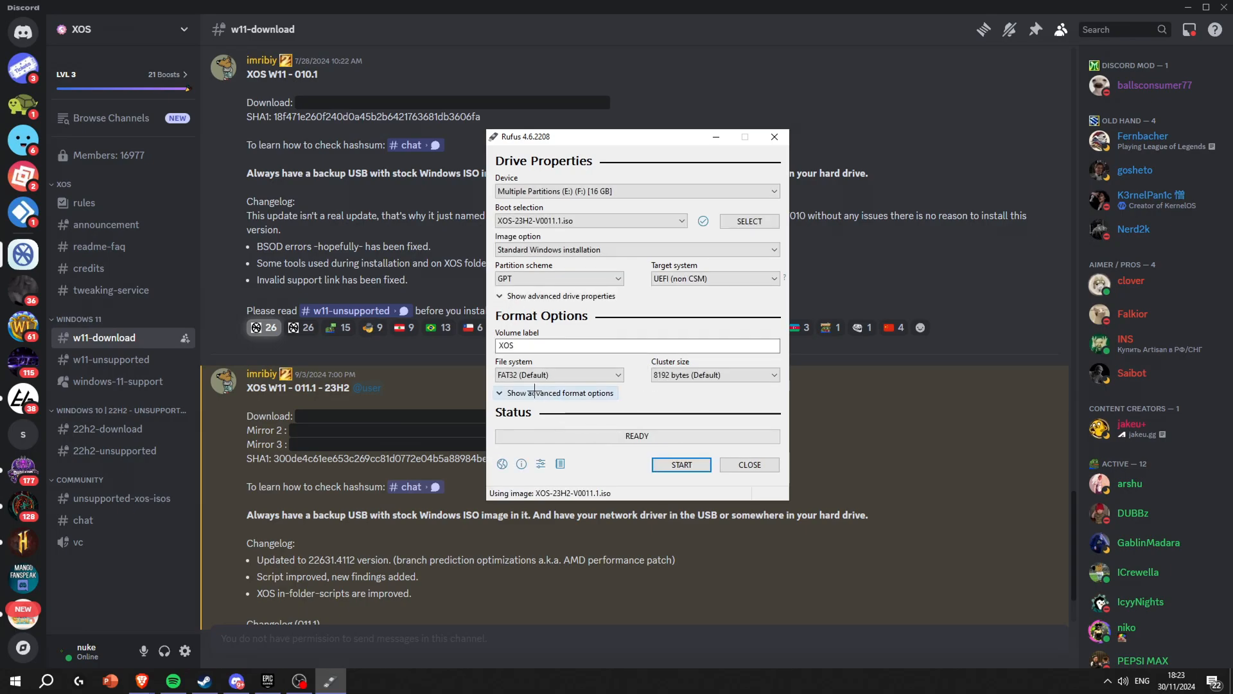
click(556, 393)
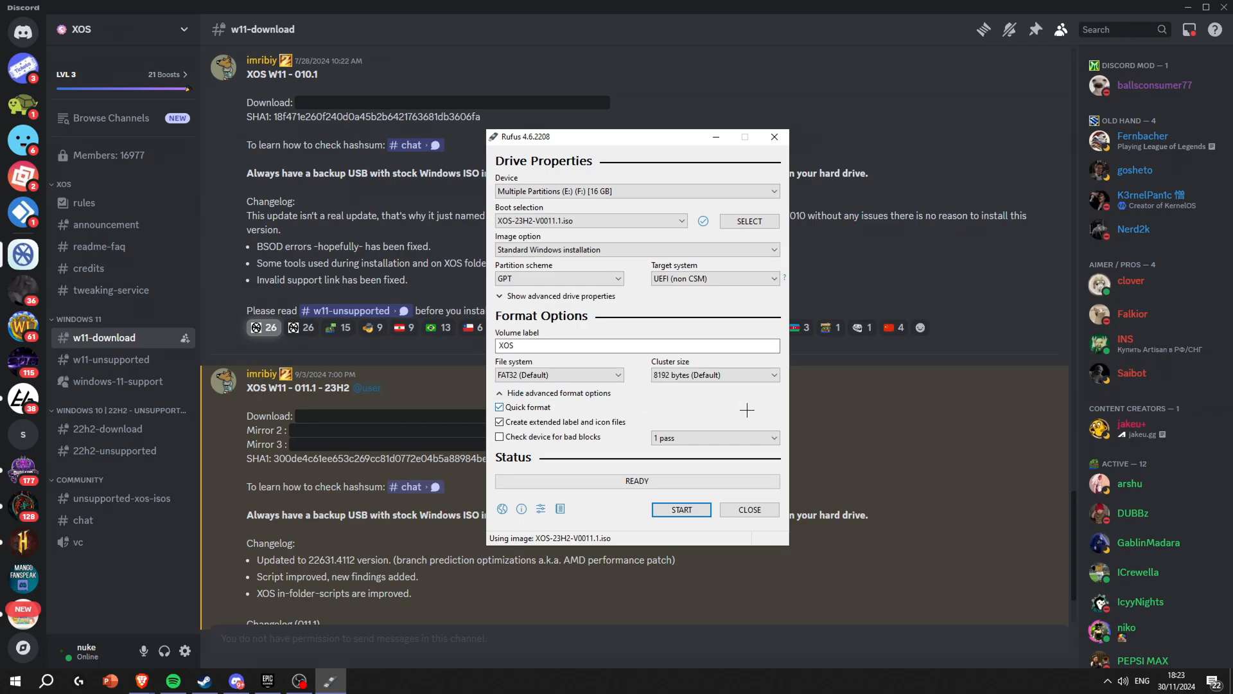
mouse_move(765, 435)
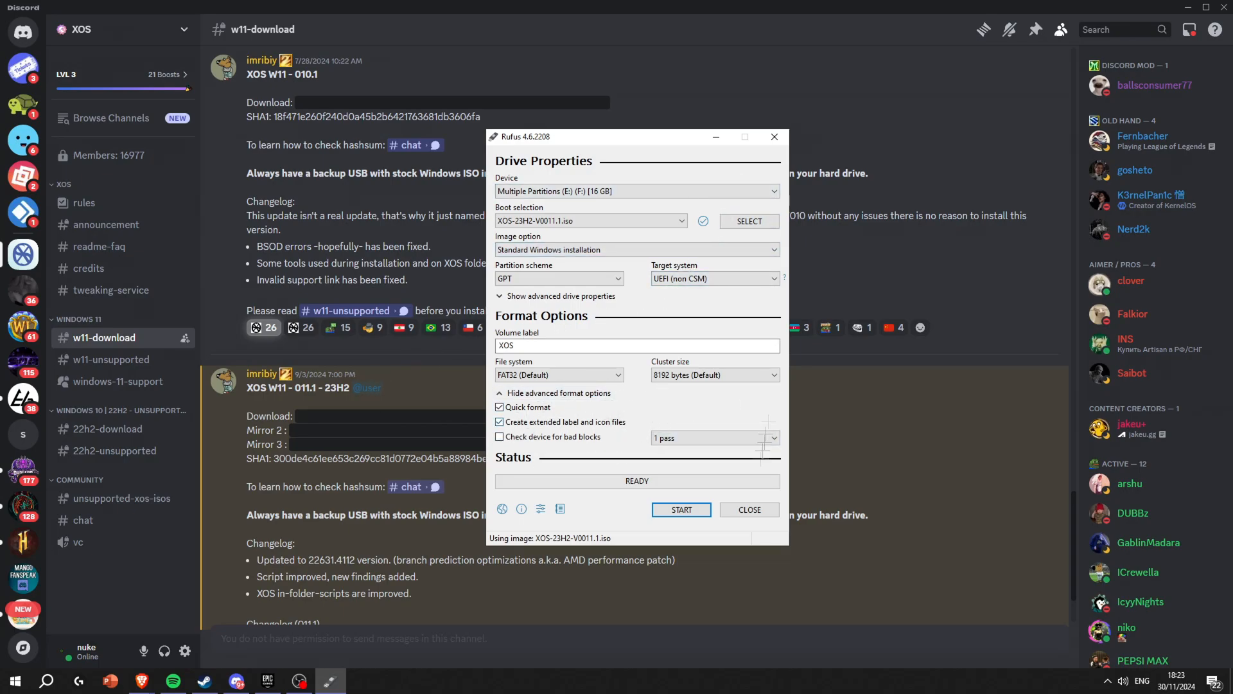
click(681, 509)
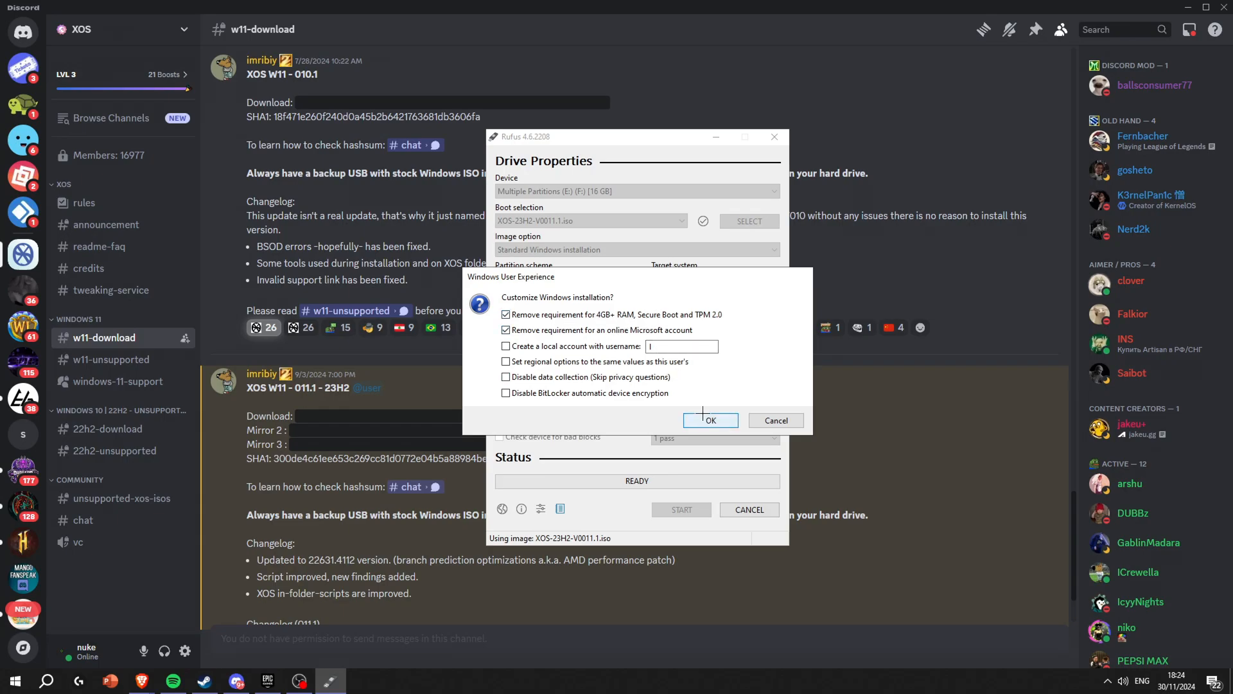
Step: Keep the default TPM, Secure Boot and online-account removals, accept data loss, and finish
click(710, 420)
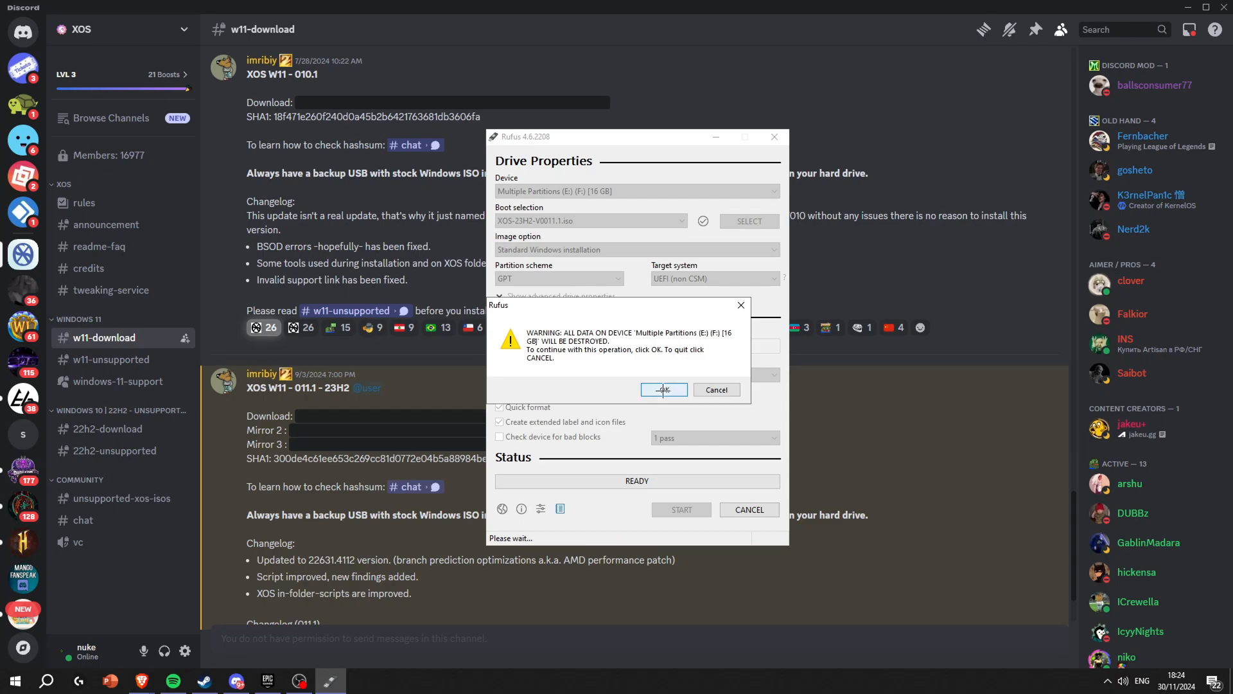
click(665, 389)
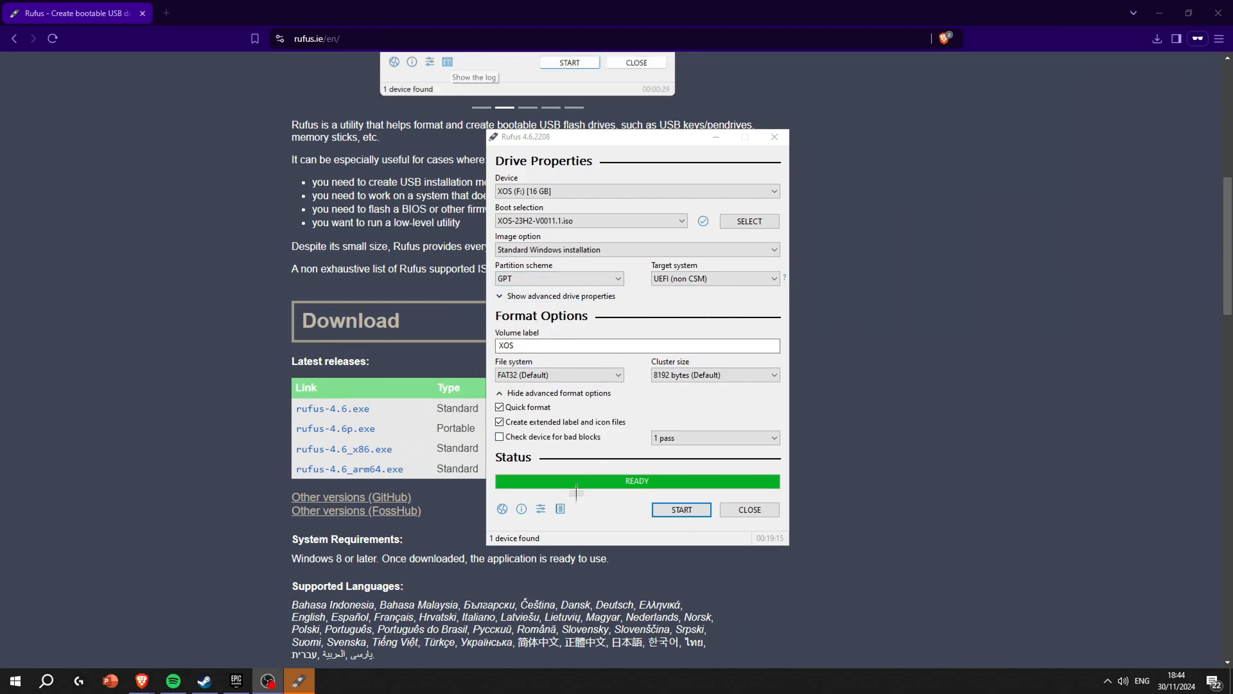
click(636, 191)
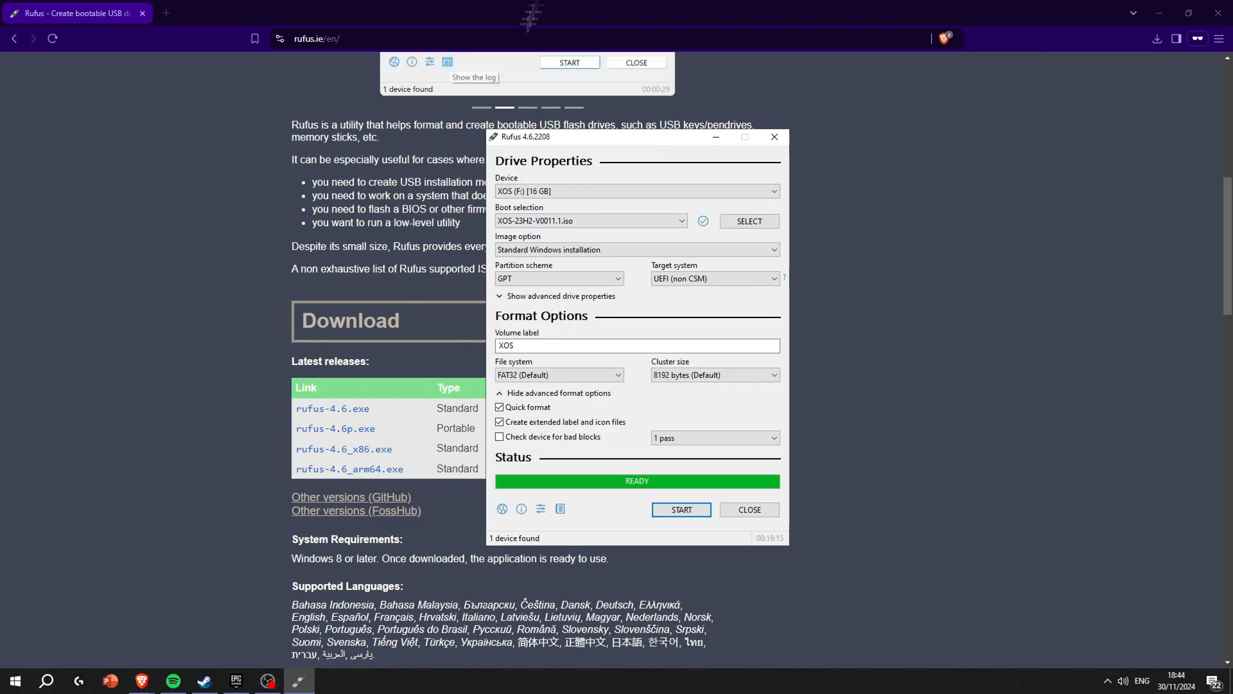
mouse_move(638, 135)
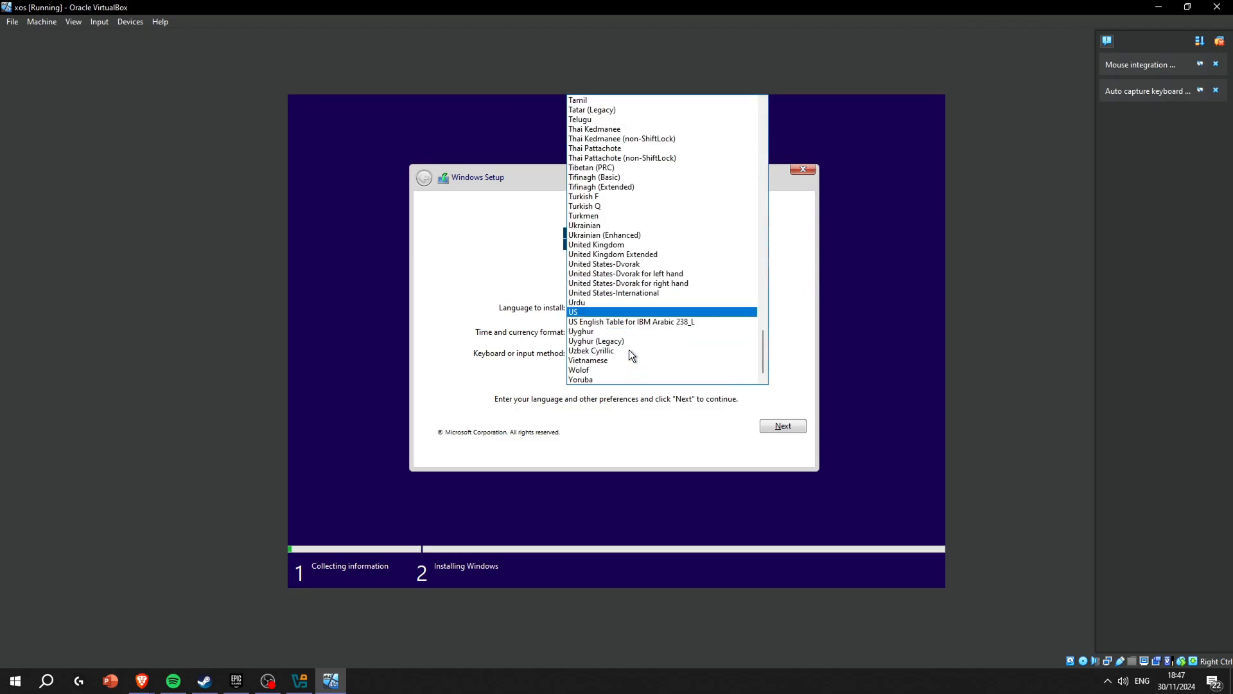
Step: Accept the default language, choose Drive 0 Unallocated Space, and begin installing
click(573, 312)
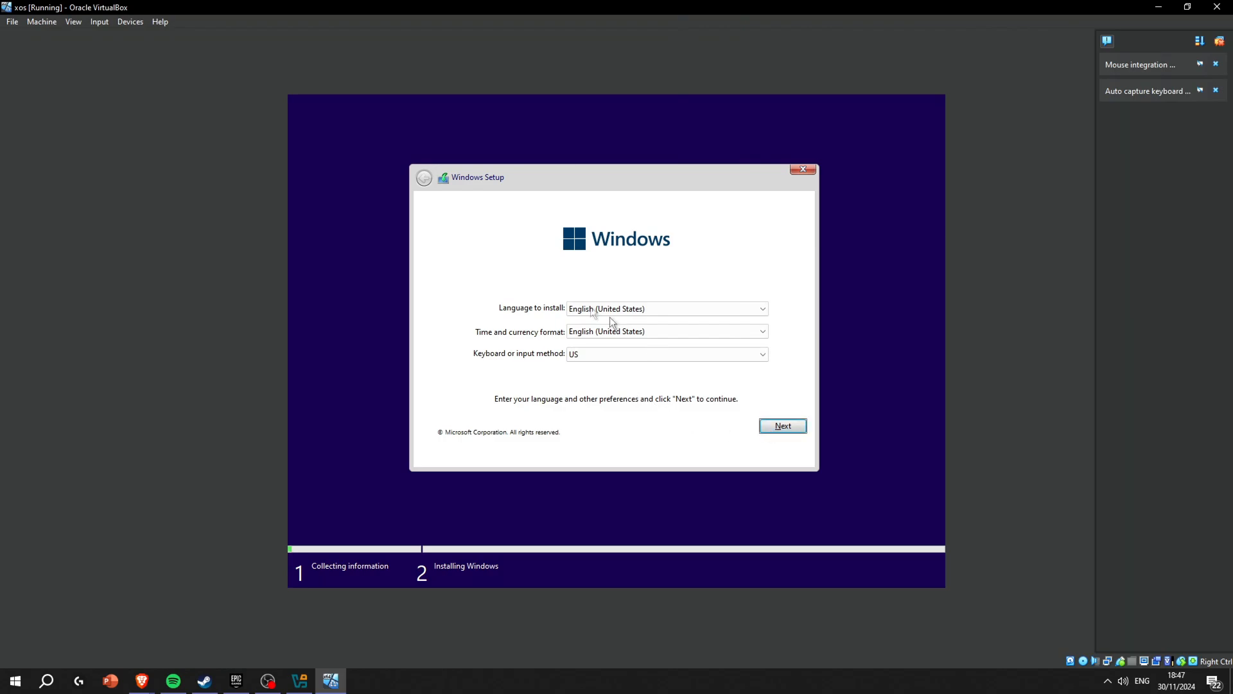
click(783, 425)
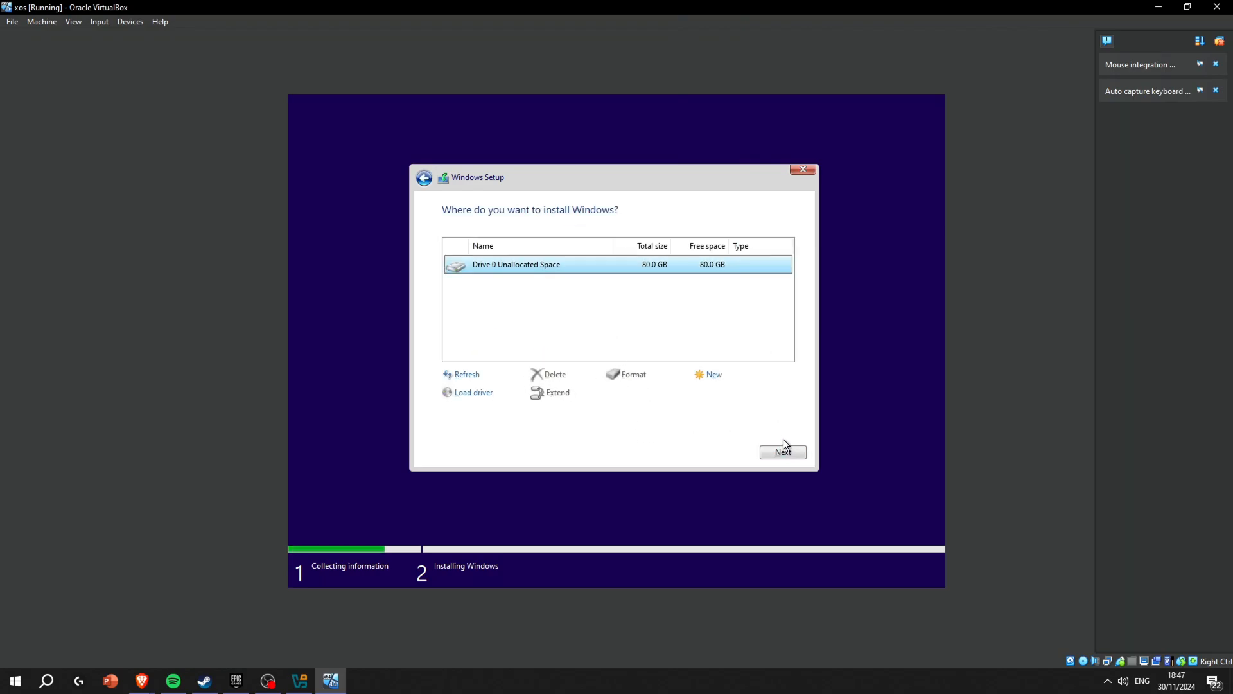
mouse_move(593, 313)
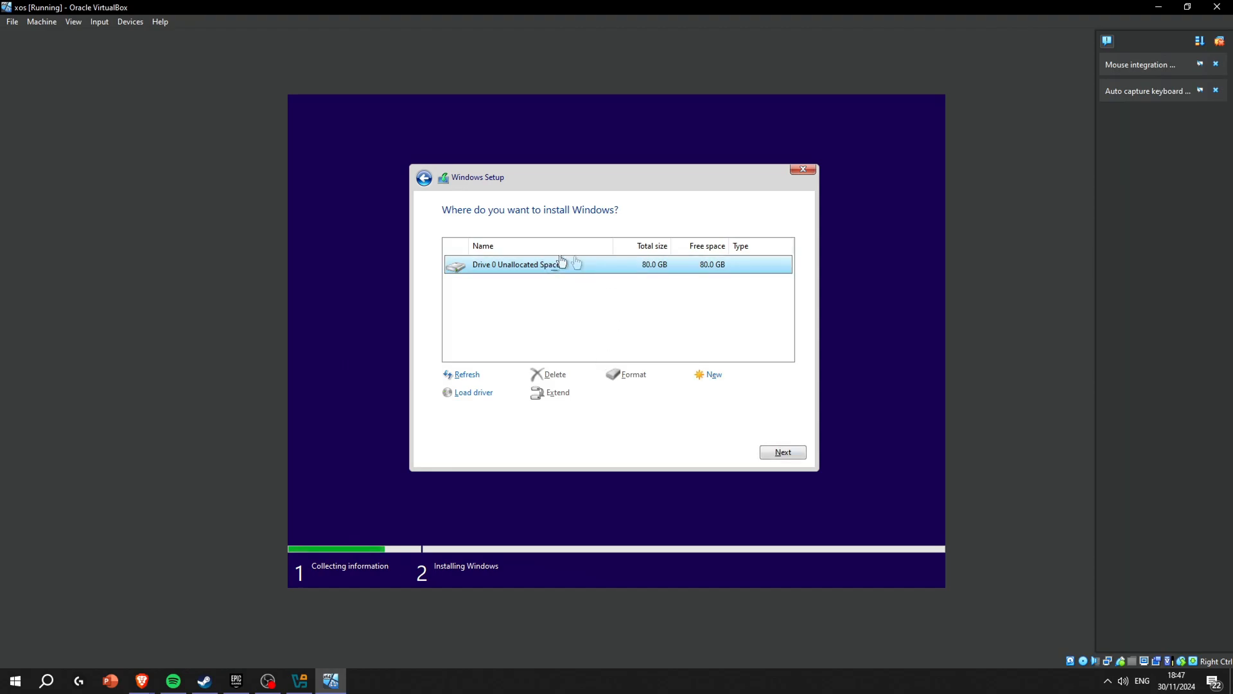
click(783, 452)
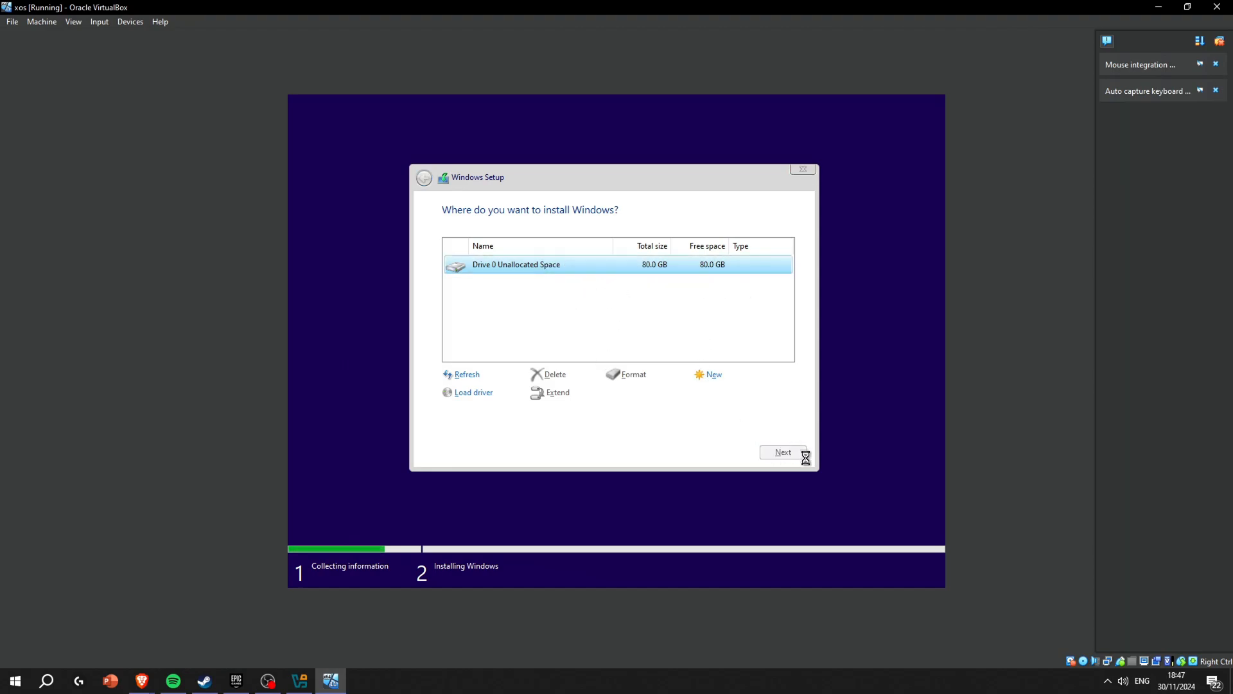
click(782, 452)
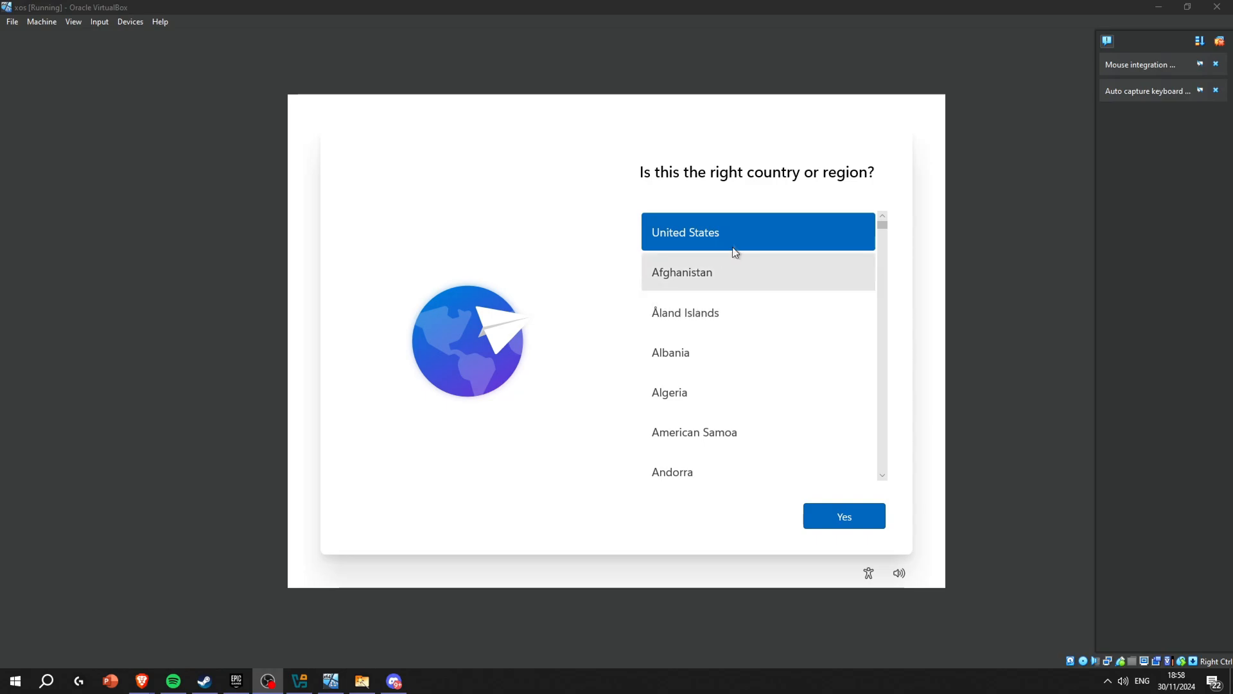
Step: Choose United States and US keyboard, skip a second layout, and pass name and password pages
click(844, 516)
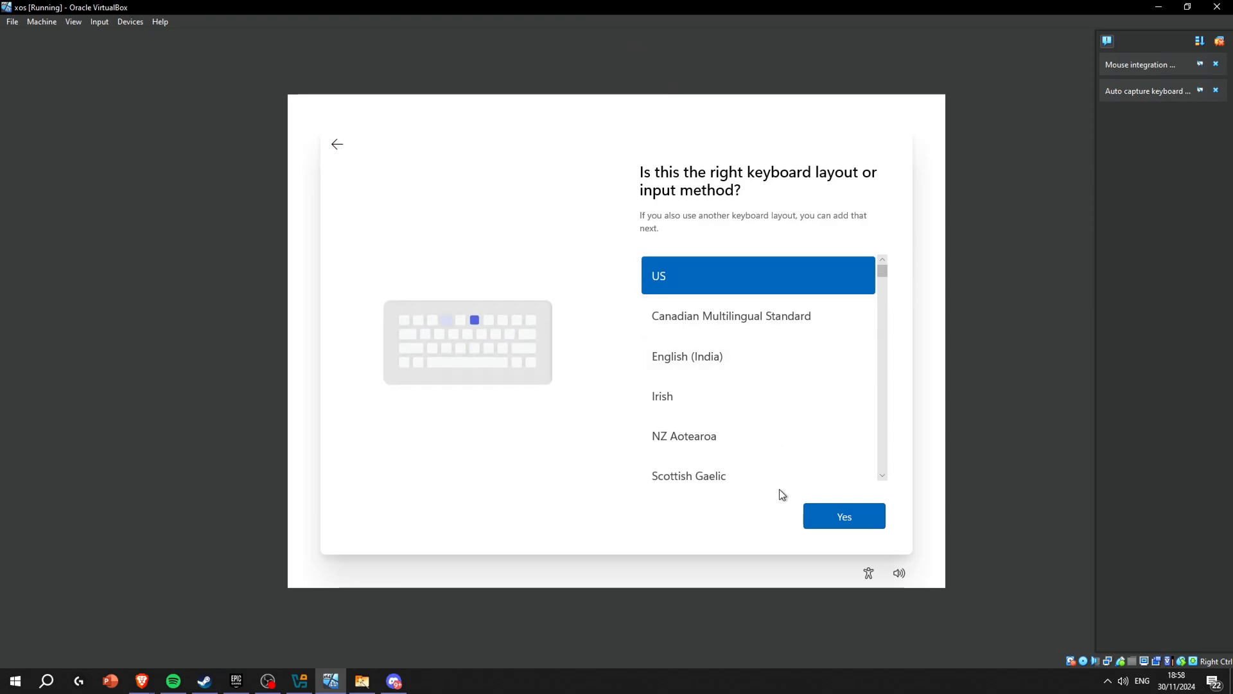
click(844, 516)
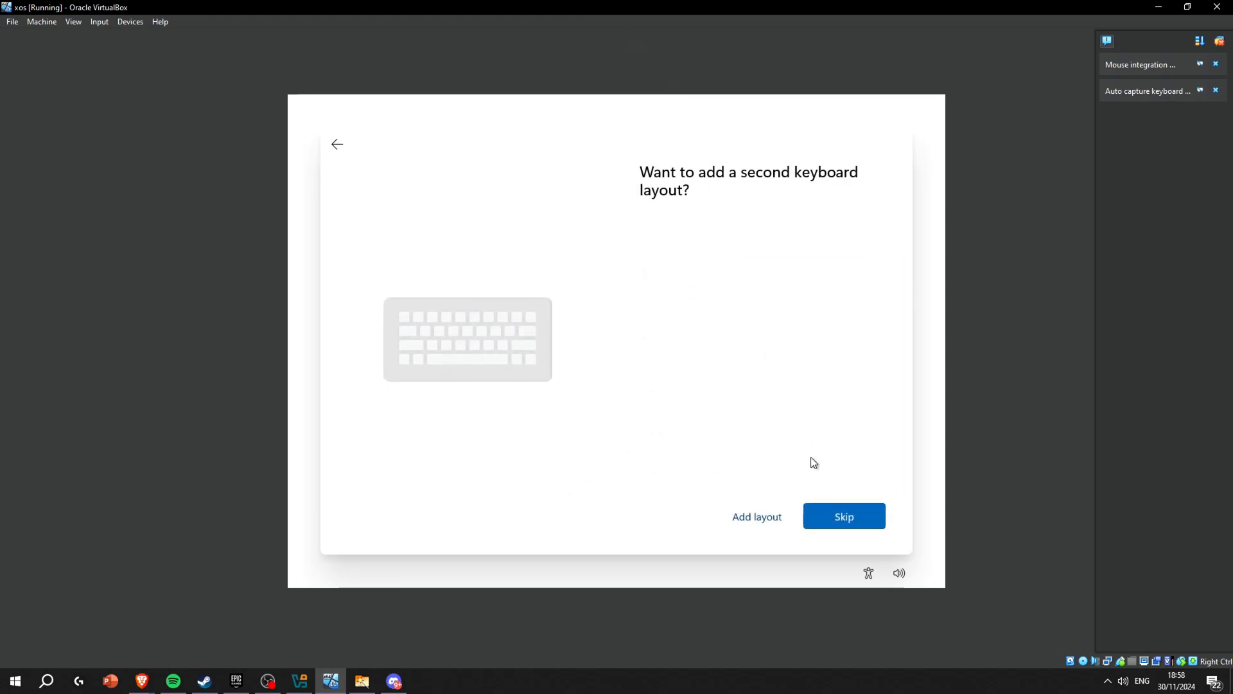
click(844, 515)
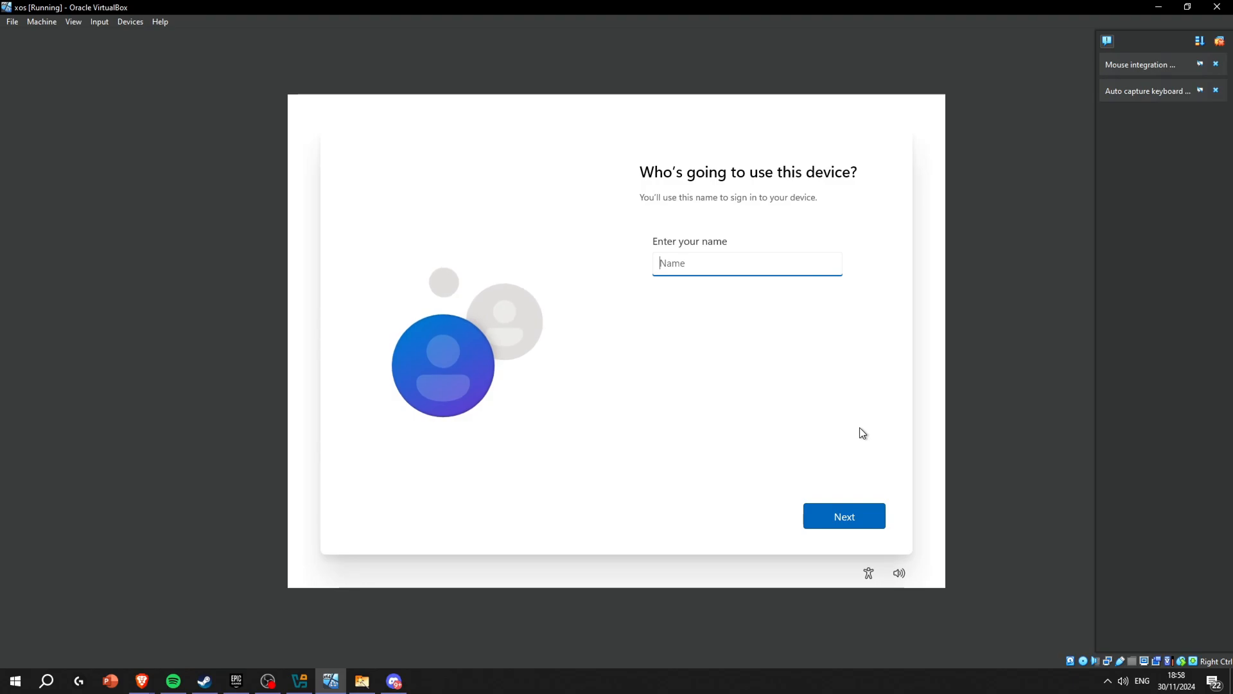
click(844, 515)
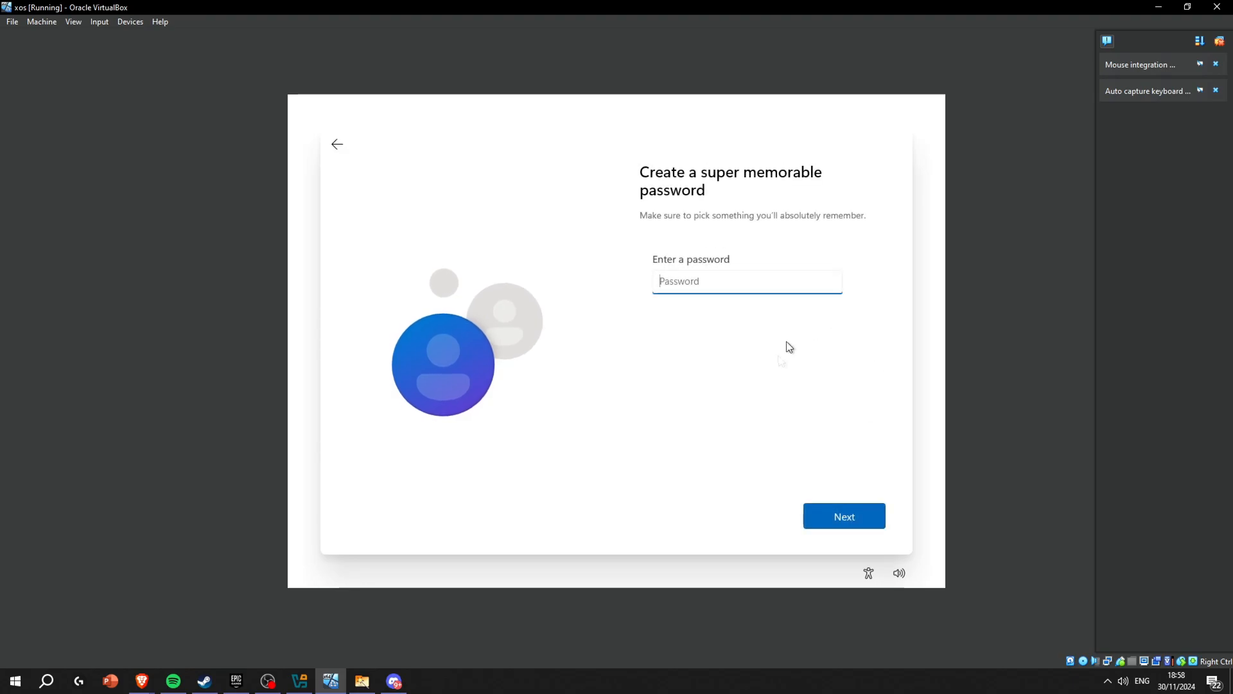
click(844, 516)
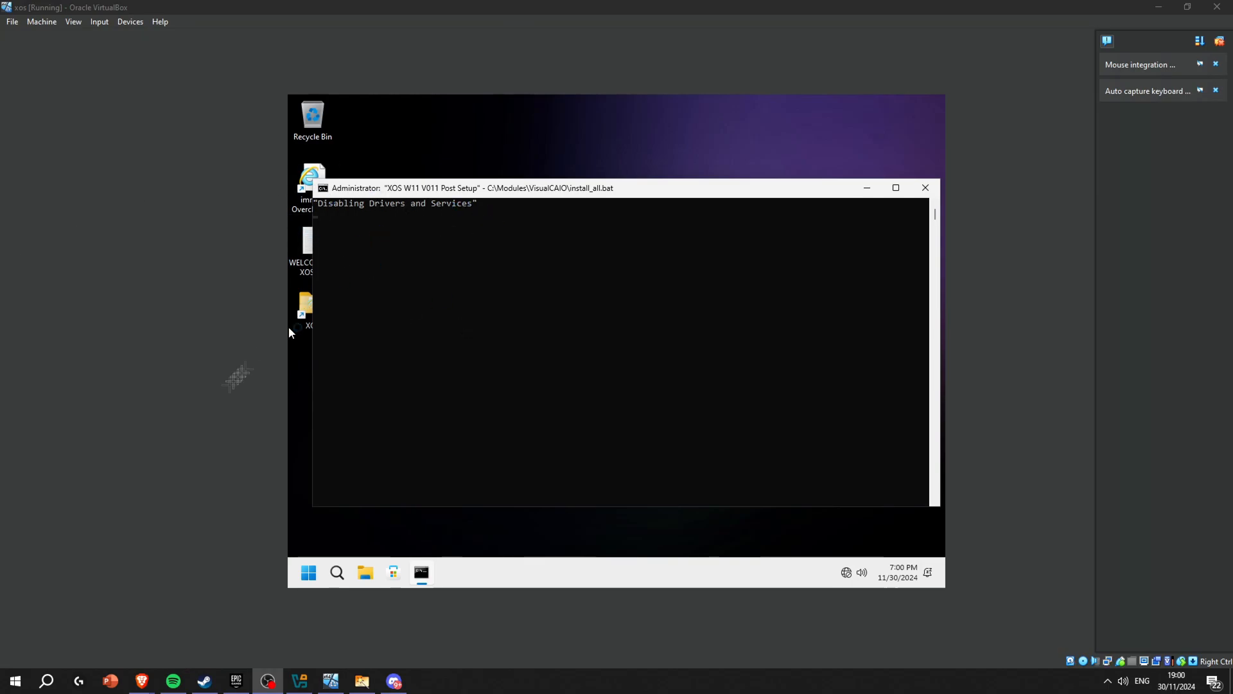
mouse_move(443, 191)
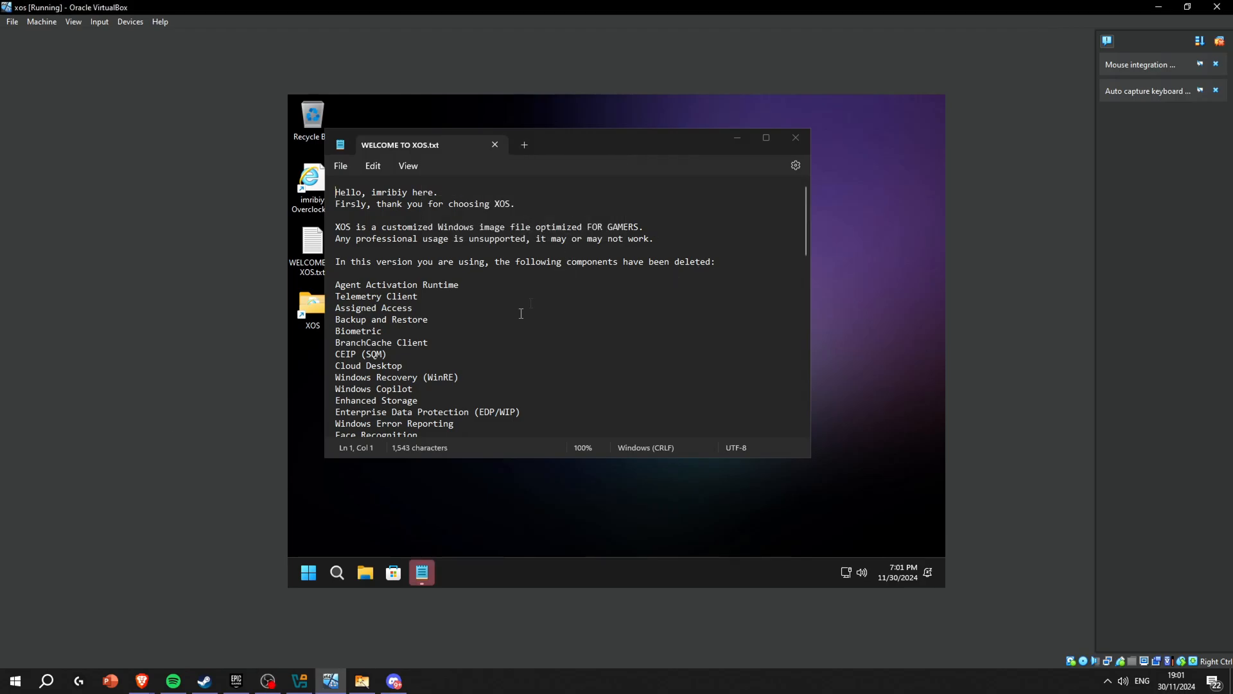
mouse_move(821, 200)
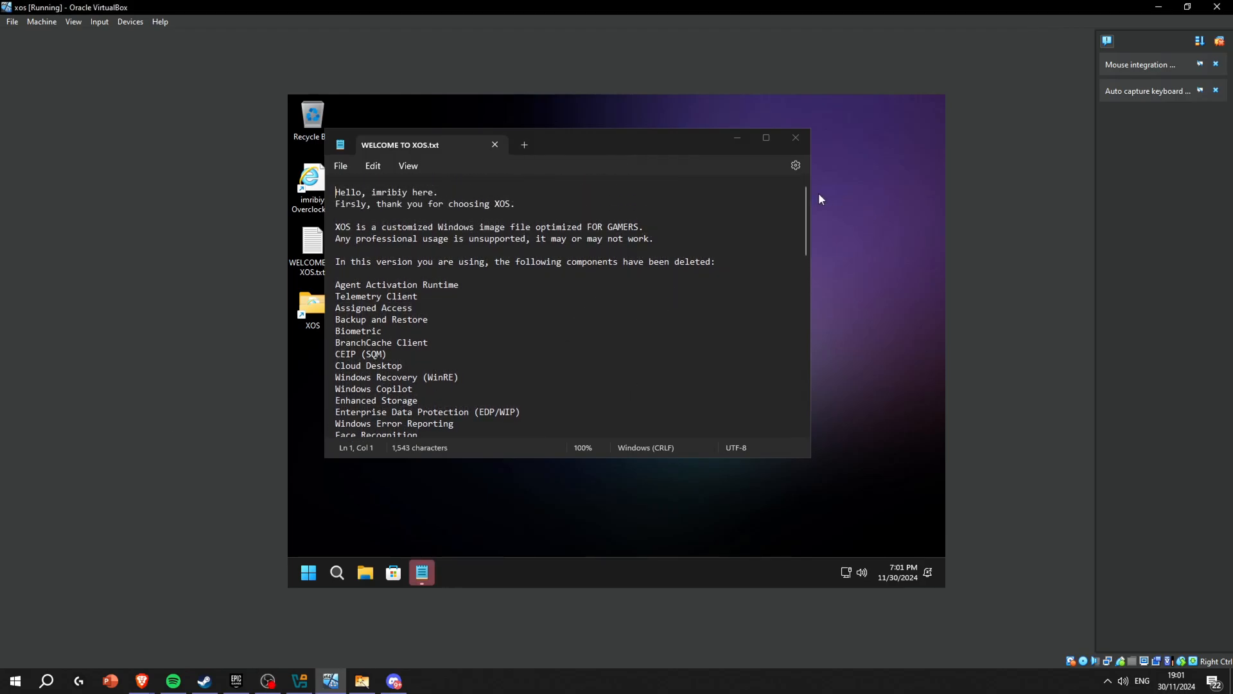
Step: Scroll WELCOME TO XOS.txt, highlight the disabled-features list, and close Notepad
scroll(down, 3)
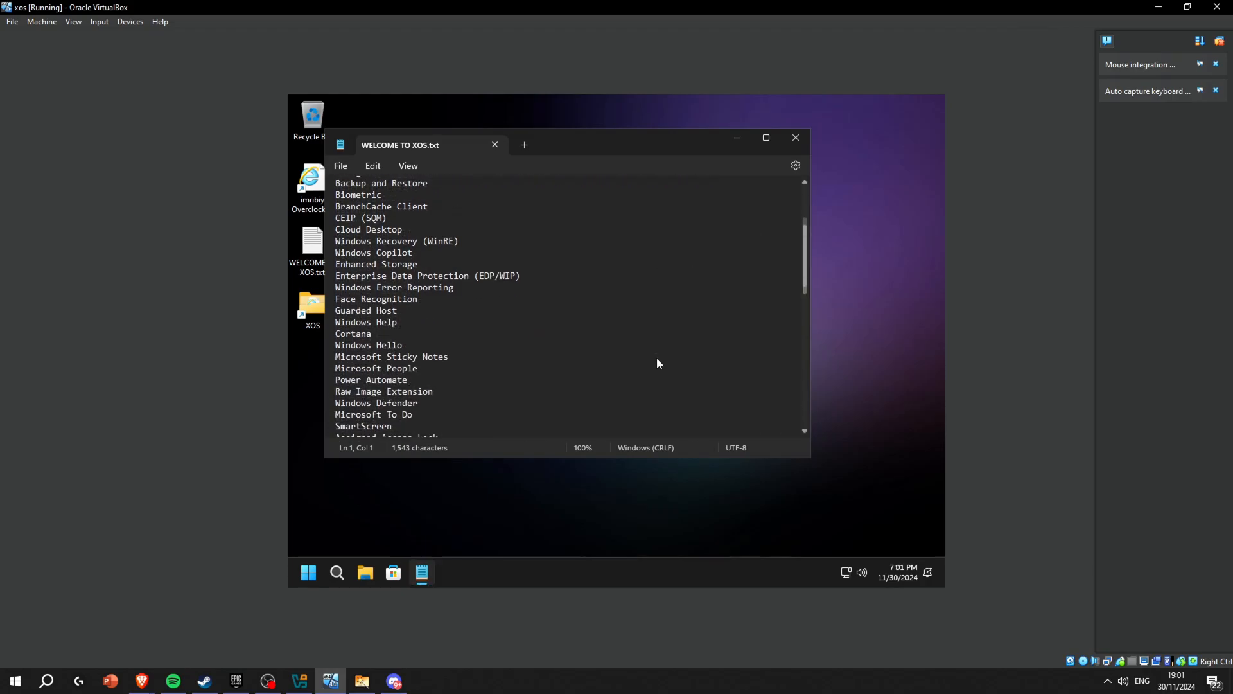
scroll(down, 3)
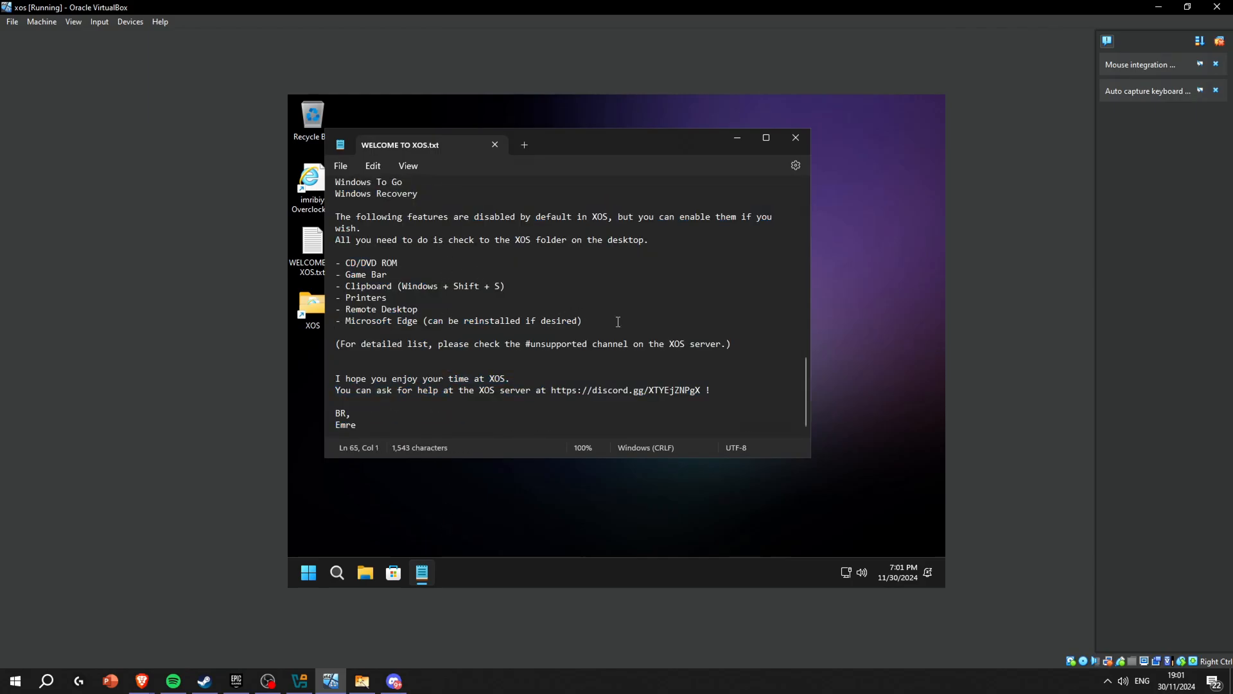
drag(336, 262, 736, 344)
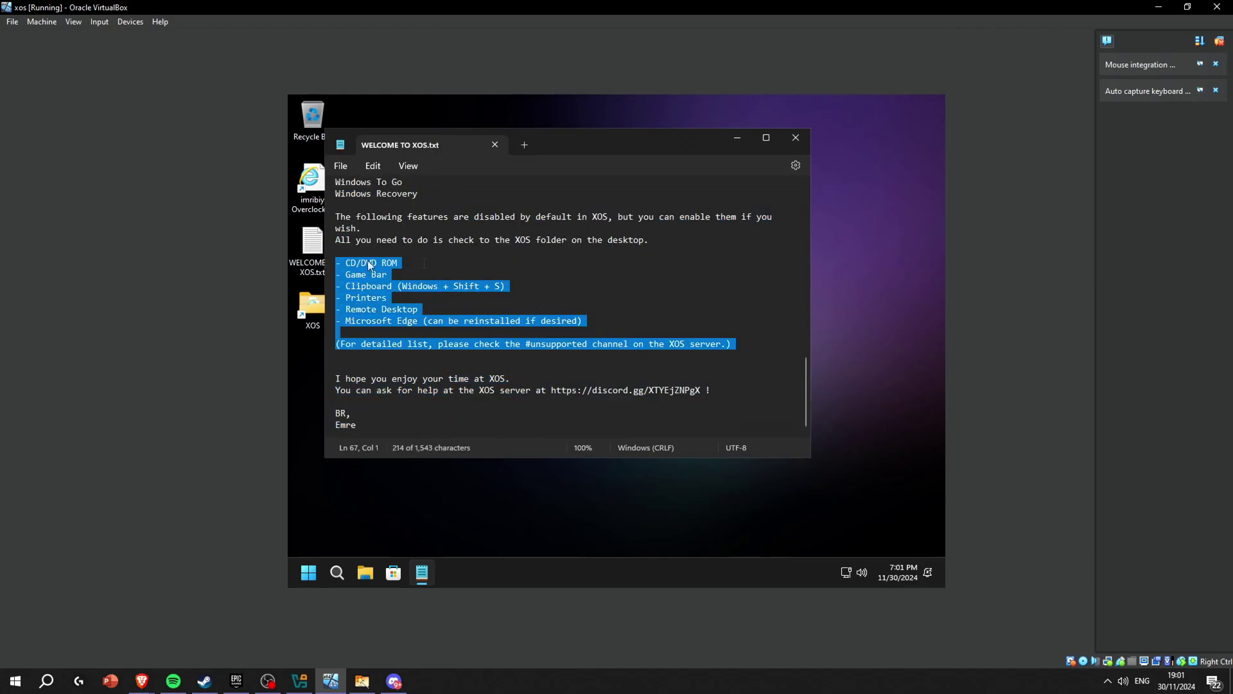
click(795, 138)
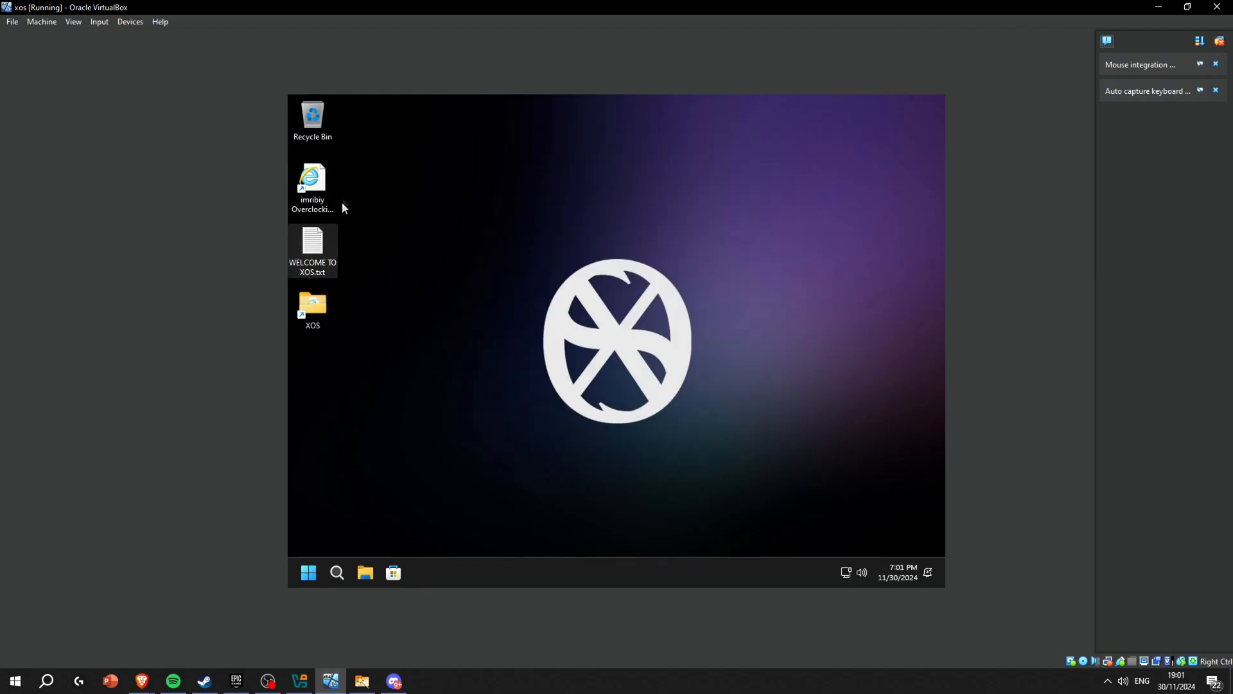
Step: Check date and time via XOS\1-localization\sync-date-and-time, then move to browser installers
double_click(312, 303)
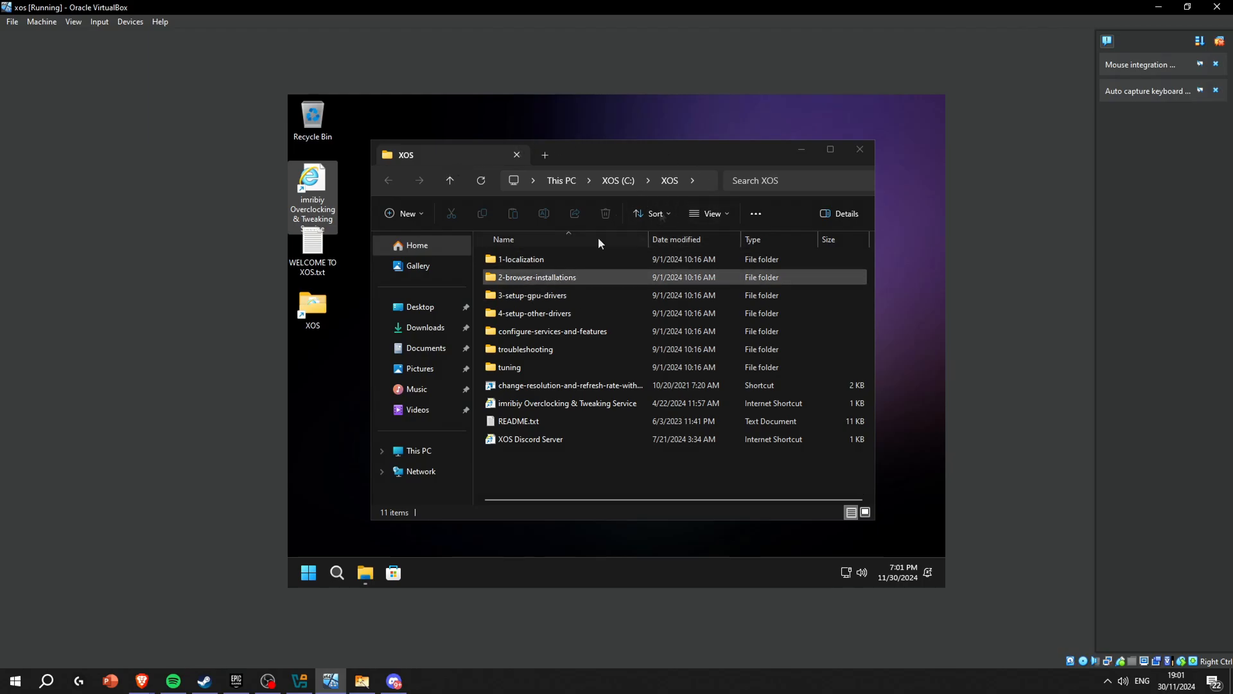
double_click(521, 259)
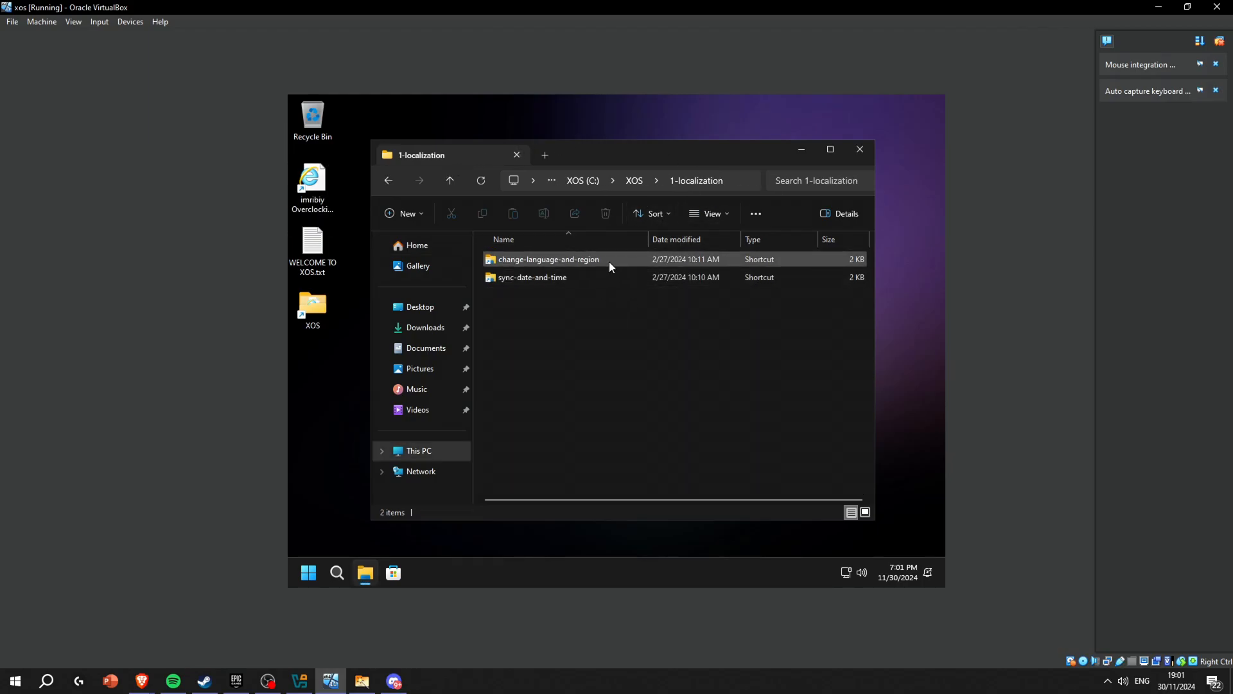
click(549, 258)
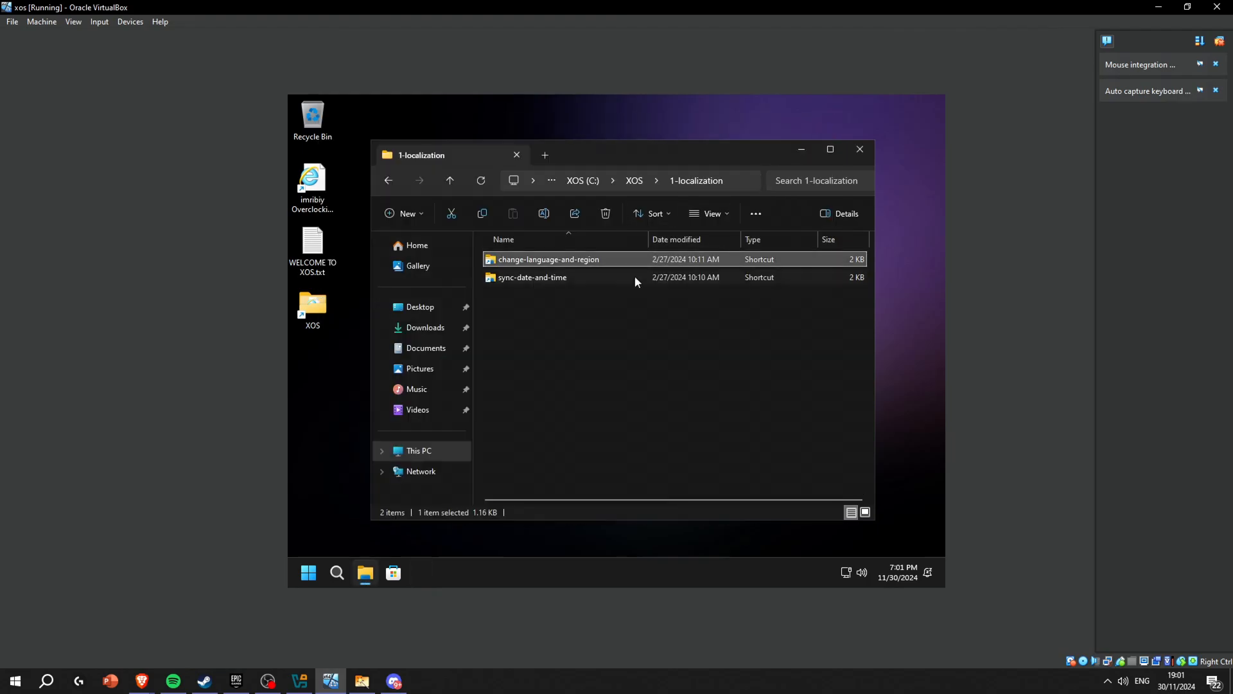
double_click(533, 277)
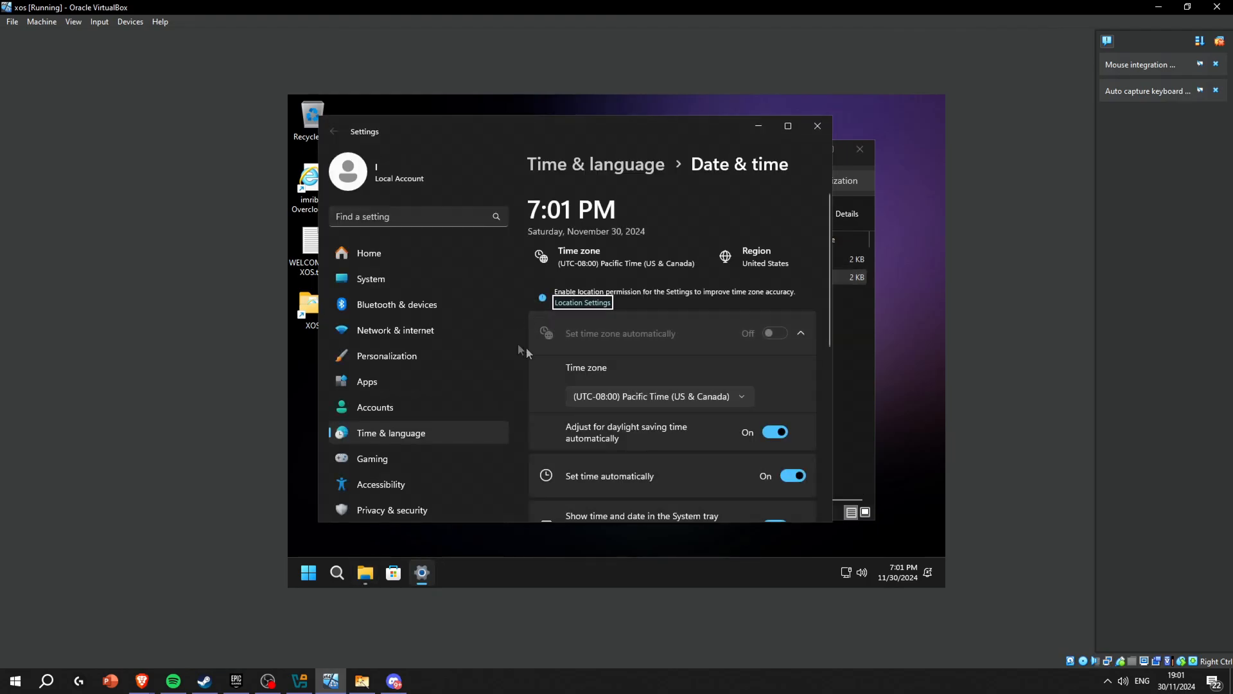
scroll(down, 3)
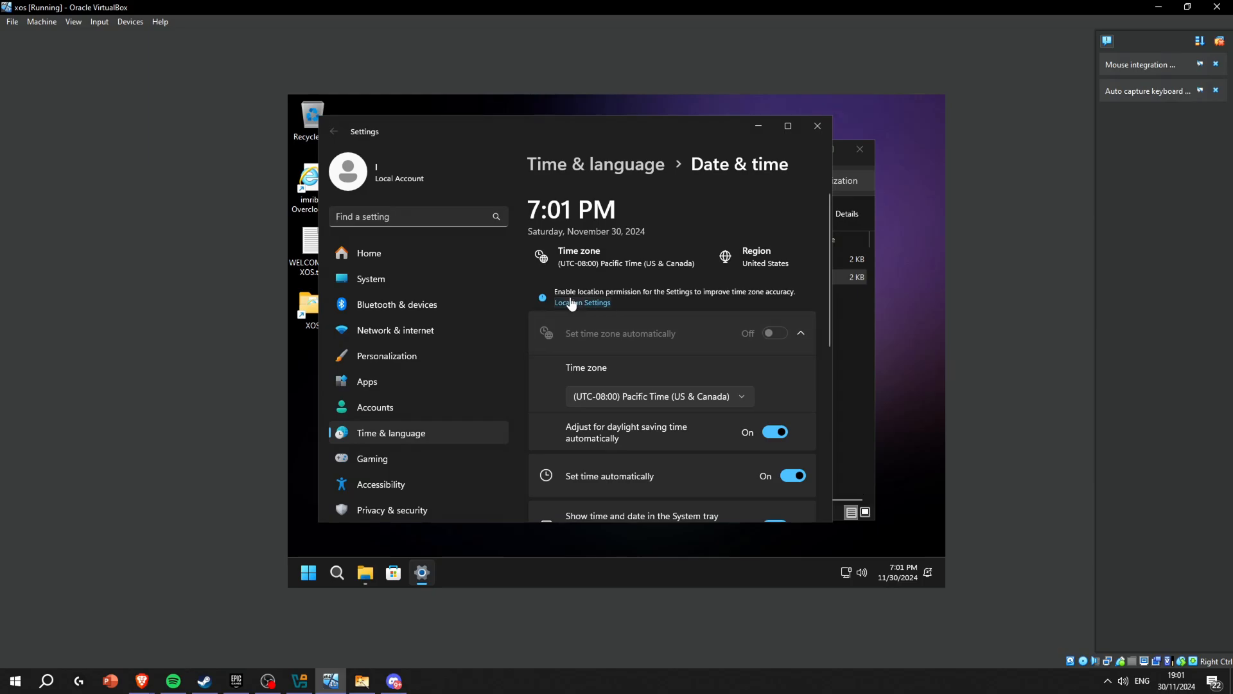
click(582, 303)
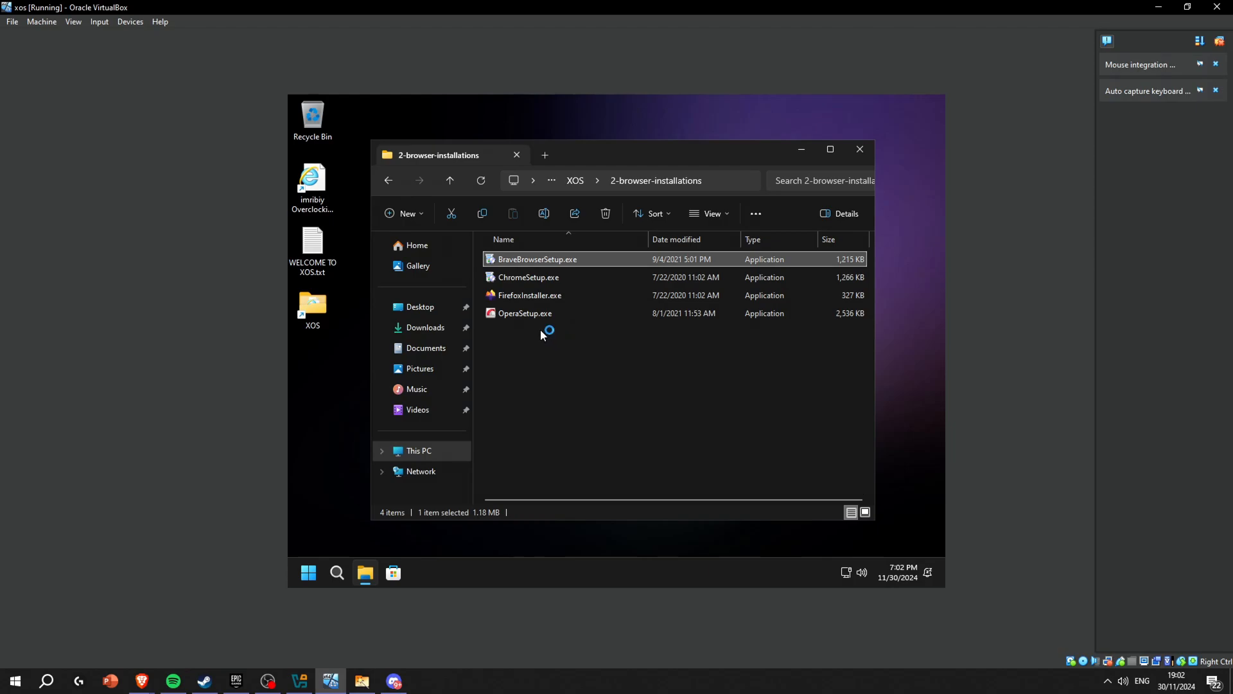
Step: Browse 3-setup-gpu-drivers\amd and open the Nimez Modded Drivers link
double_click(537, 259)
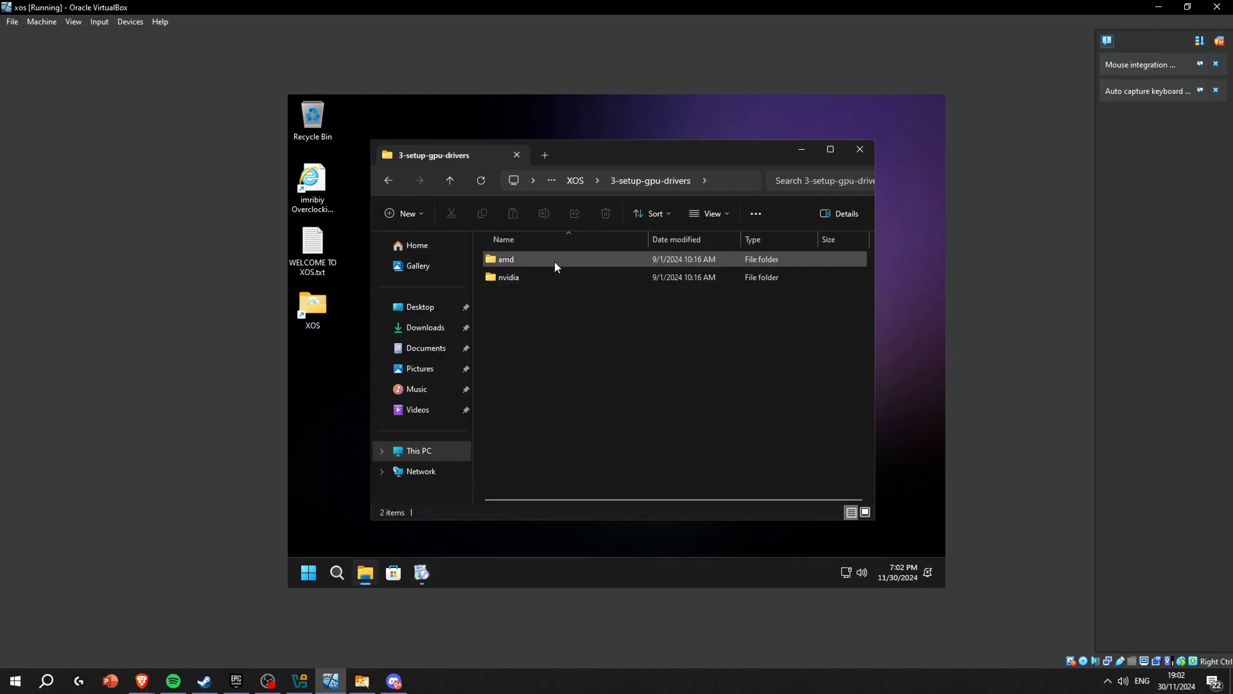
double_click(505, 259)
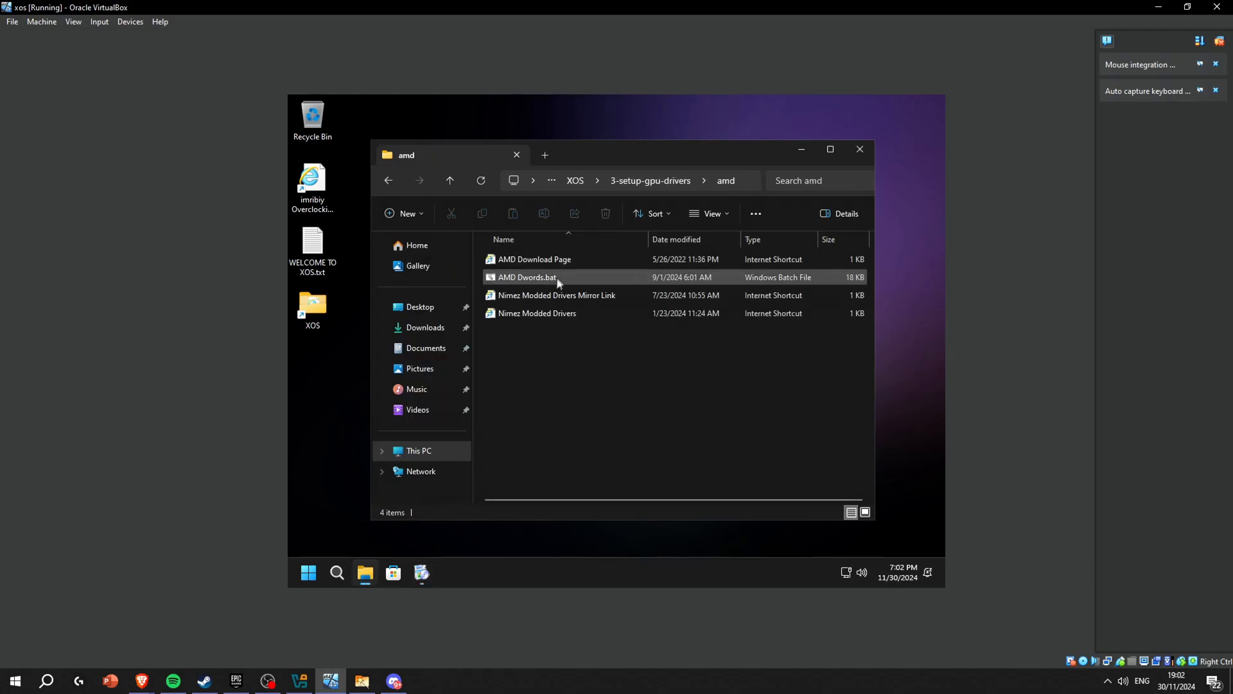
click(536, 312)
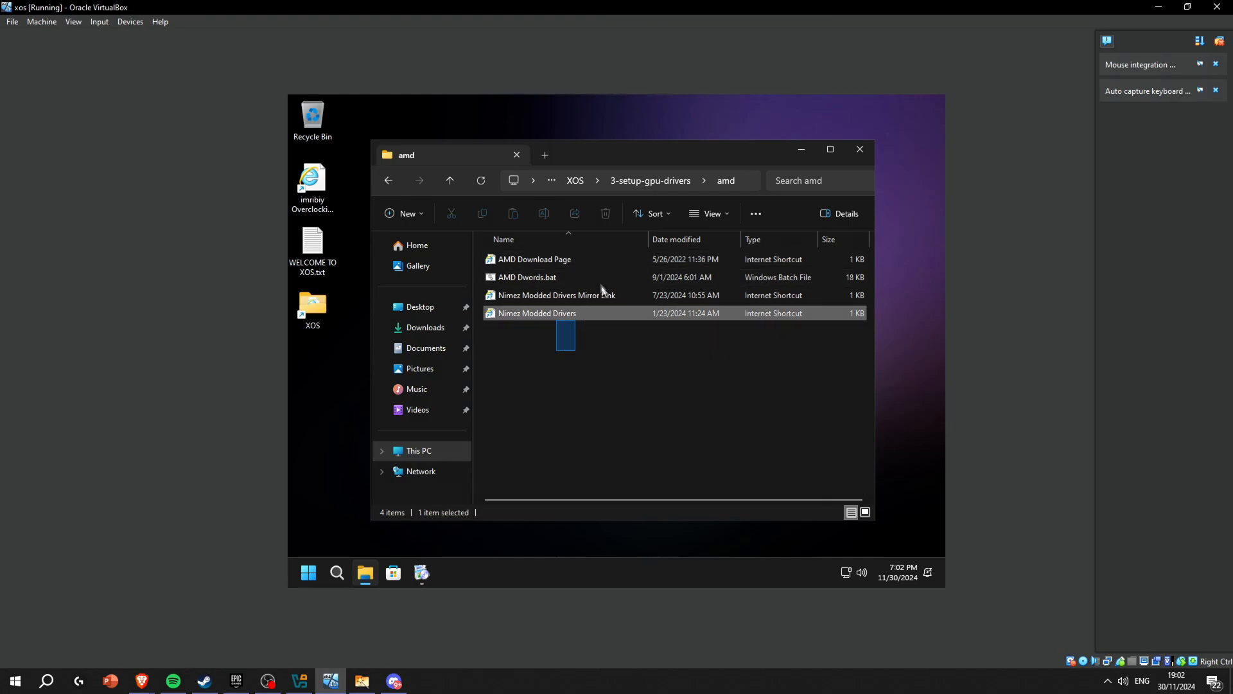
mouse_move(594, 313)
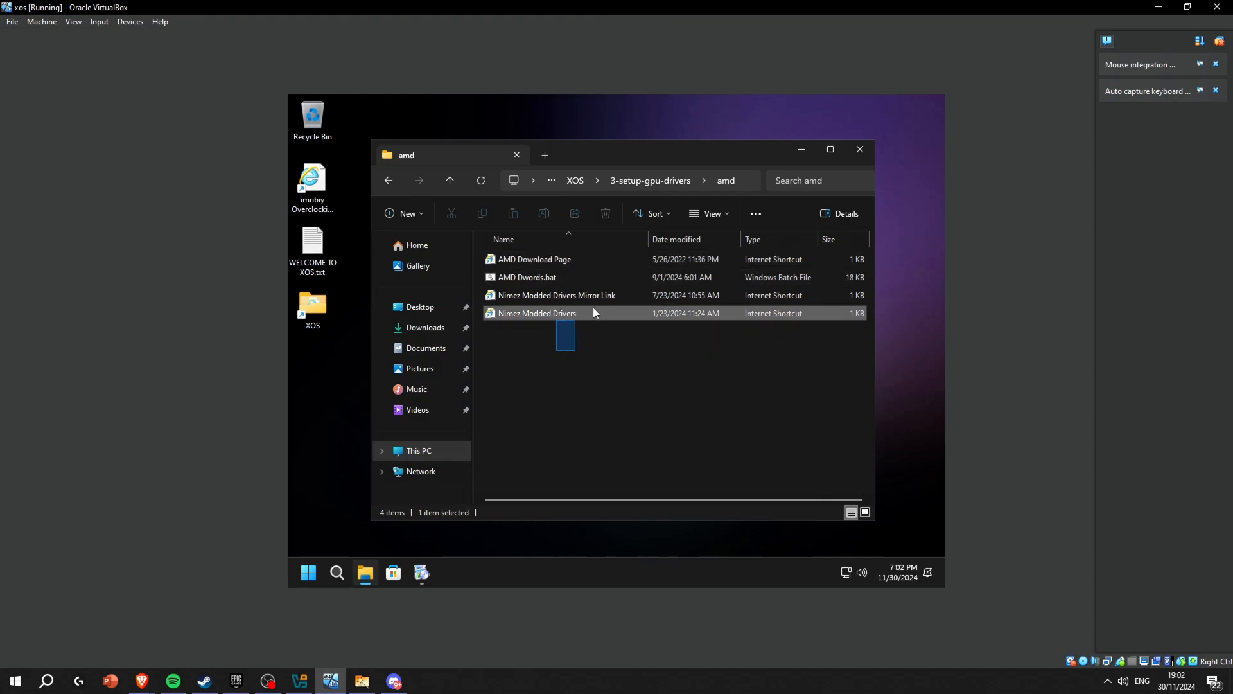
mouse_move(550, 382)
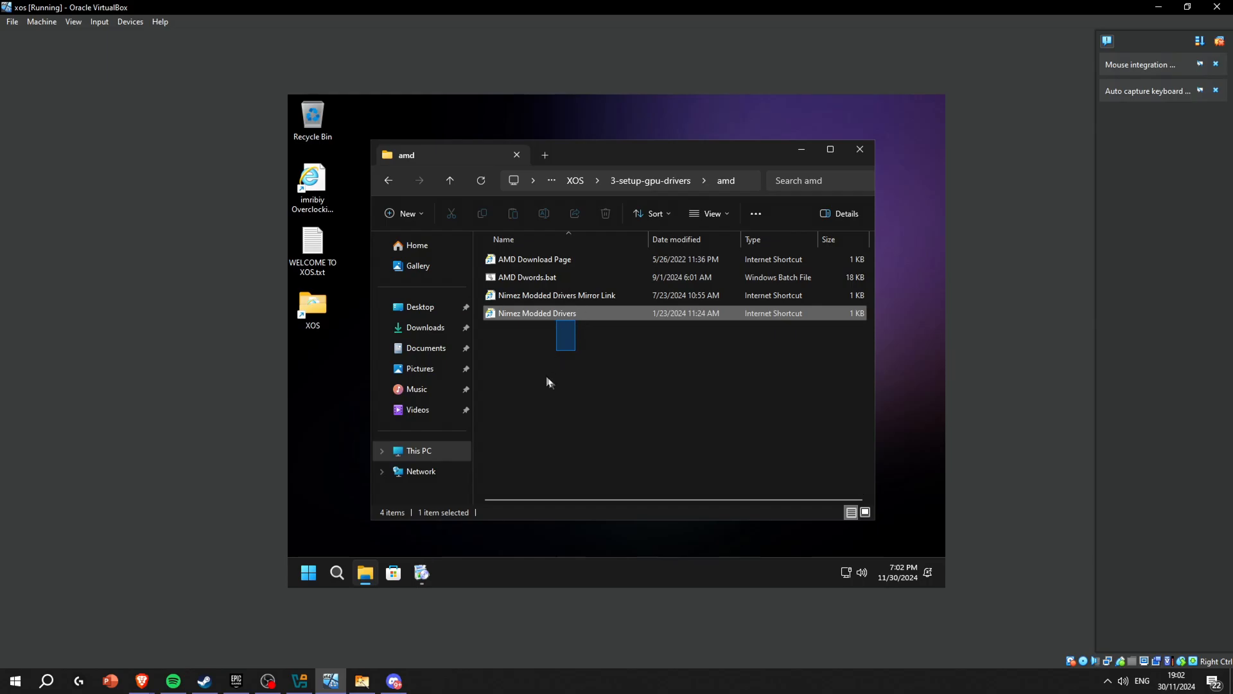
double_click(537, 312)
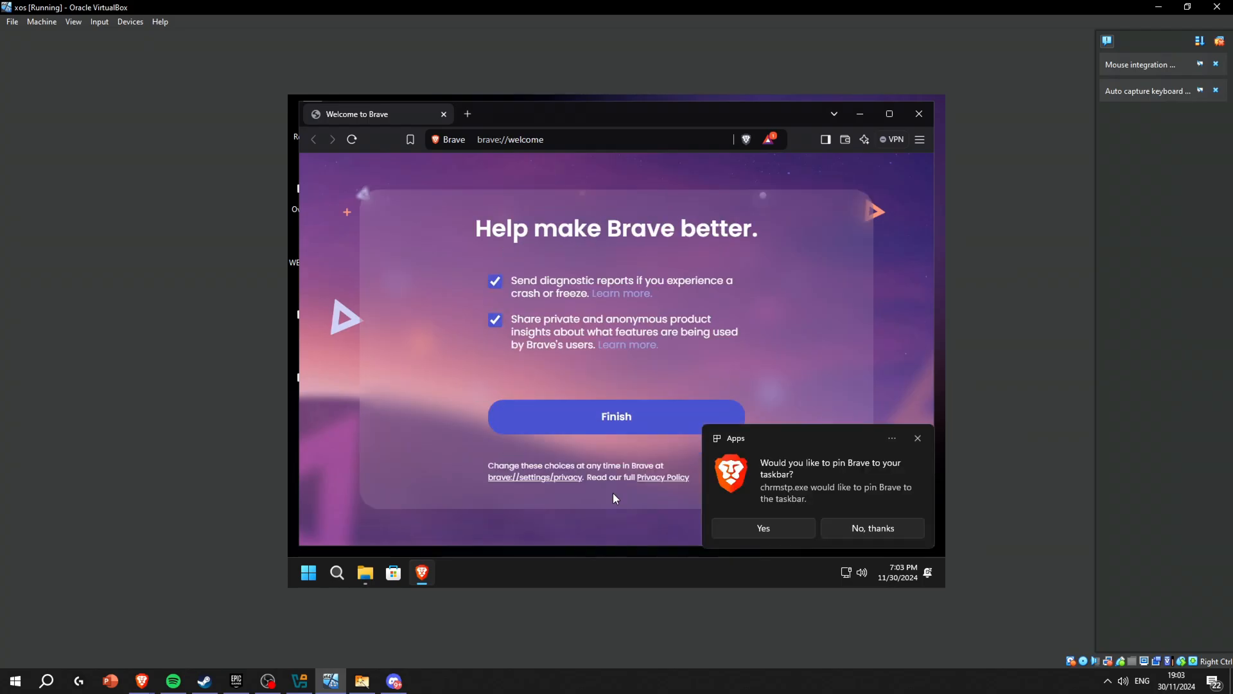
Step: Launch NVCleanstall 1.16.0 from the nvidia drivers folder to view driver version choices
click(616, 416)
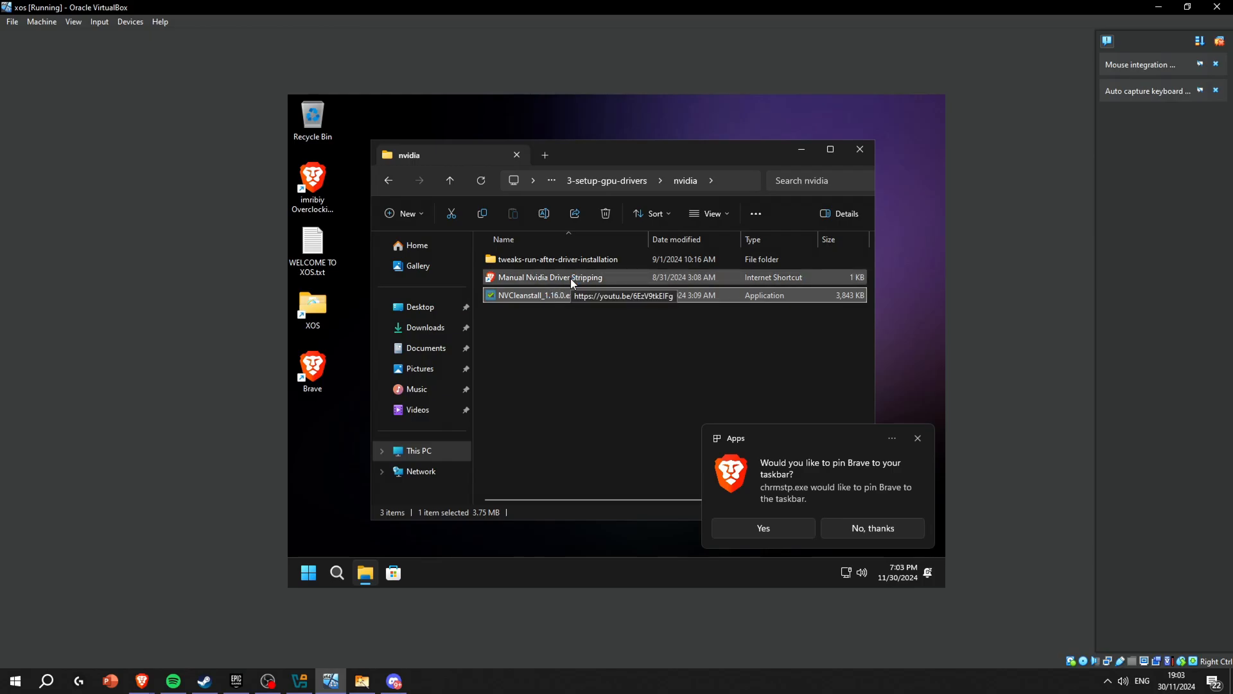
double_click(527, 295)
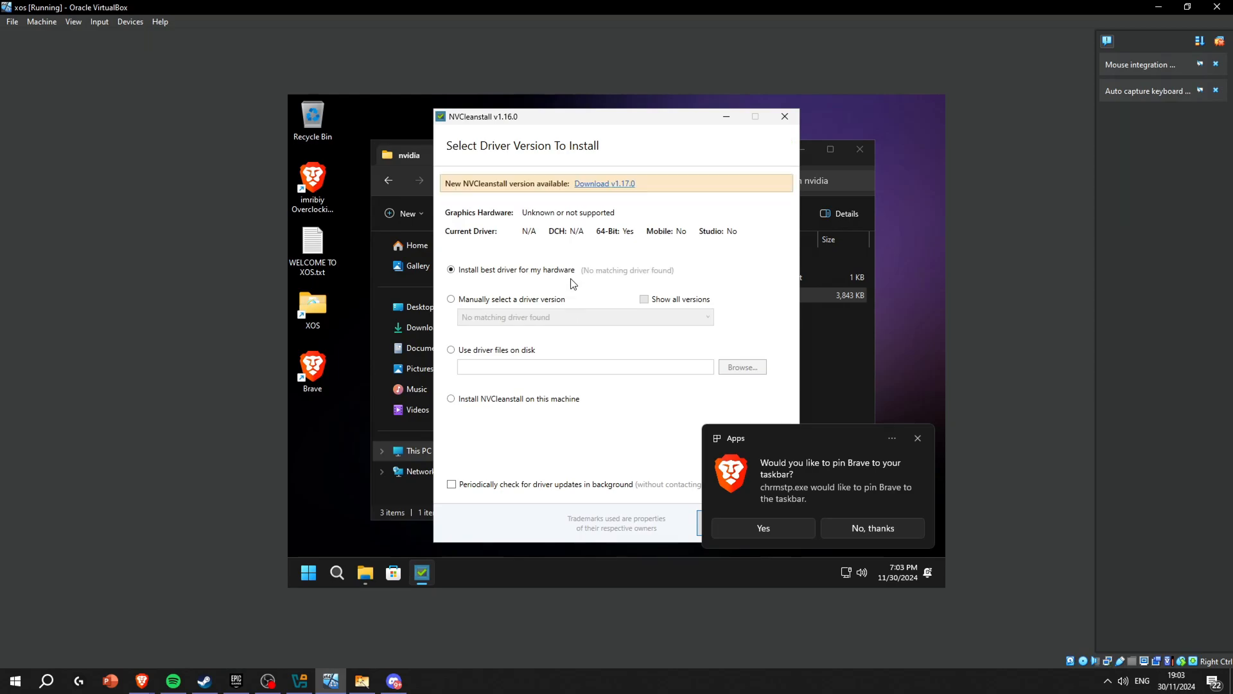
mouse_move(816, 515)
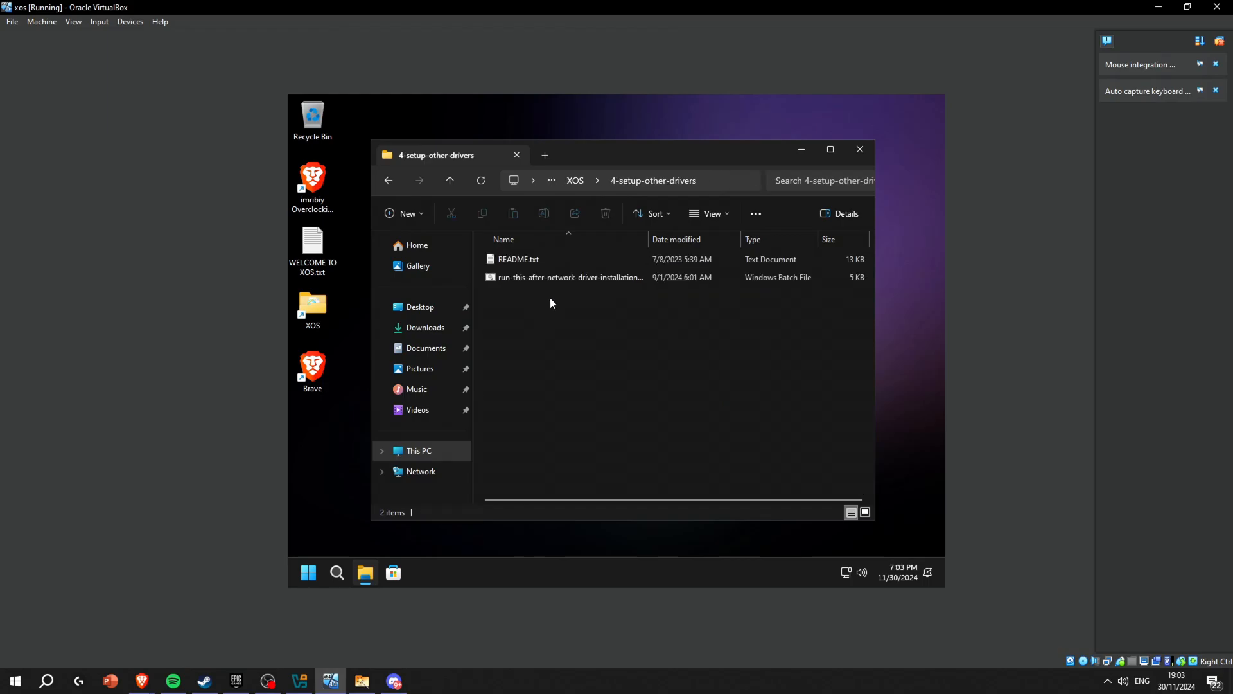
Step: Run the network driver follow-up script, then read and close the other-drivers README
click(569, 277)
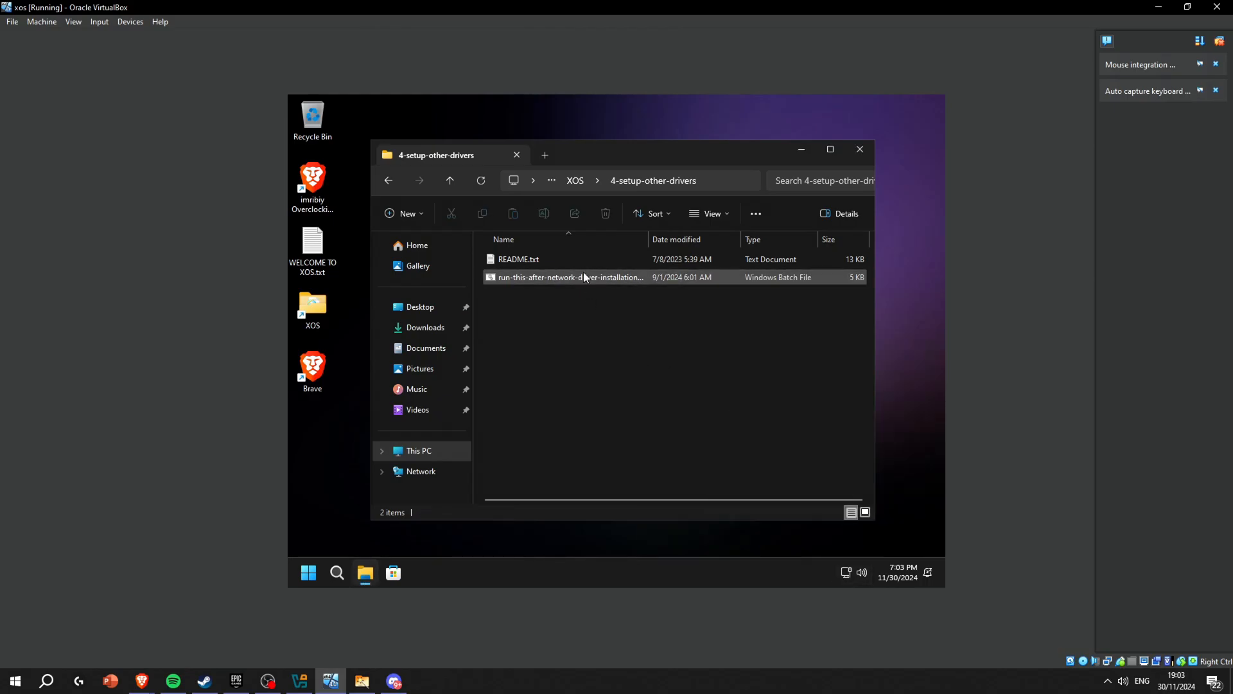
double_click(568, 277)
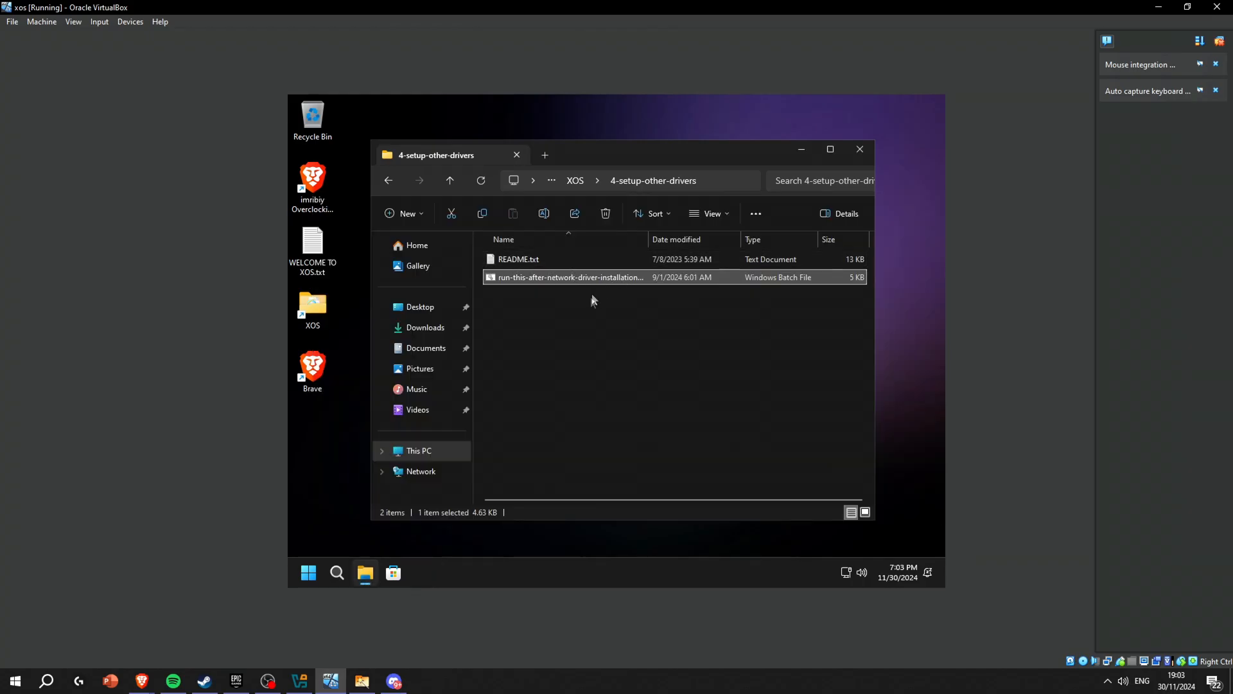
double_click(521, 259)
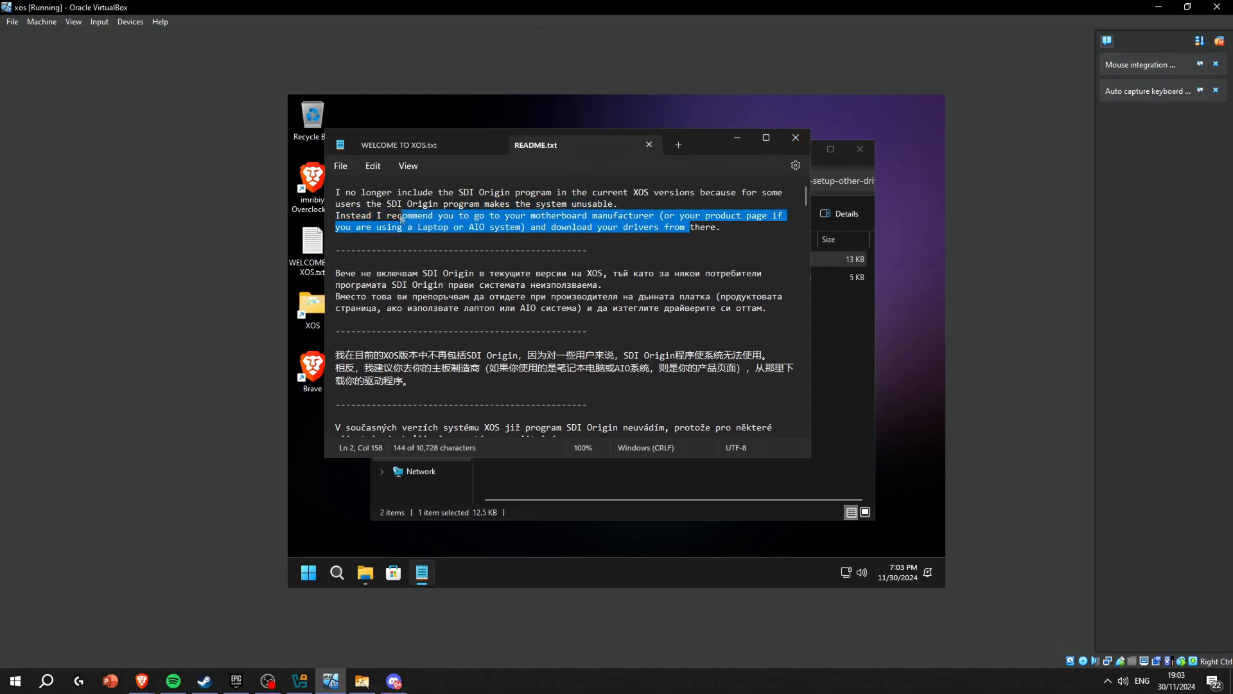
click(431, 245)
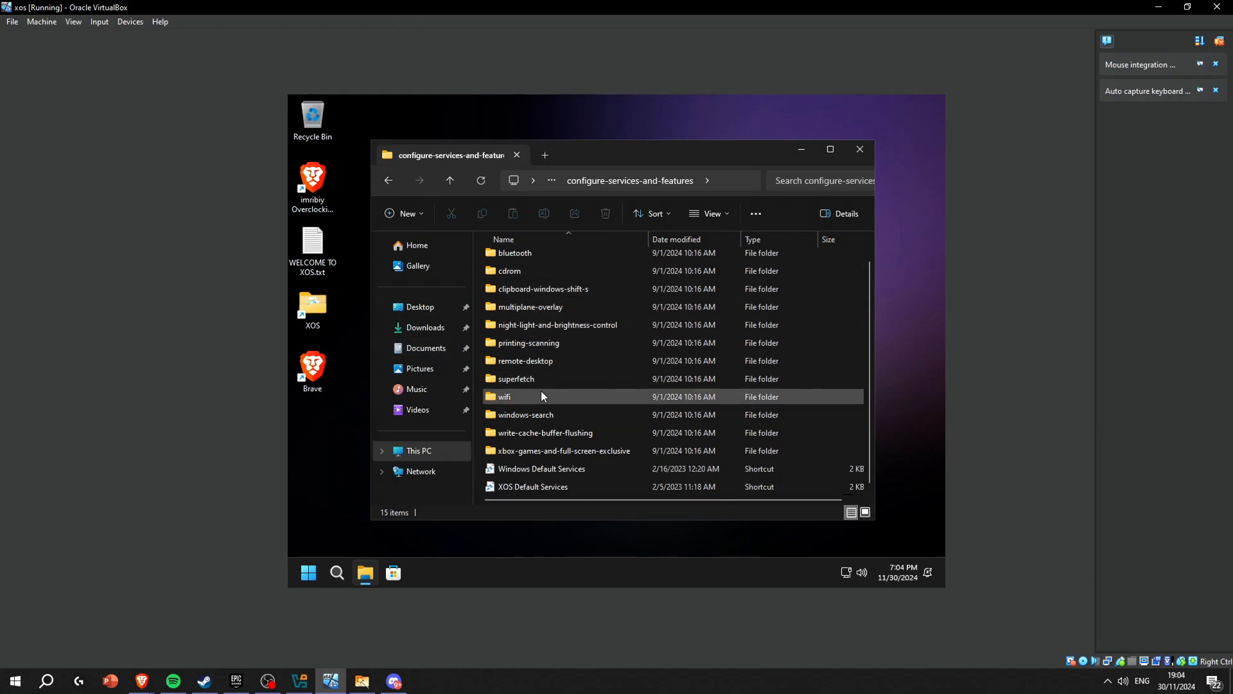
Step: Go back up to XOS and browse into tuning > tweaking-tools
click(542, 468)
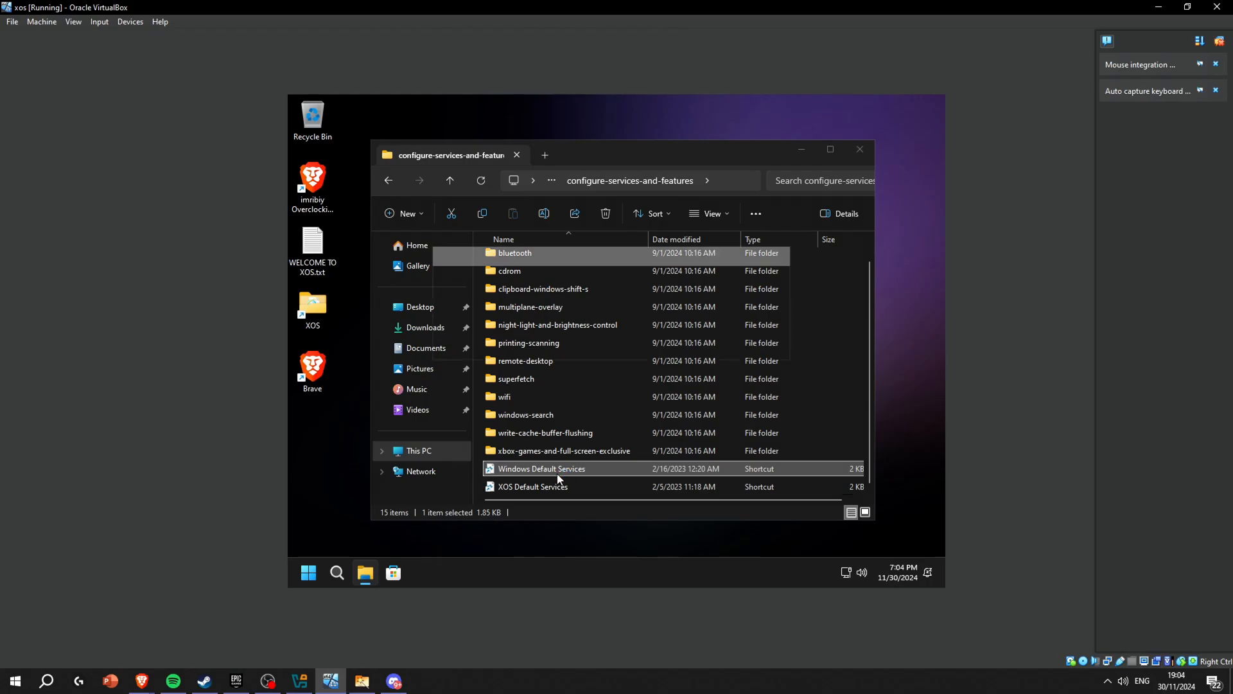
click(450, 180)
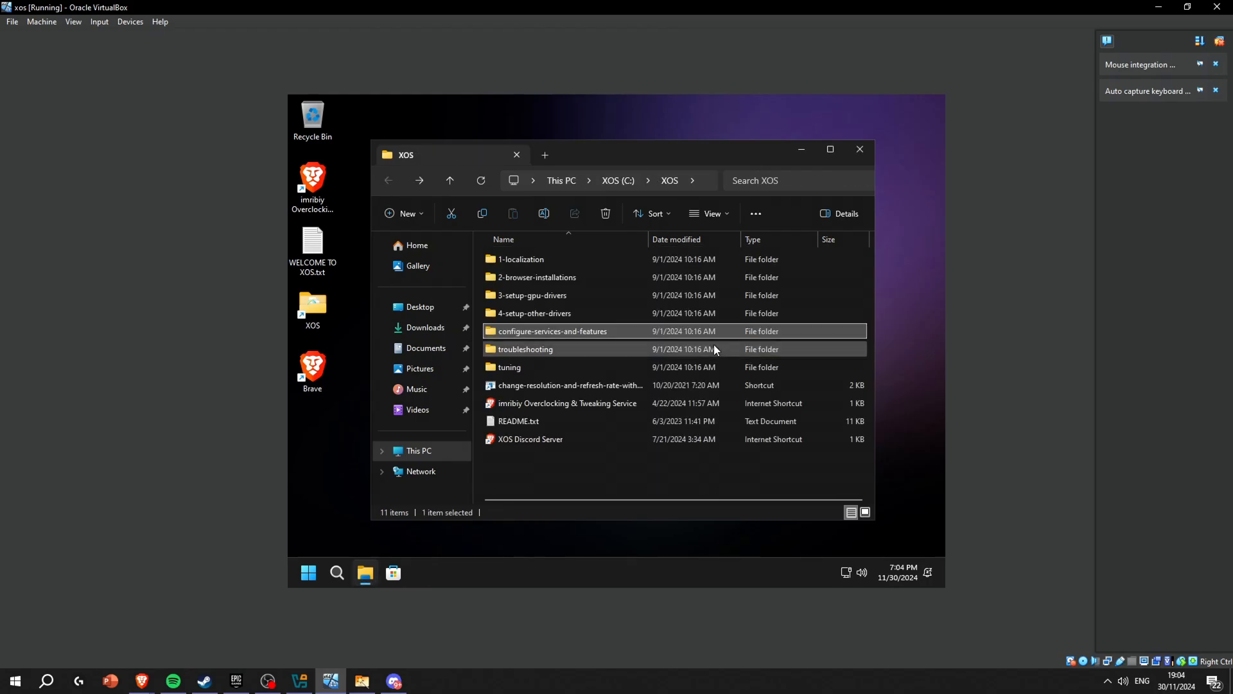
double_click(525, 348)
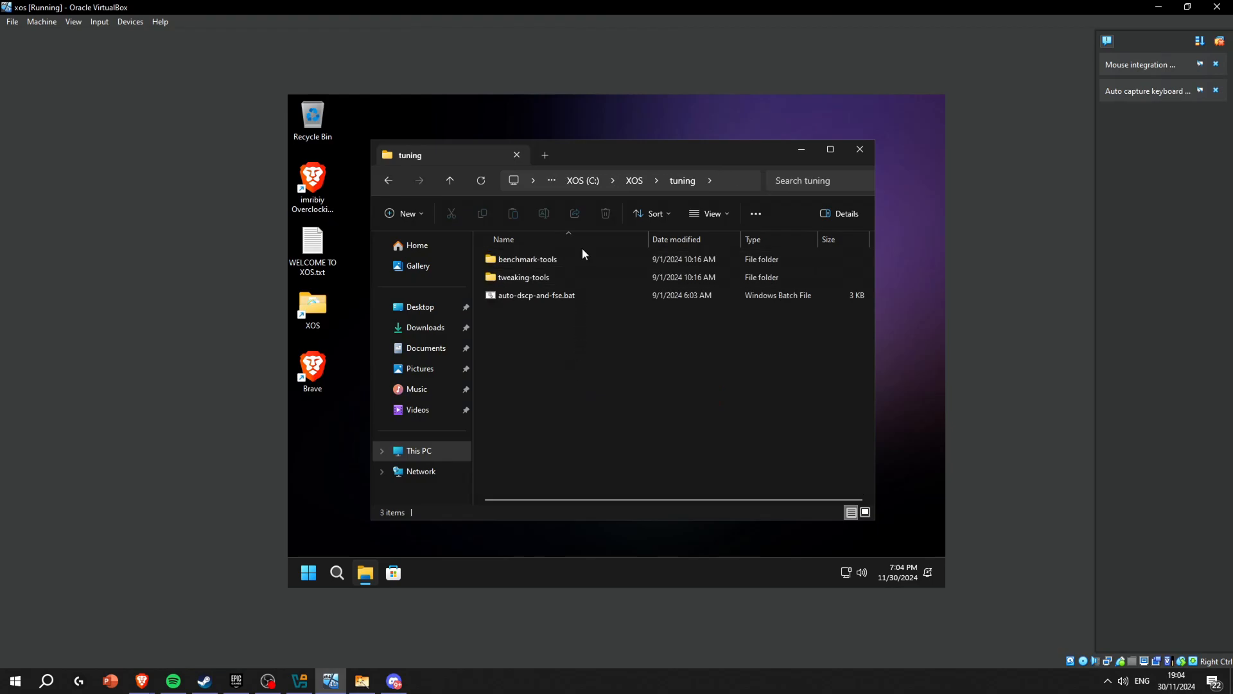
double_click(524, 276)
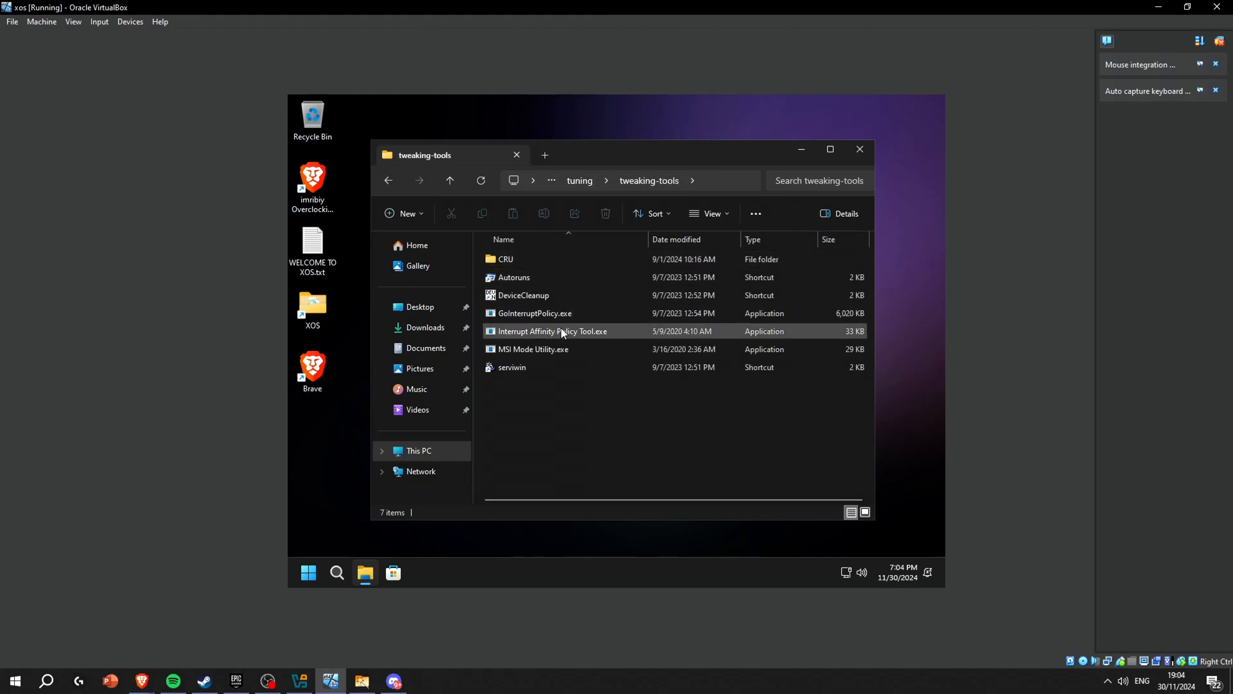
Step: In MSI Mode Utility, enable MSI for the Intel network adapter and apply
double_click(533, 349)
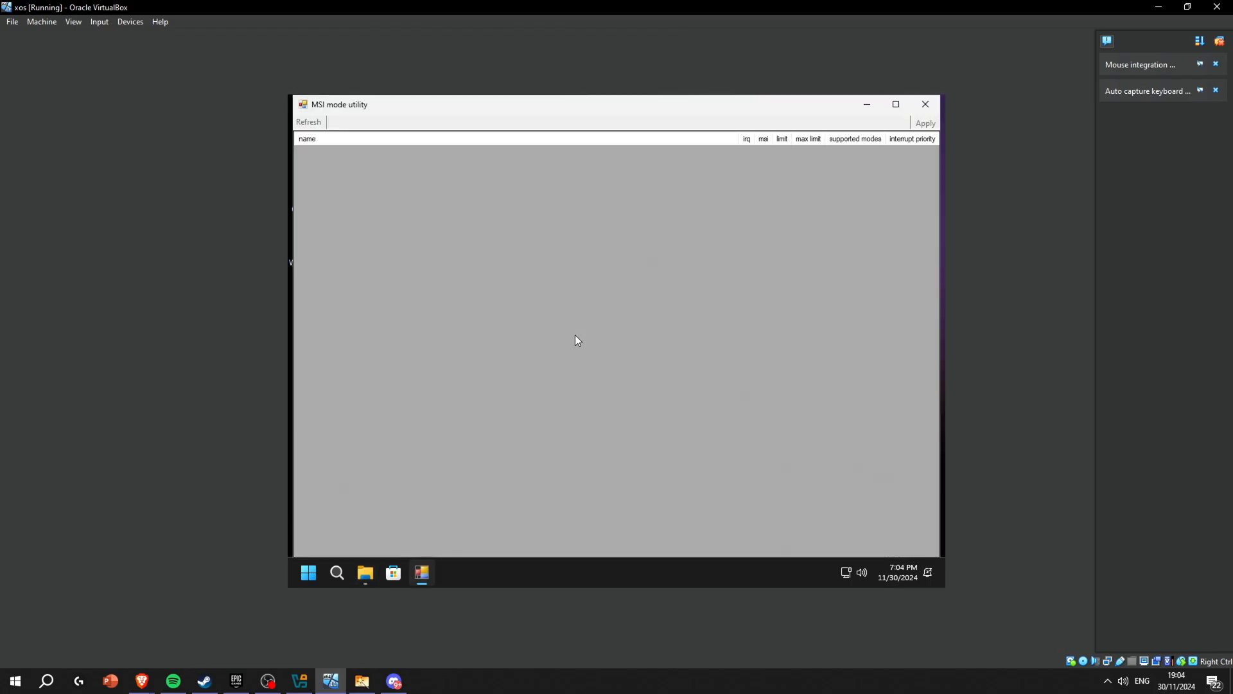
click(308, 123)
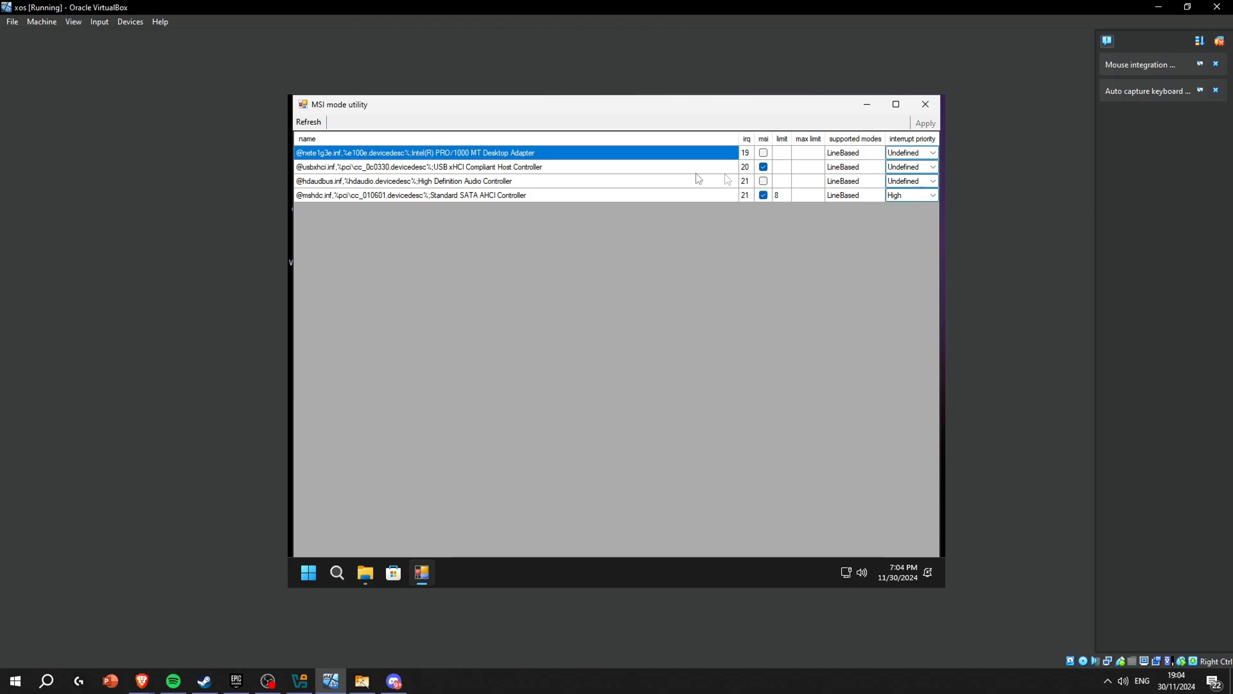
mouse_move(924, 163)
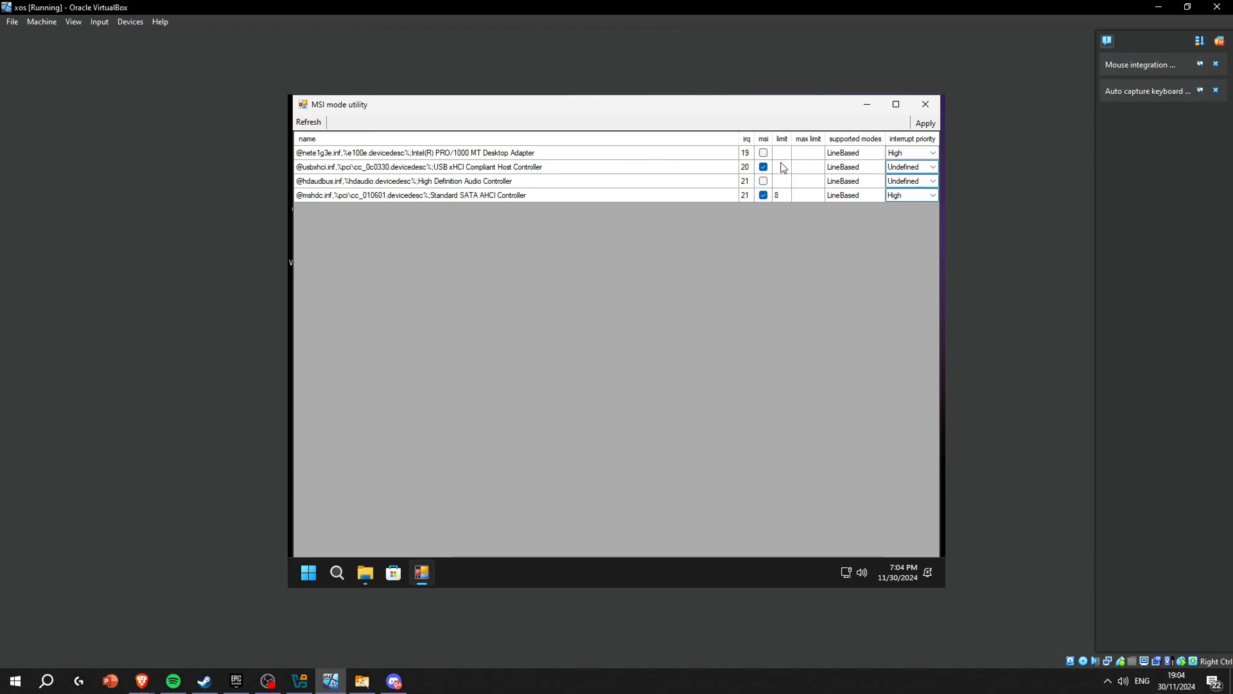
click(763, 152)
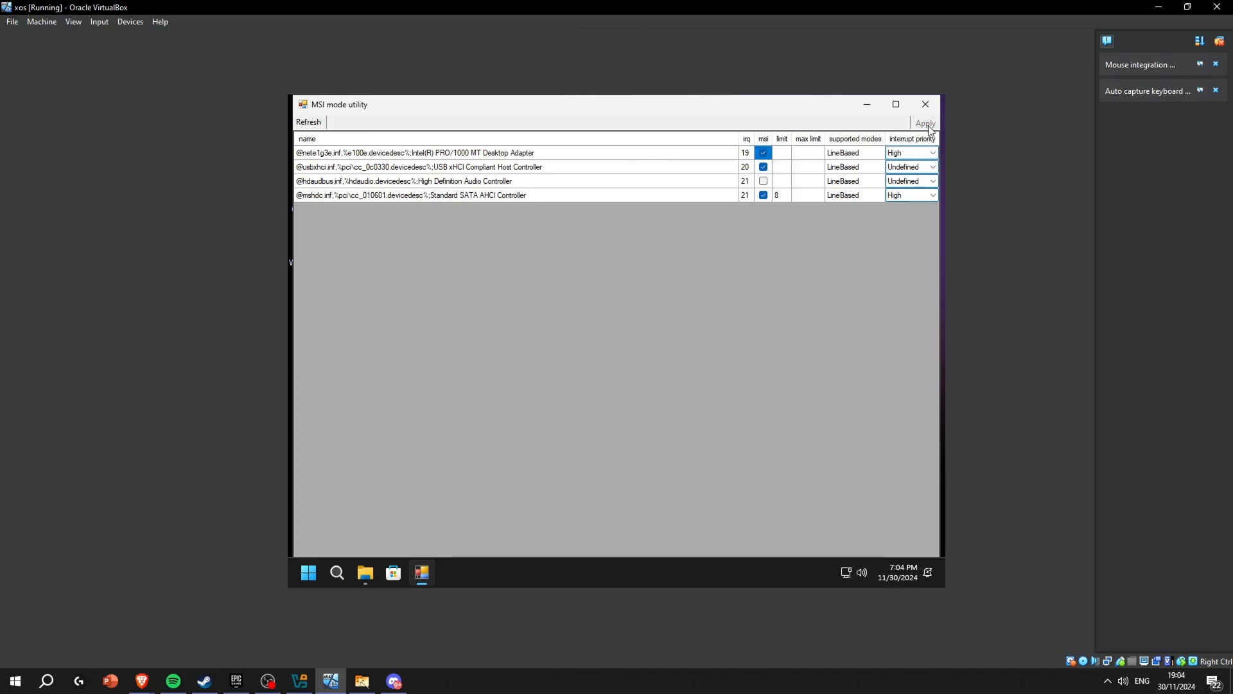
click(926, 104)
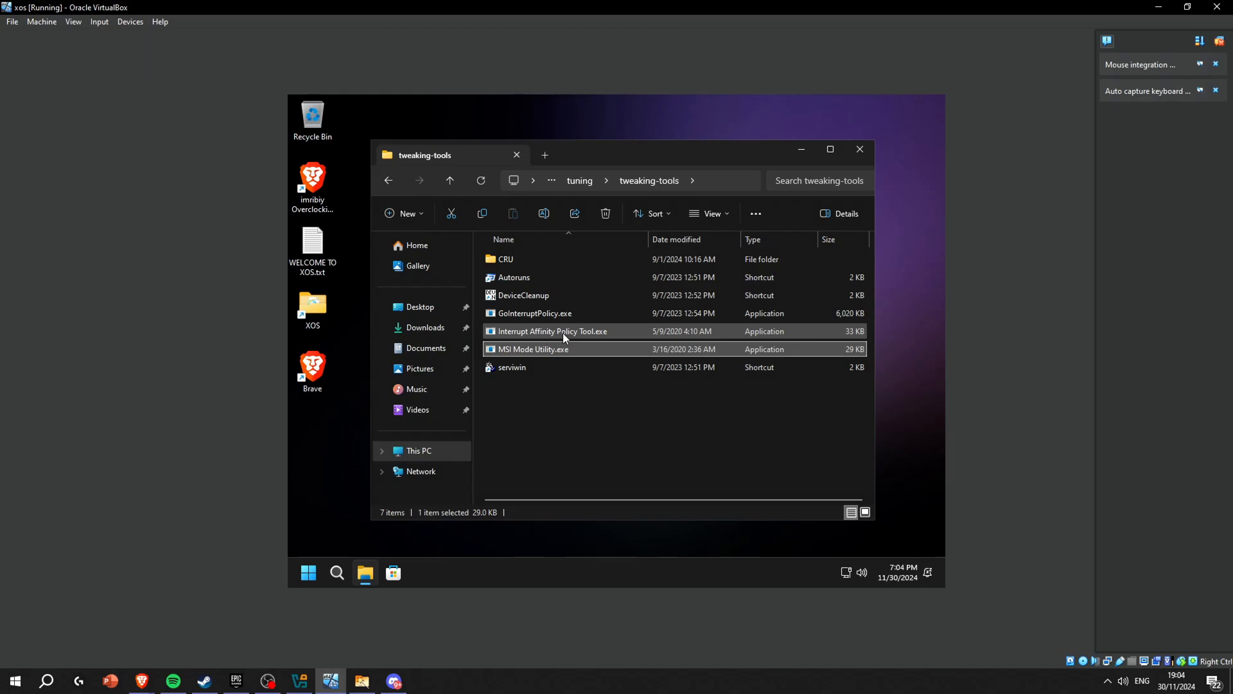
Step: Close GoInterruptPolicy, then remove all non-present devices with DeviceCleanup
double_click(535, 313)
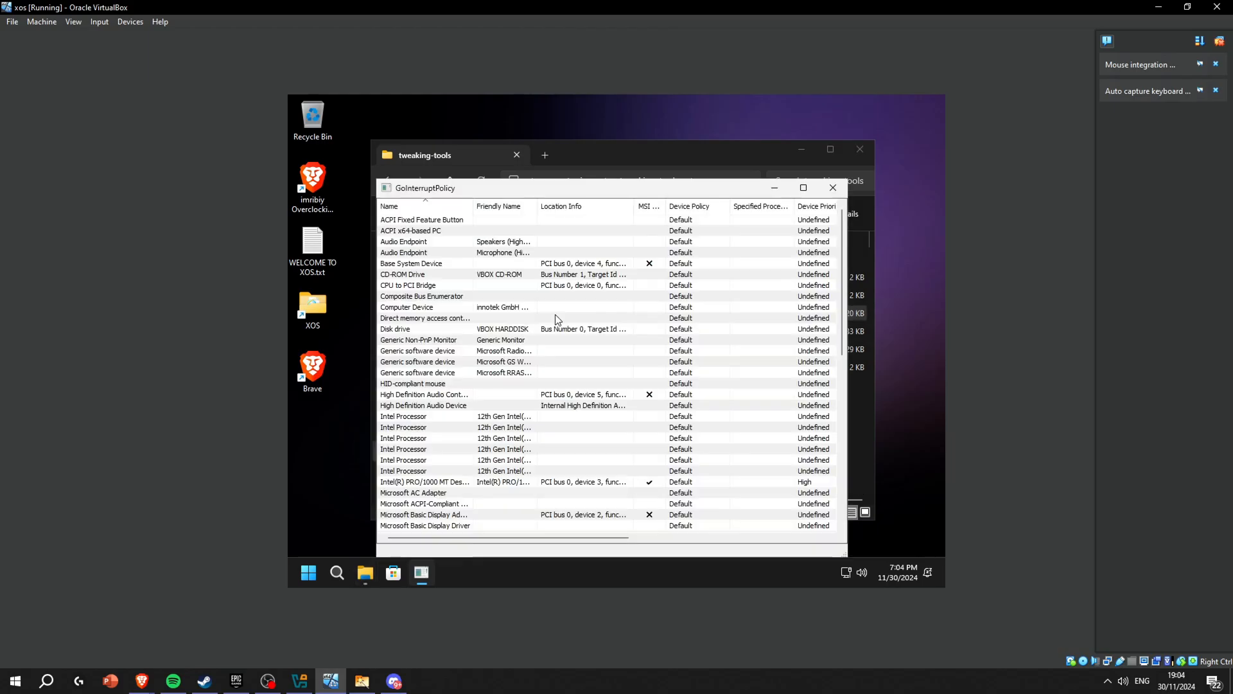
click(833, 187)
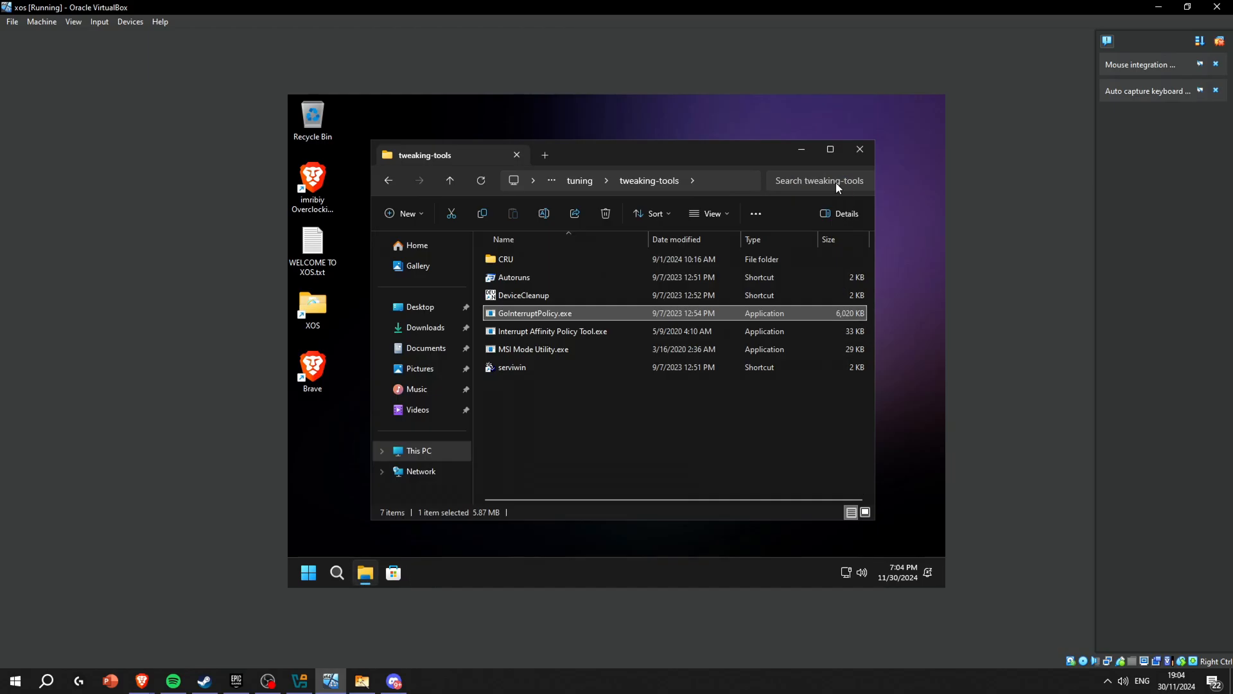
double_click(505, 259)
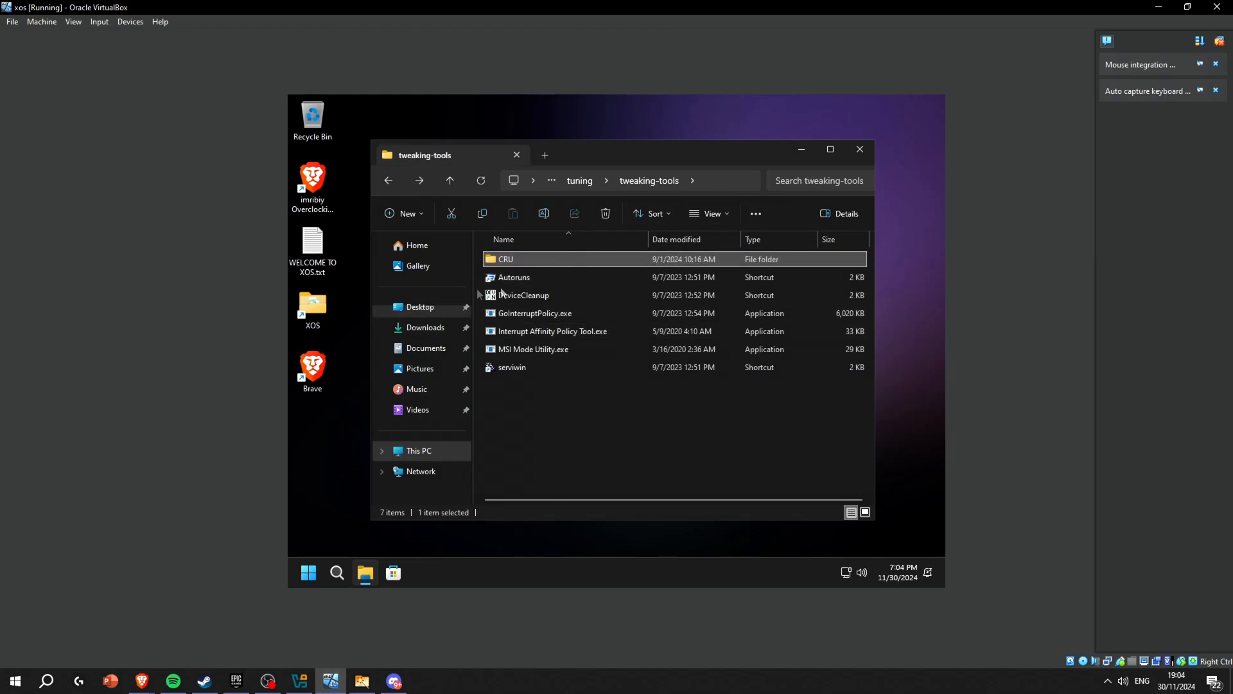
double_click(524, 294)
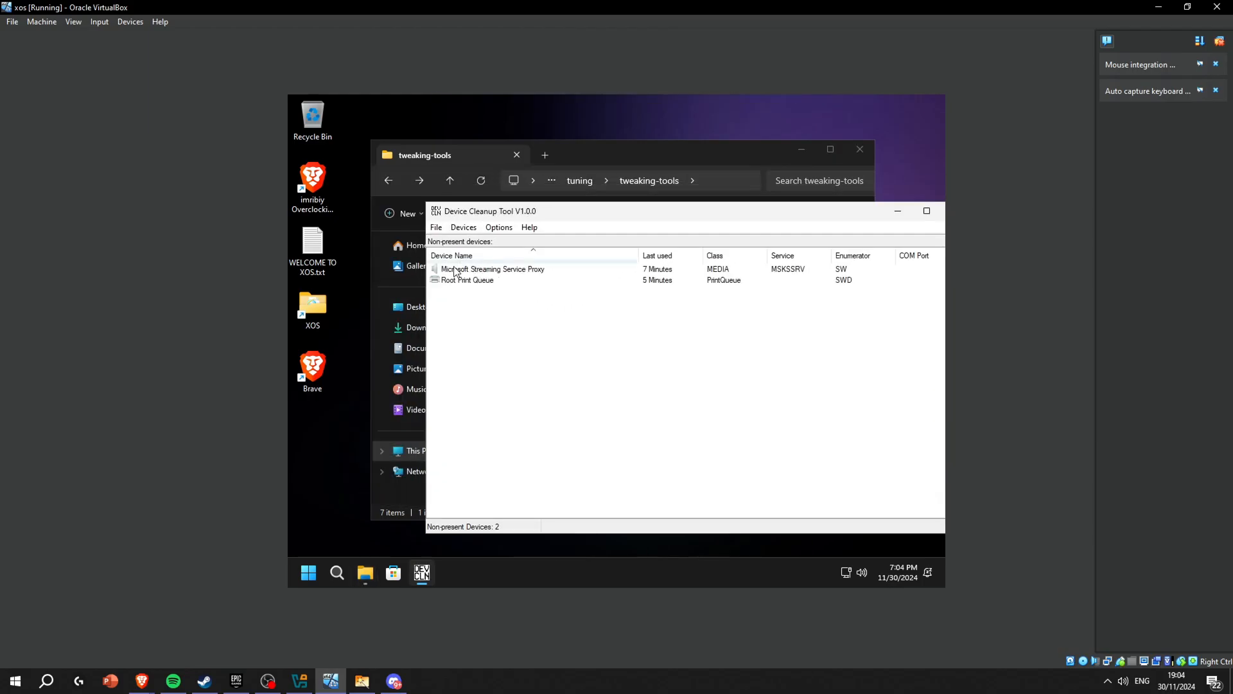
click(463, 227)
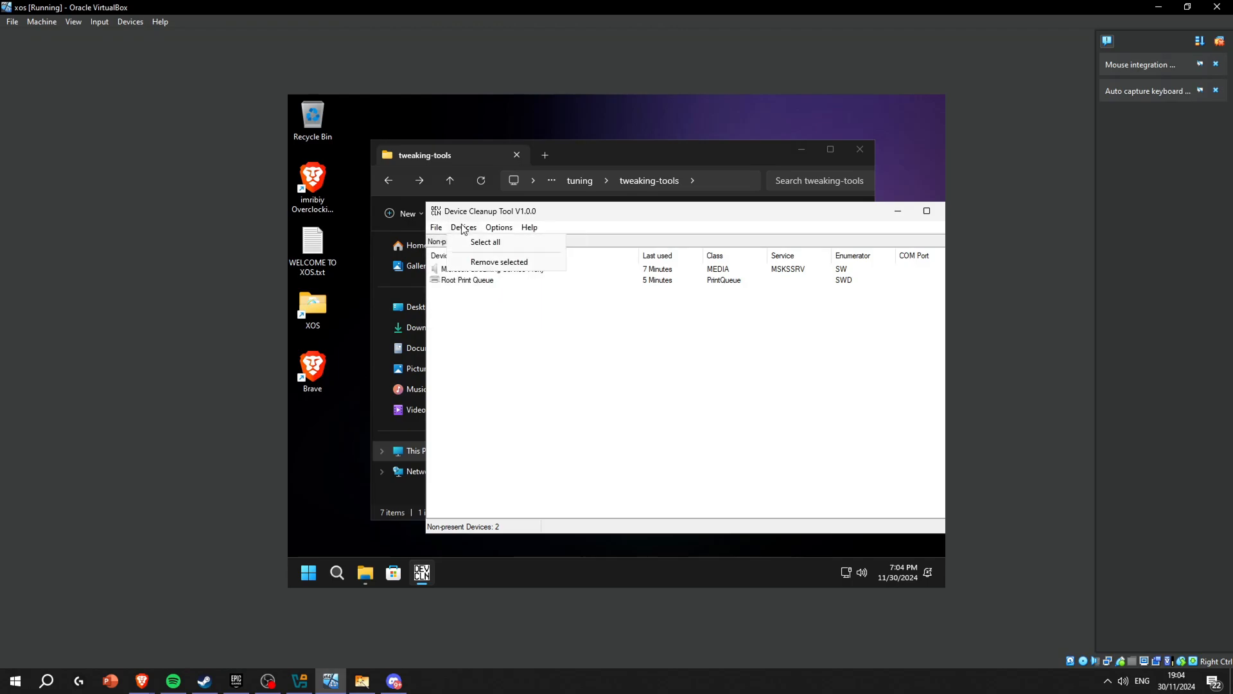
click(498, 261)
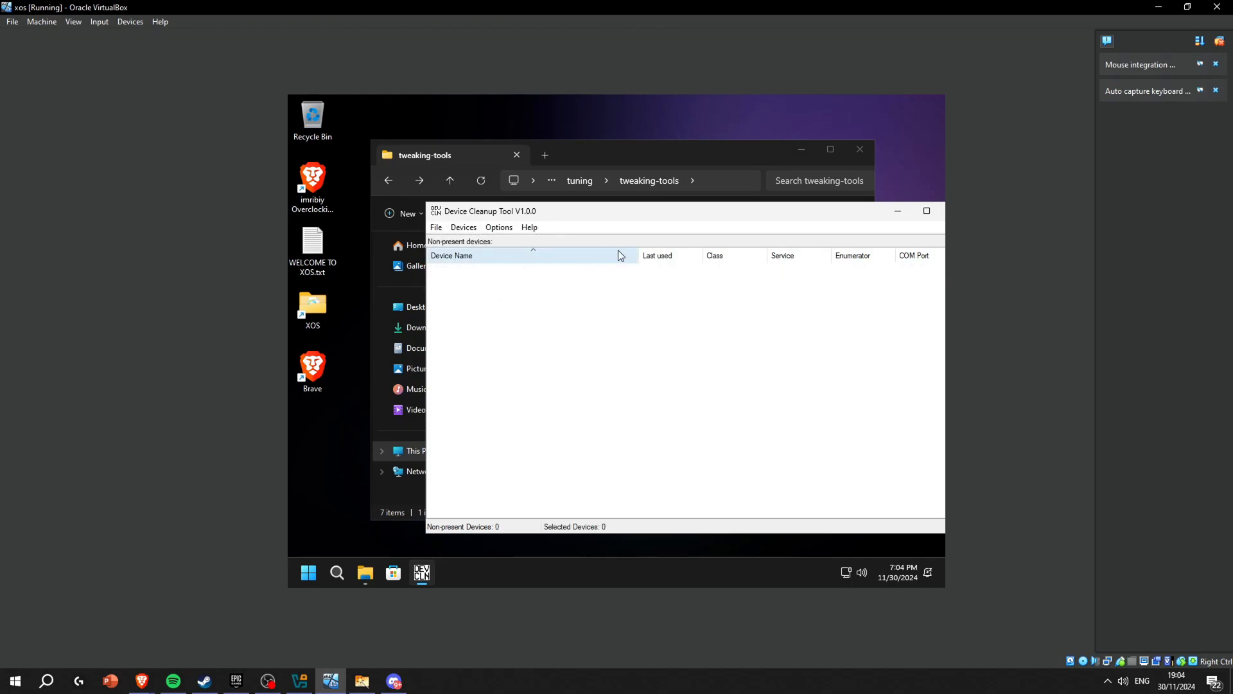
click(927, 211)
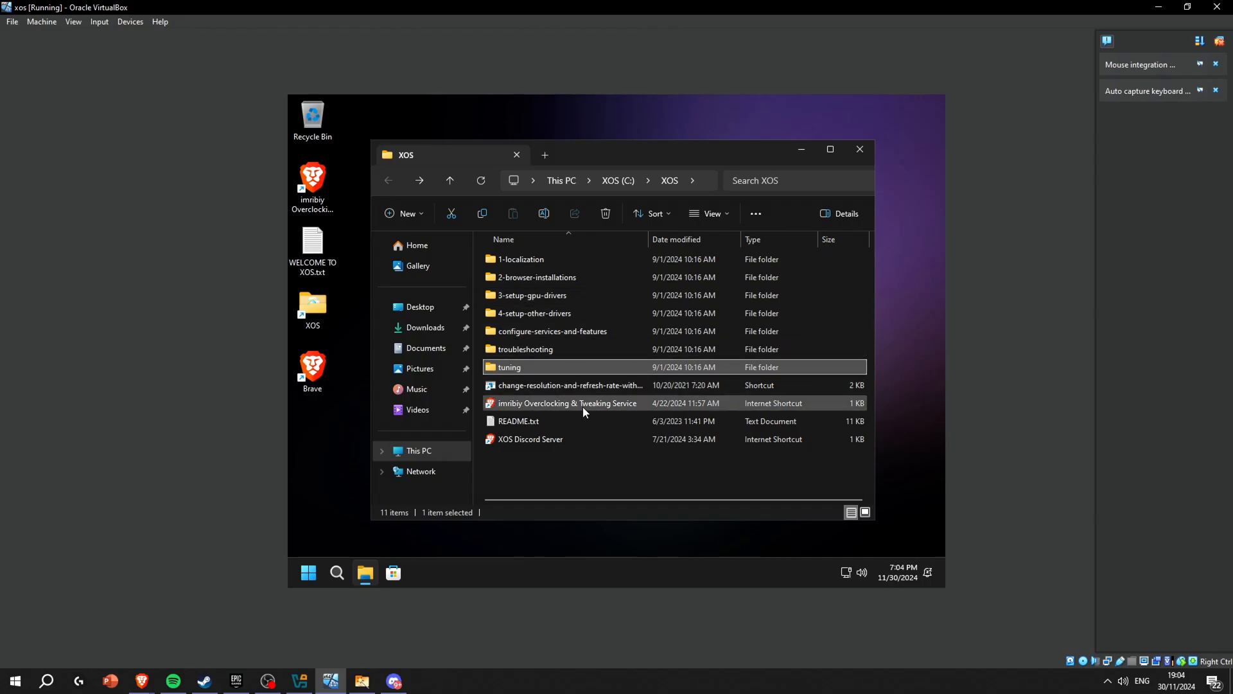
double_click(569, 385)
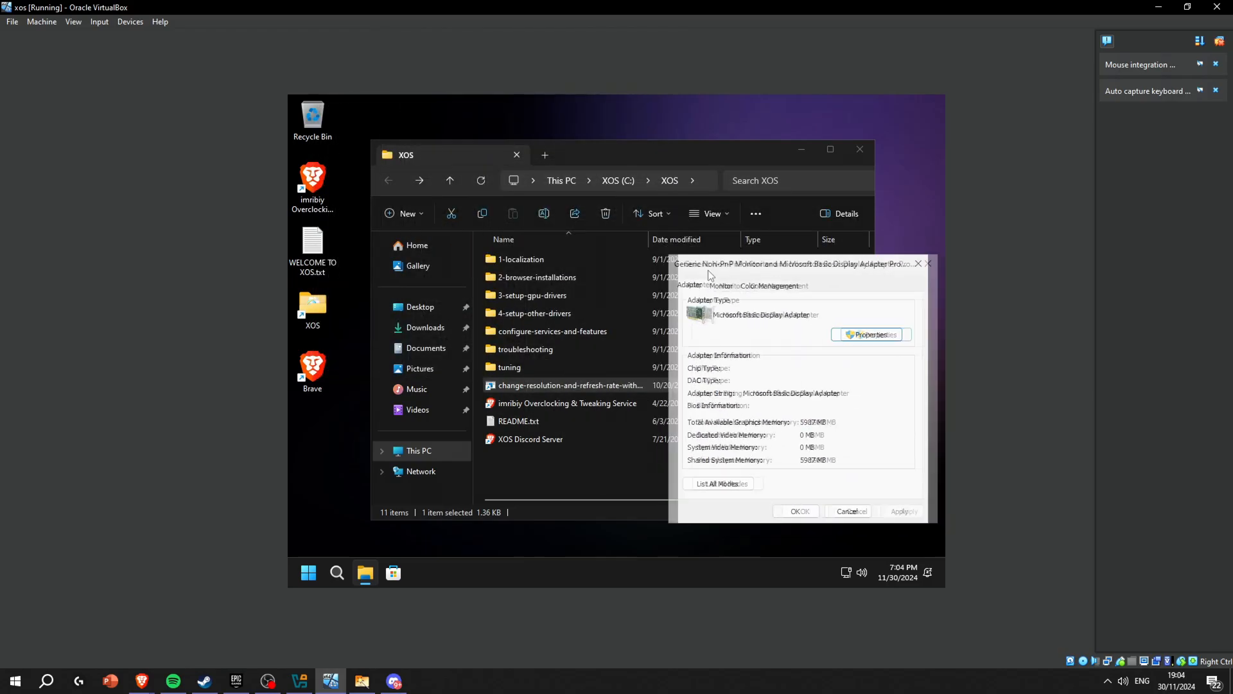
click(871, 334)
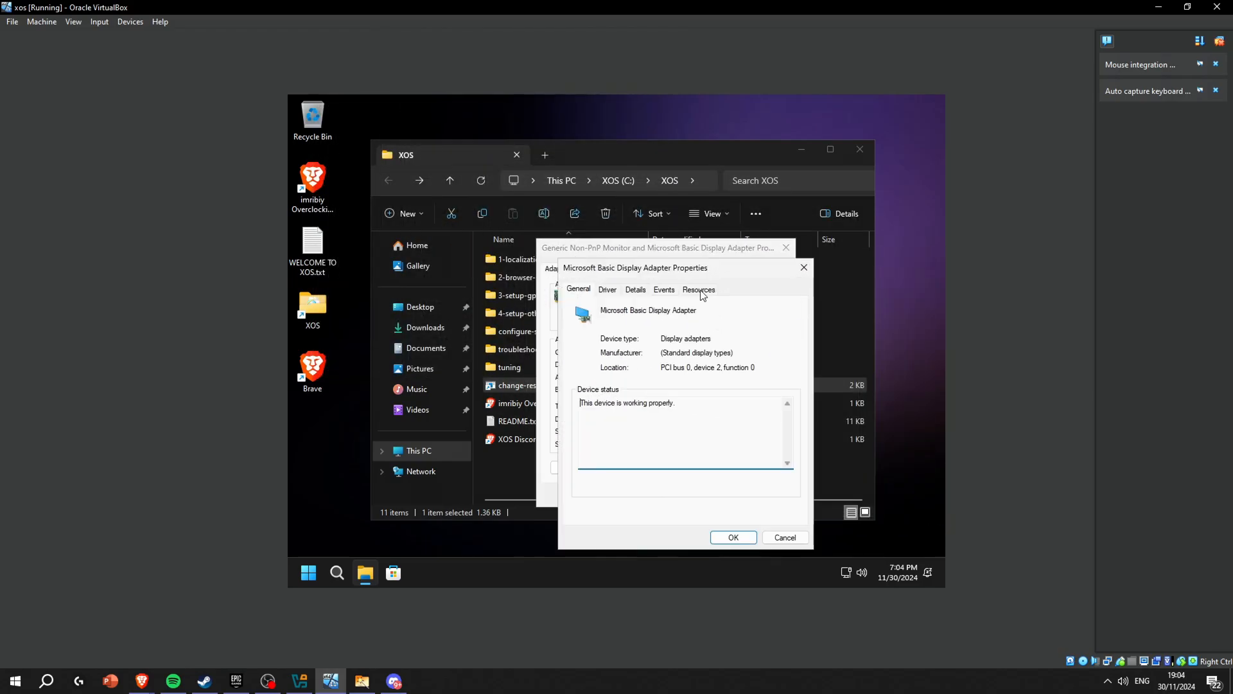
click(585, 468)
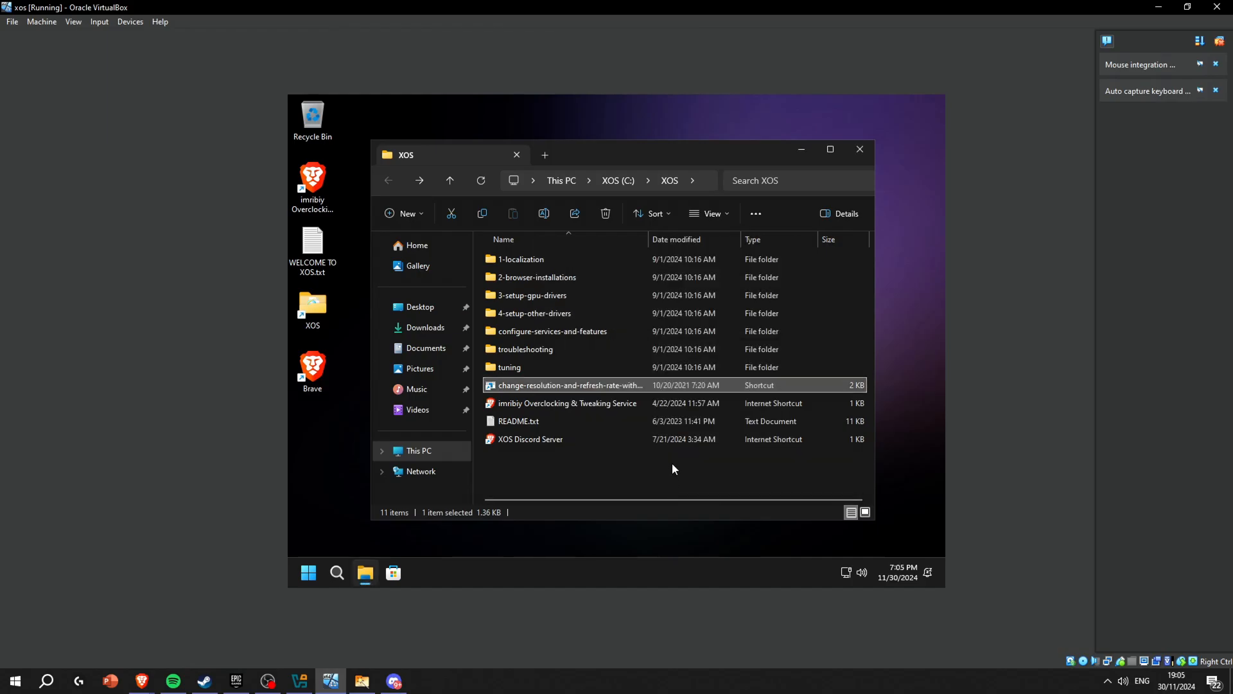
Step: Close the XOS File Explorer window to reveal the guest desktop
click(860, 149)
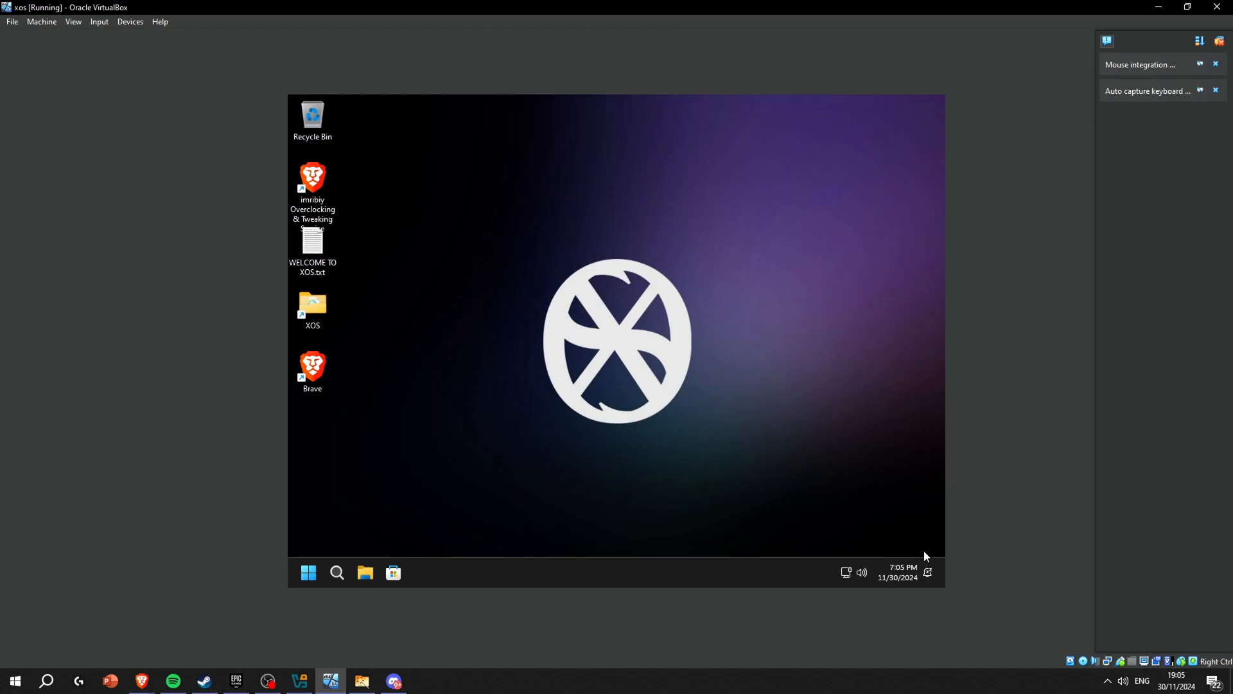
mouse_move(701, 340)
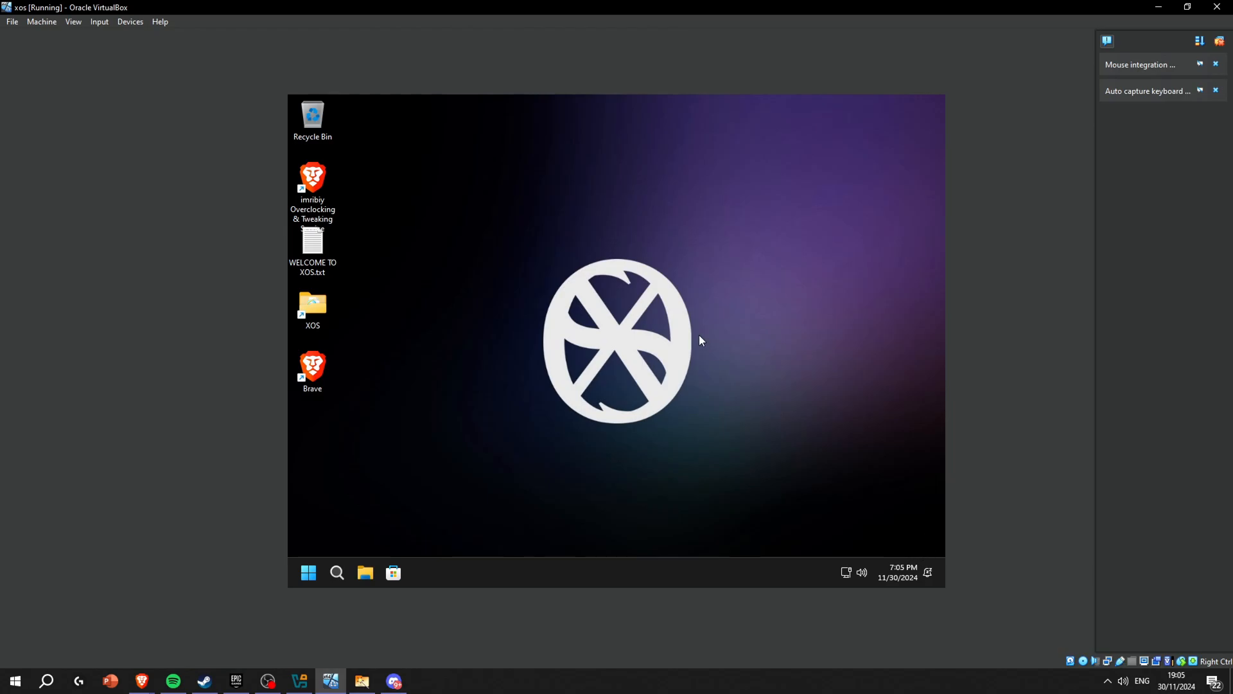